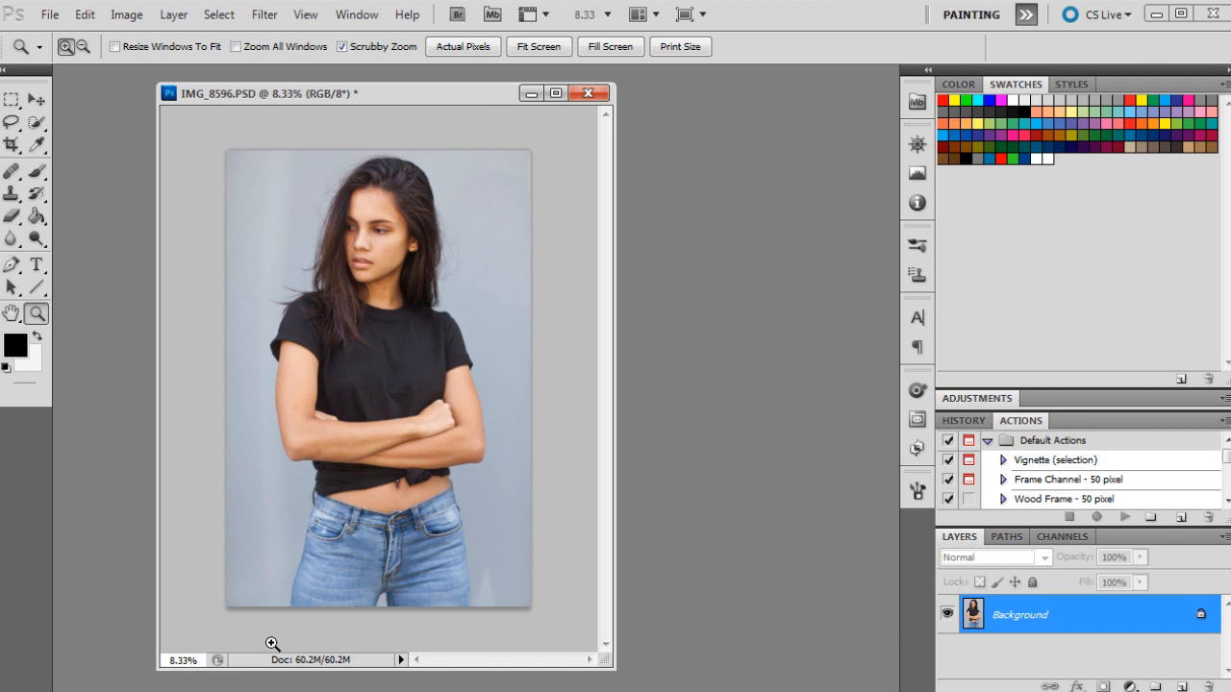
{"action": "mouse_move", "coordinate": [277, 665]}
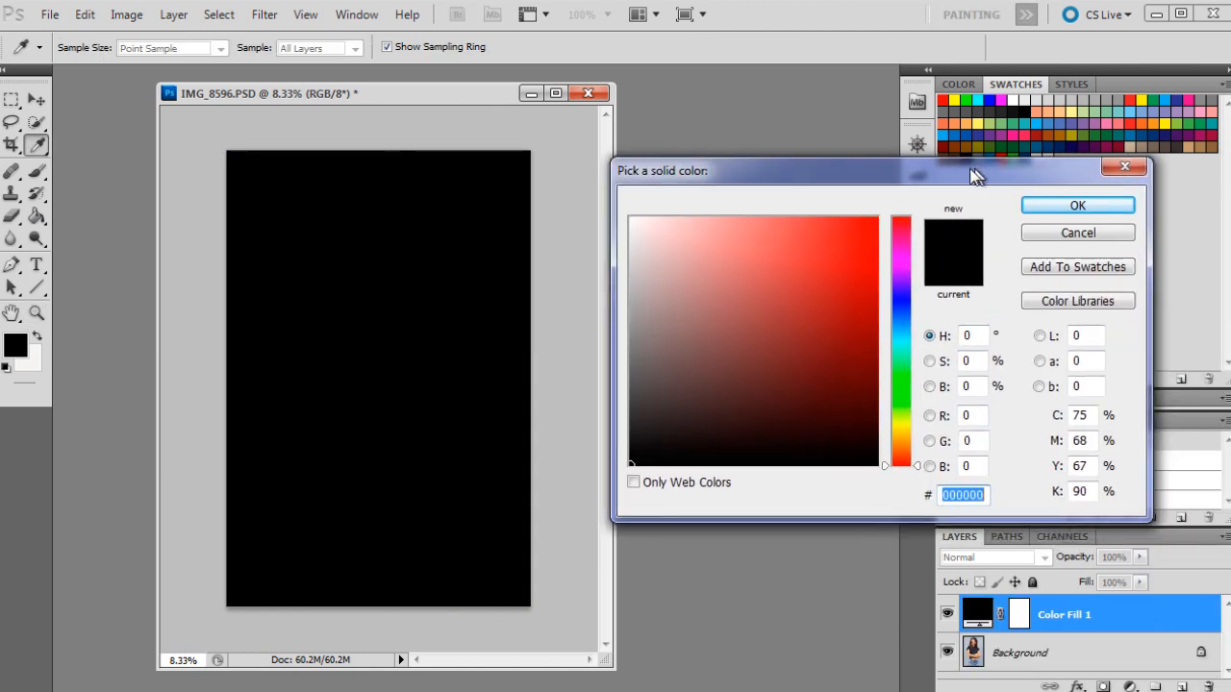
- Create a dark blue Solid Color fill layer from the colour picker
{"action": "type", "text": "1"}
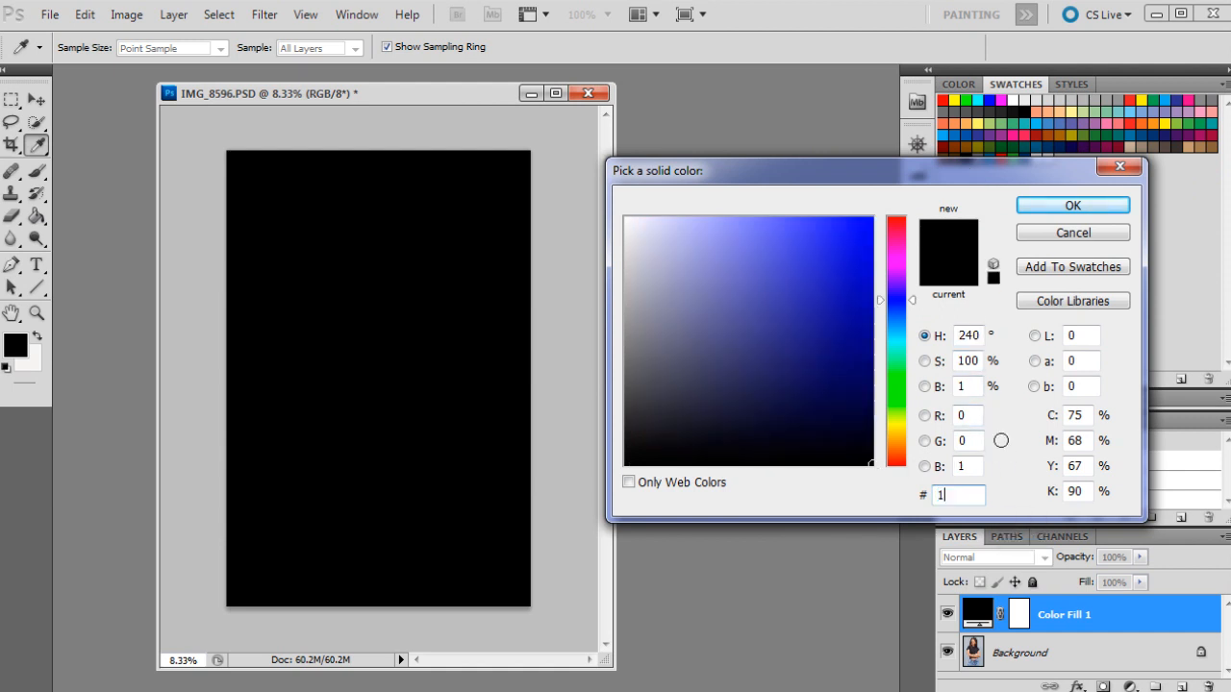
{"action": "type", "text": "822"}
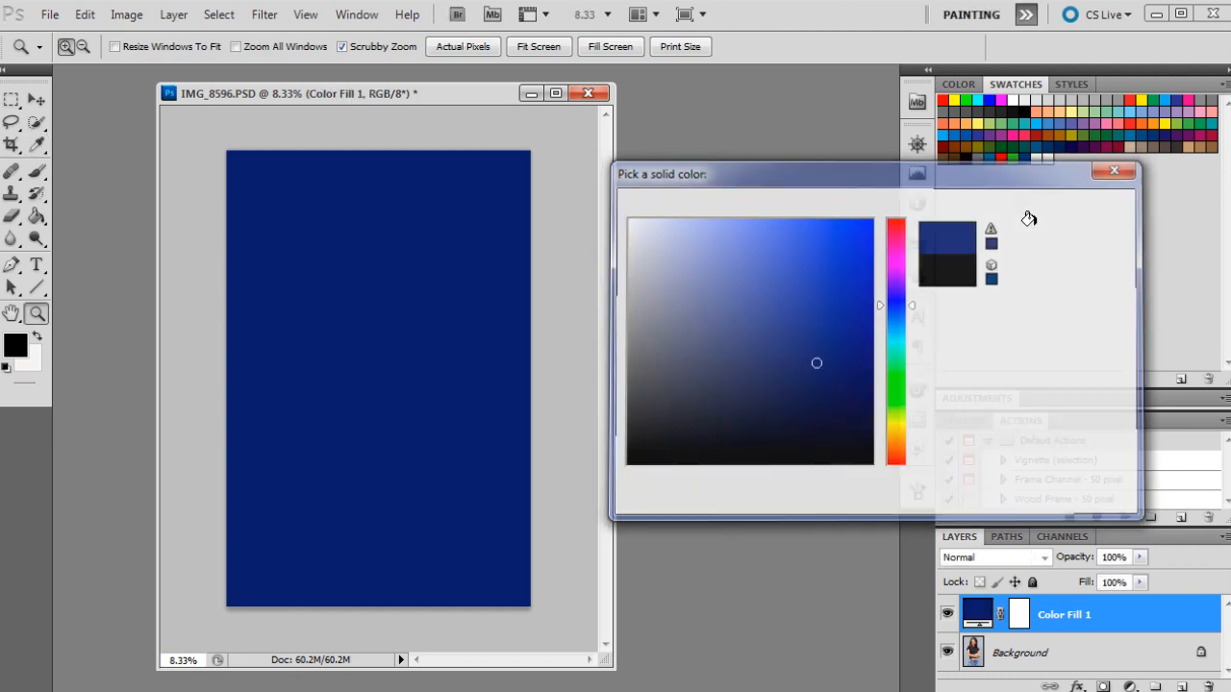
{"action": "left_click", "coordinate": [1115, 170]}
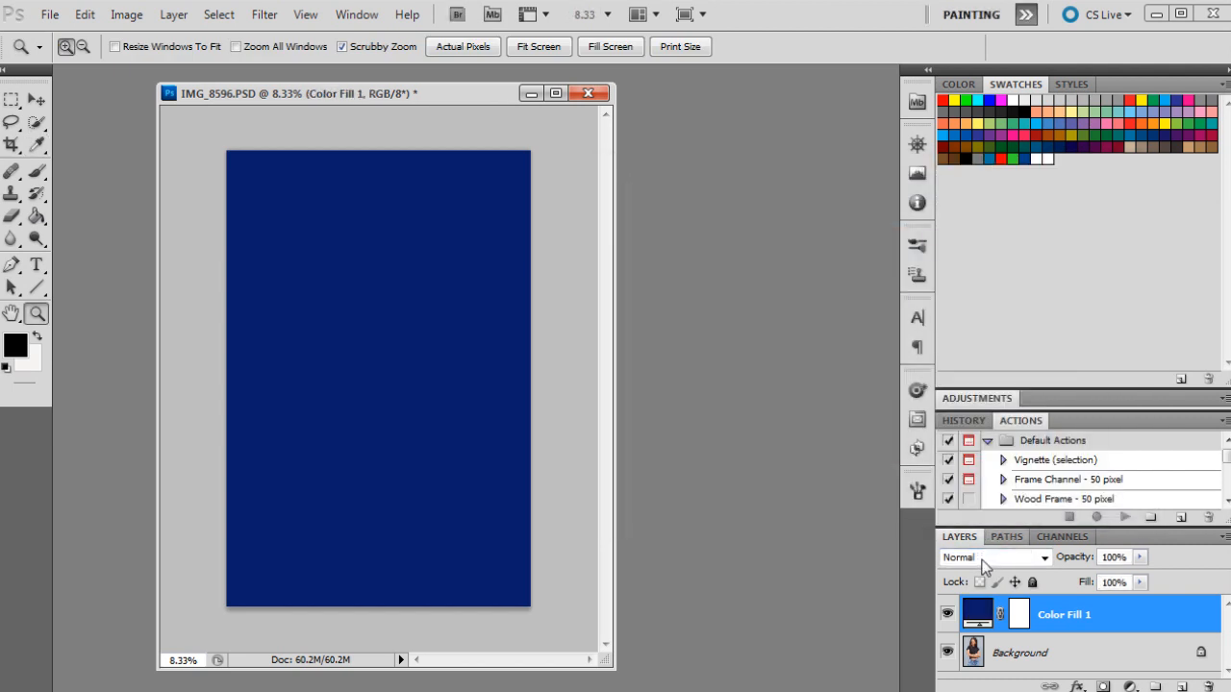
{"action": "mouse_move", "coordinate": [985, 558]}
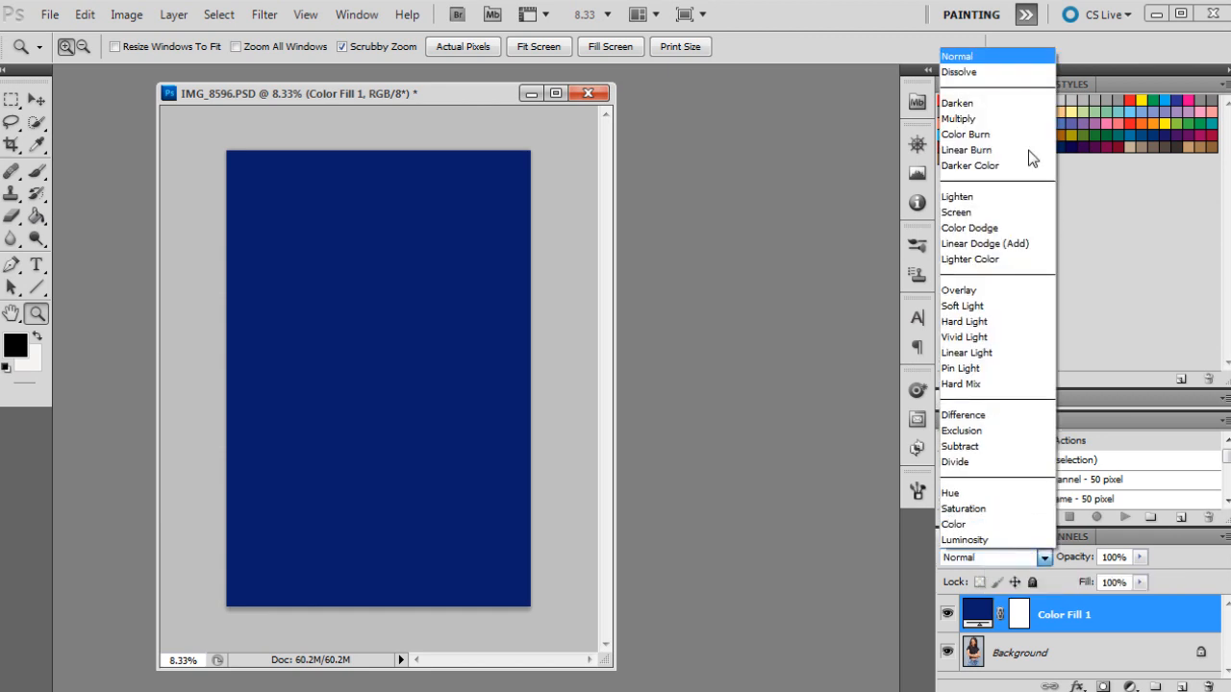
- Blend the blue fill with Color Burn at 19% opacity and compare with the original
{"action": "left_click", "coordinate": [966, 135]}
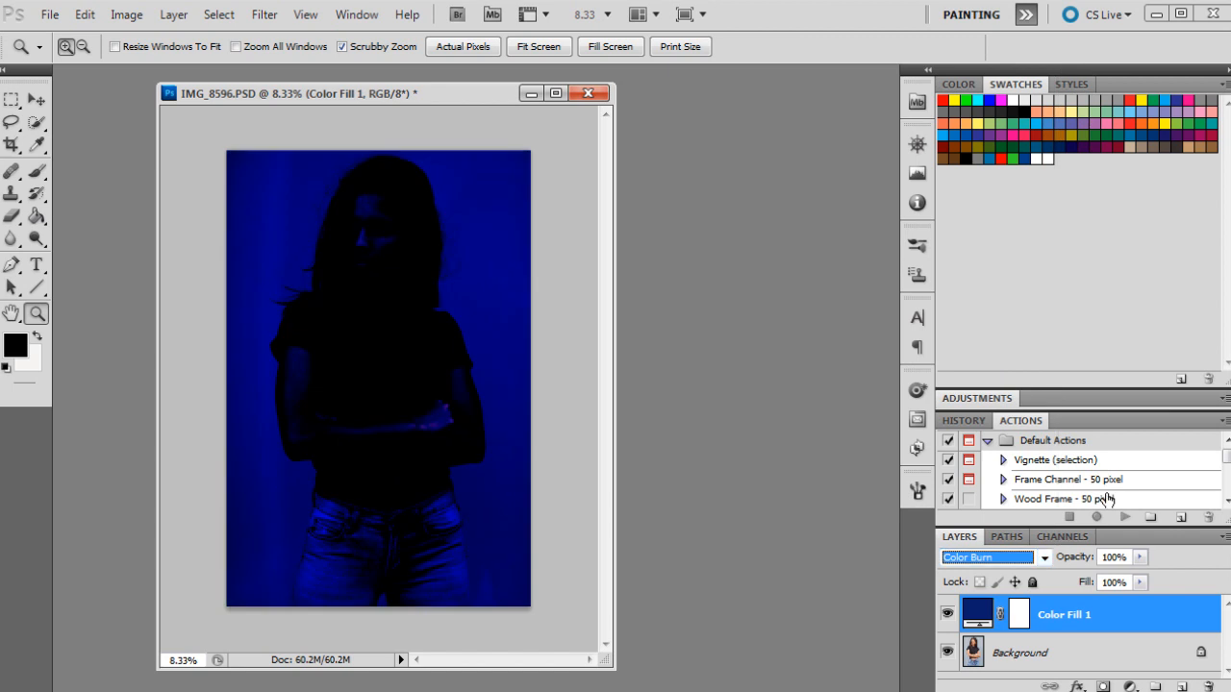
{"action": "left_click", "coordinate": [1141, 558]}
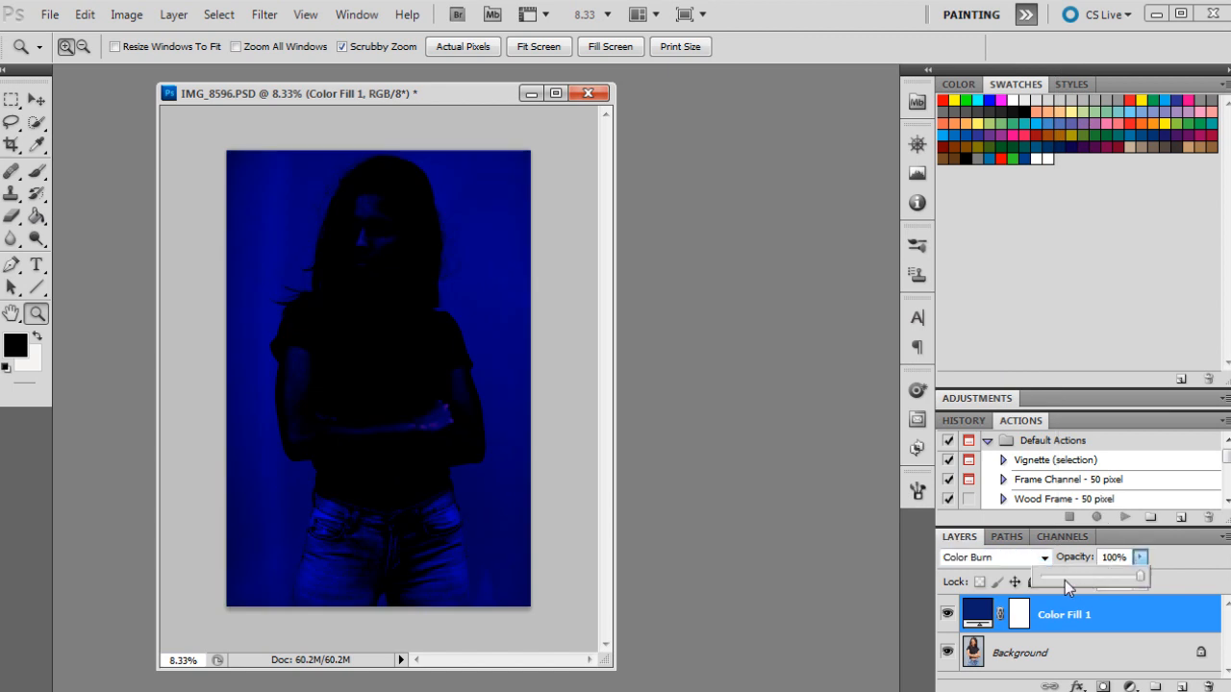
{"action": "left_click_drag", "start_coordinate": [1138, 577], "coordinate": [1062, 577]}
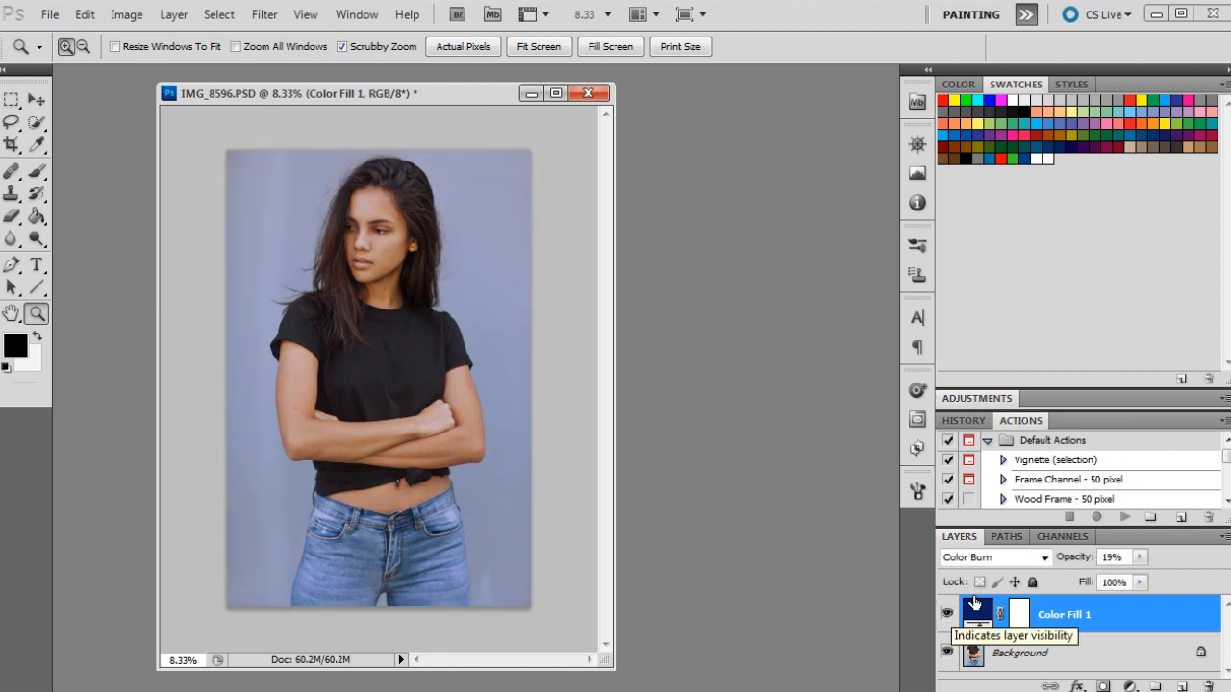
{"action": "left_click", "coordinate": [946, 614]}
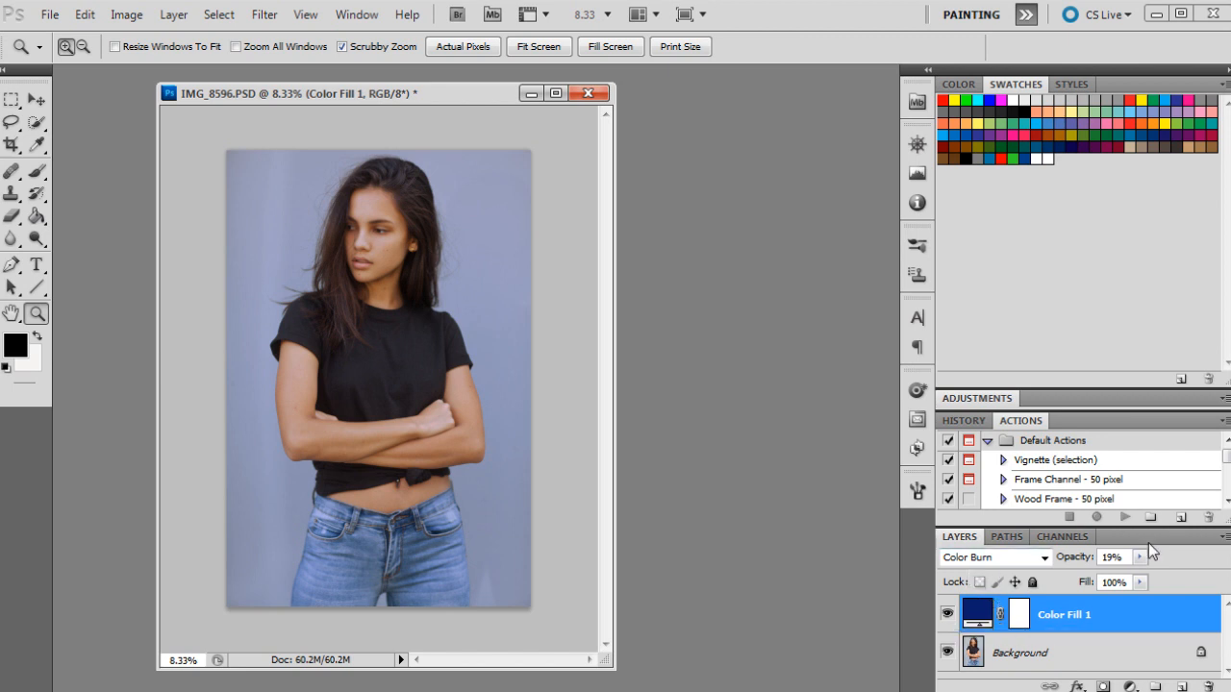
{"action": "mouse_move", "coordinate": [1171, 558]}
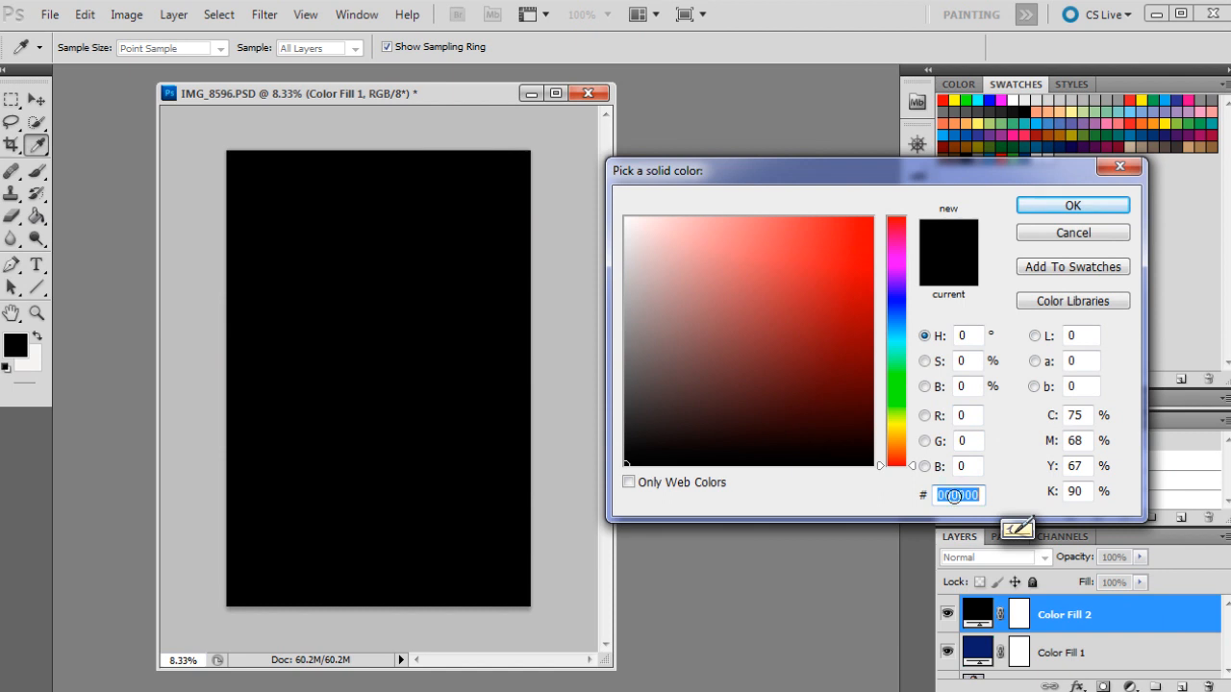
- Add a #415060 blue-grey fill layer blended with Lighten at 17% opacity
{"action": "type", "text": "415060"}
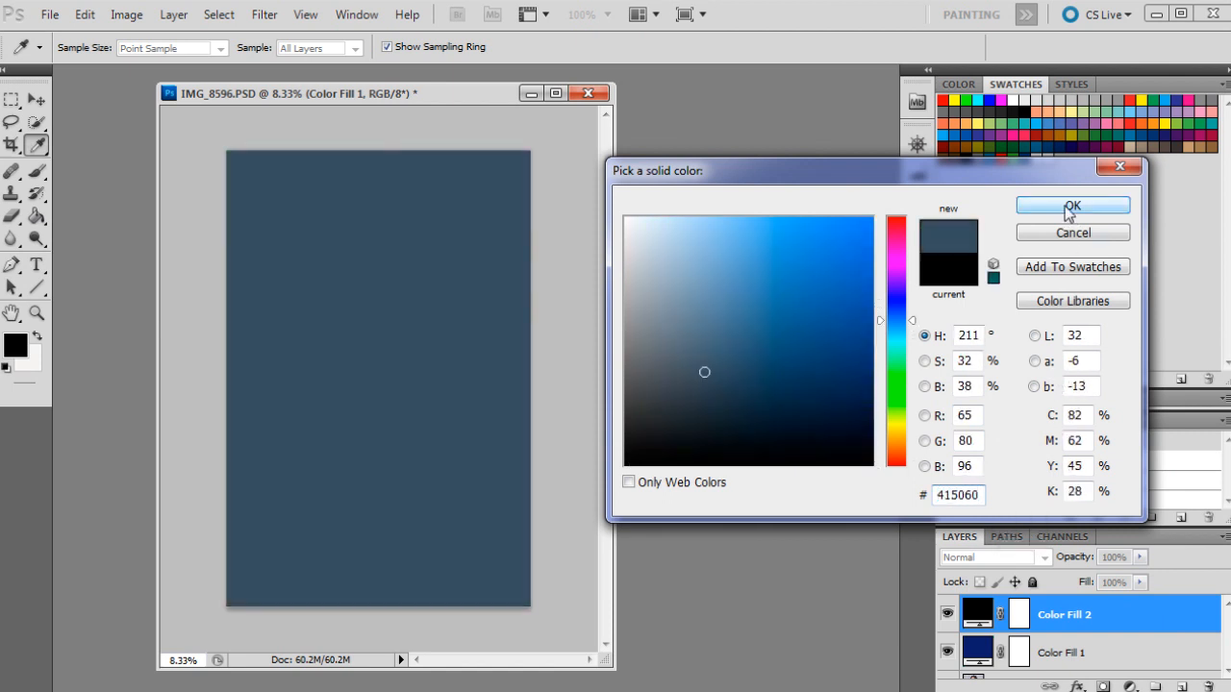
{"action": "left_click", "coordinate": [1073, 206]}
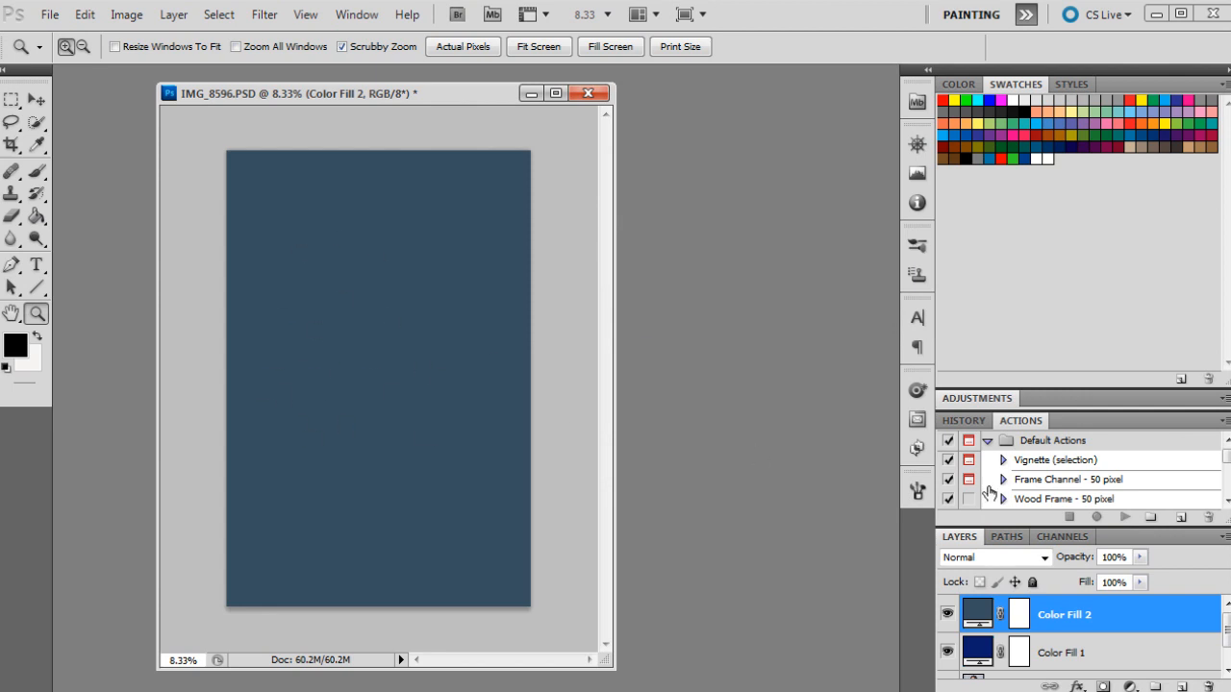
{"action": "left_click", "coordinate": [990, 558]}
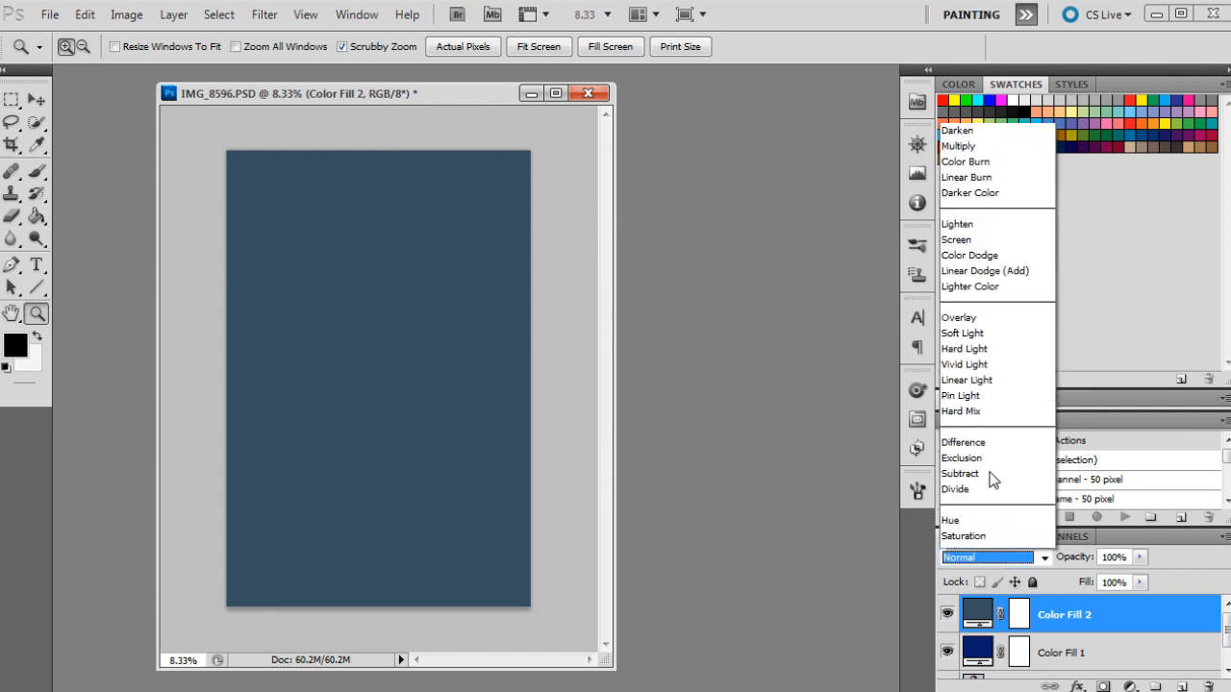
{"action": "left_click", "coordinate": [957, 223]}
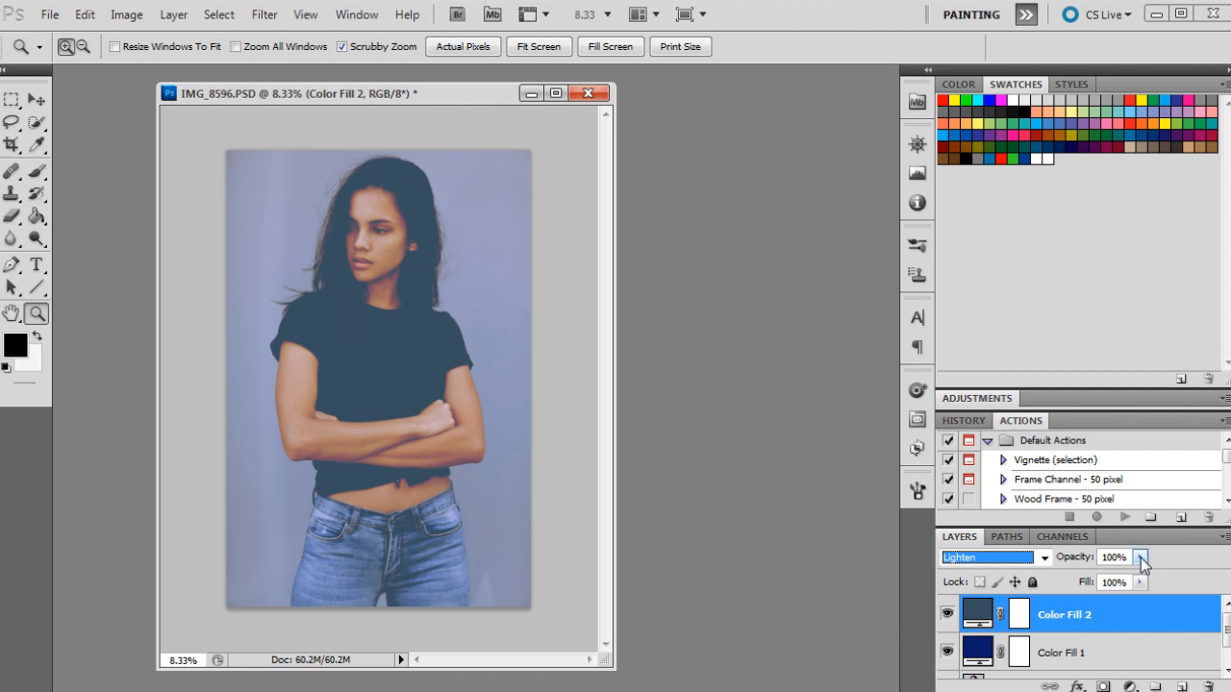
{"action": "left_click_drag", "start_coordinate": [1138, 575], "coordinate": [1053, 575]}
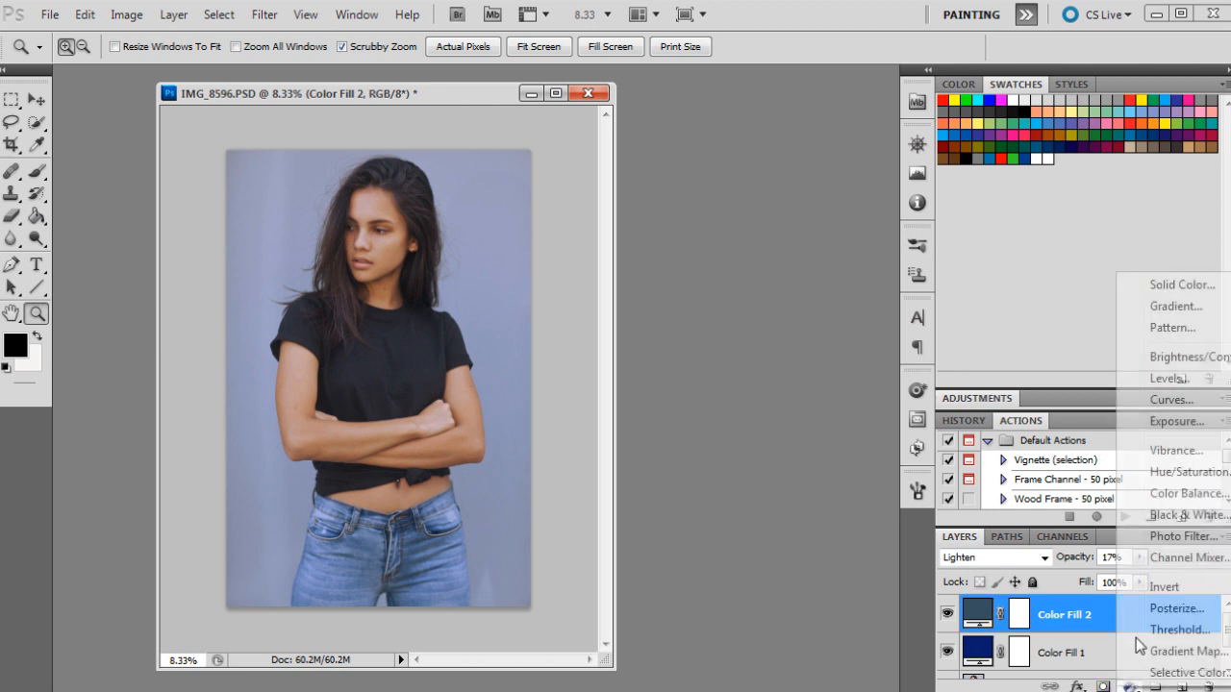
- Add a Curves adjustment layer and place a shadow point on the RGB curve
{"action": "left_click", "coordinate": [1171, 398]}
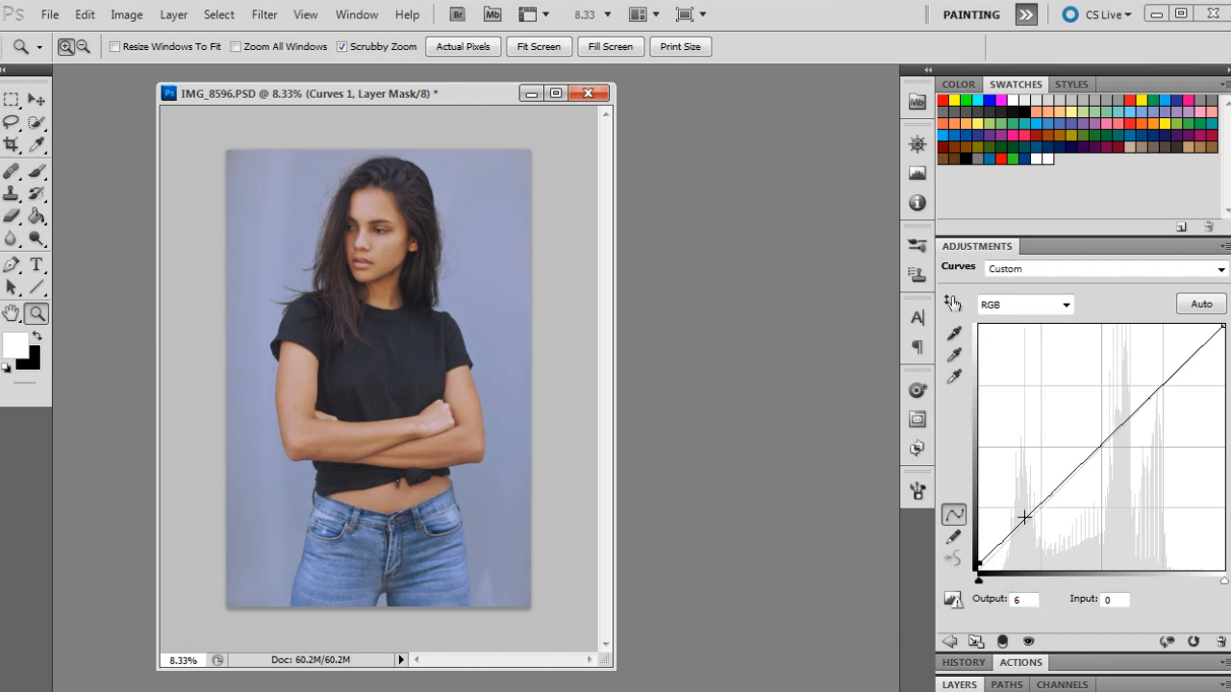
{"action": "mouse_move", "coordinate": [1023, 523]}
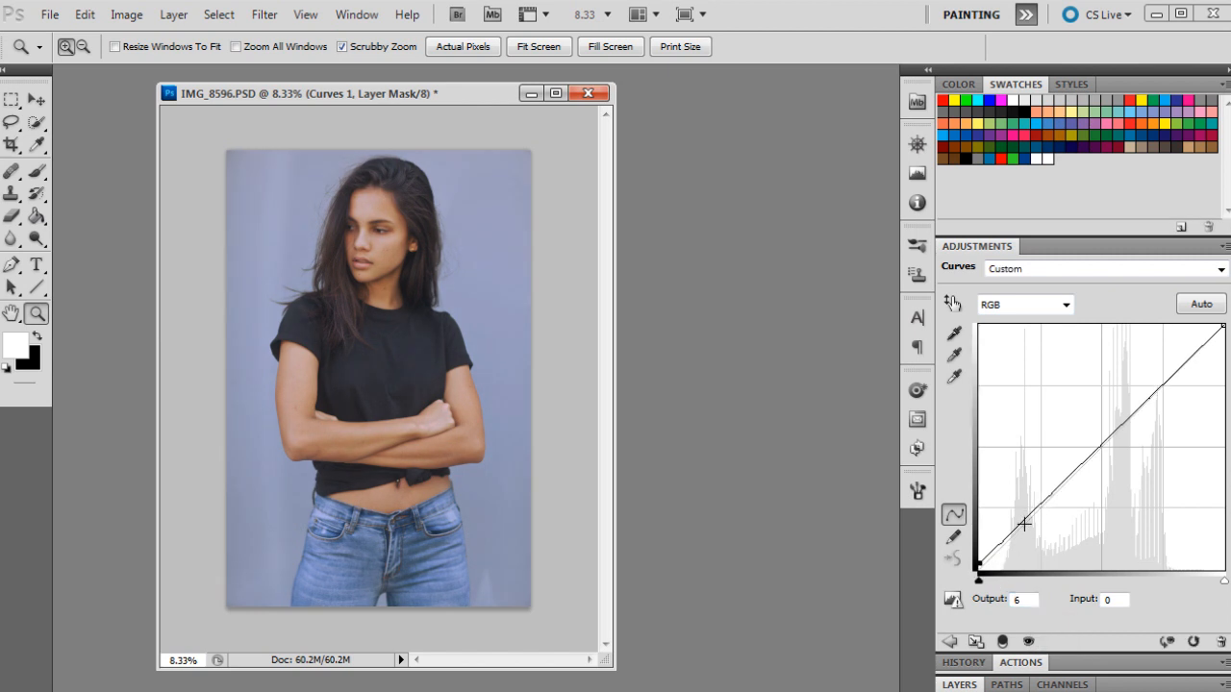
{"action": "left_click_drag", "start_coordinate": [1023, 523], "coordinate": [1034, 508]}
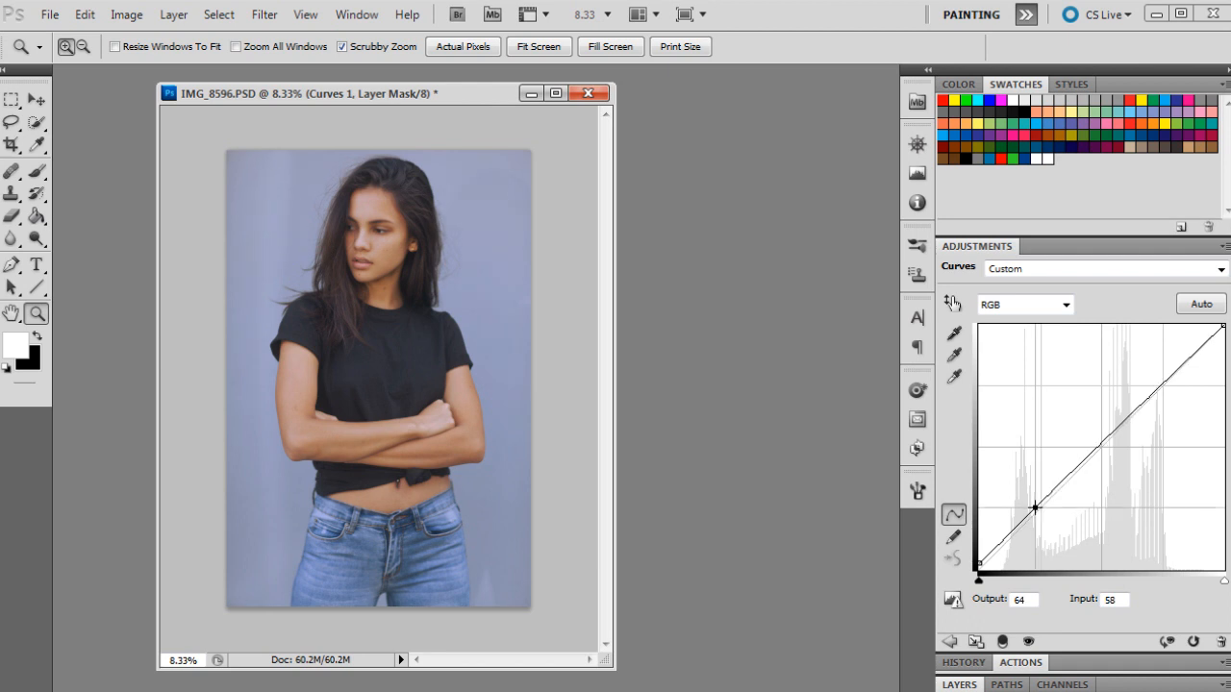
{"action": "left_click_drag", "start_coordinate": [1035, 507], "coordinate": [1014, 525]}
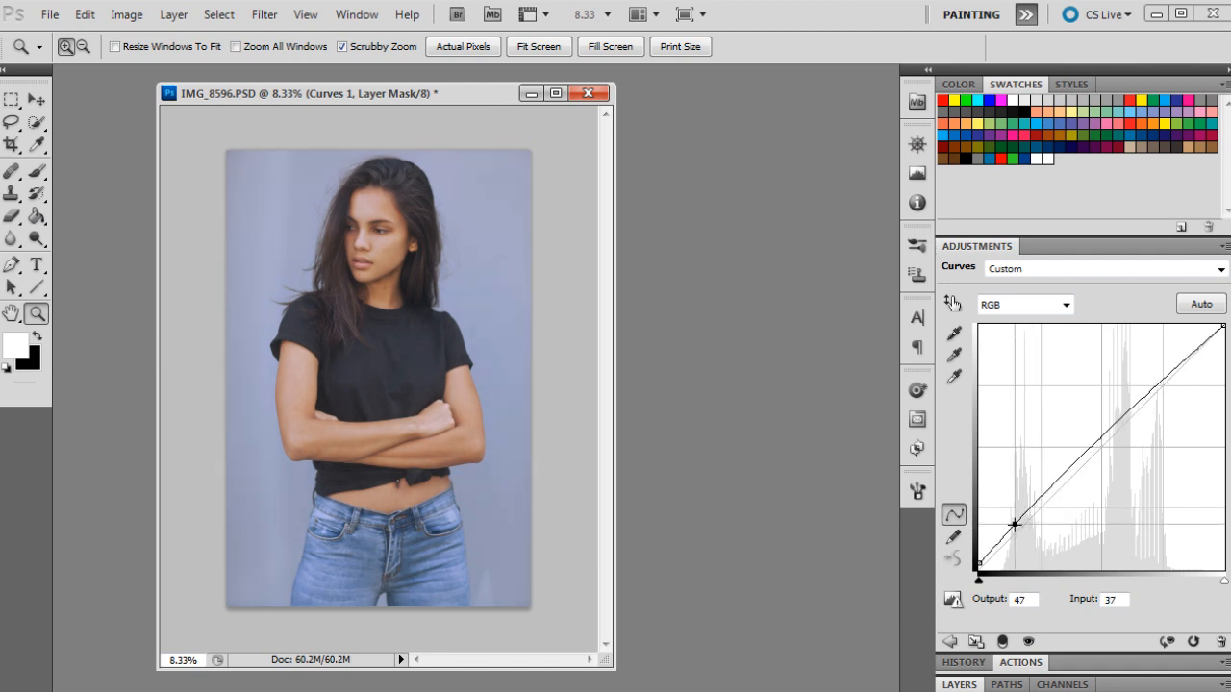
{"action": "left_click_drag", "start_coordinate": [1015, 524], "coordinate": [1021, 527]}
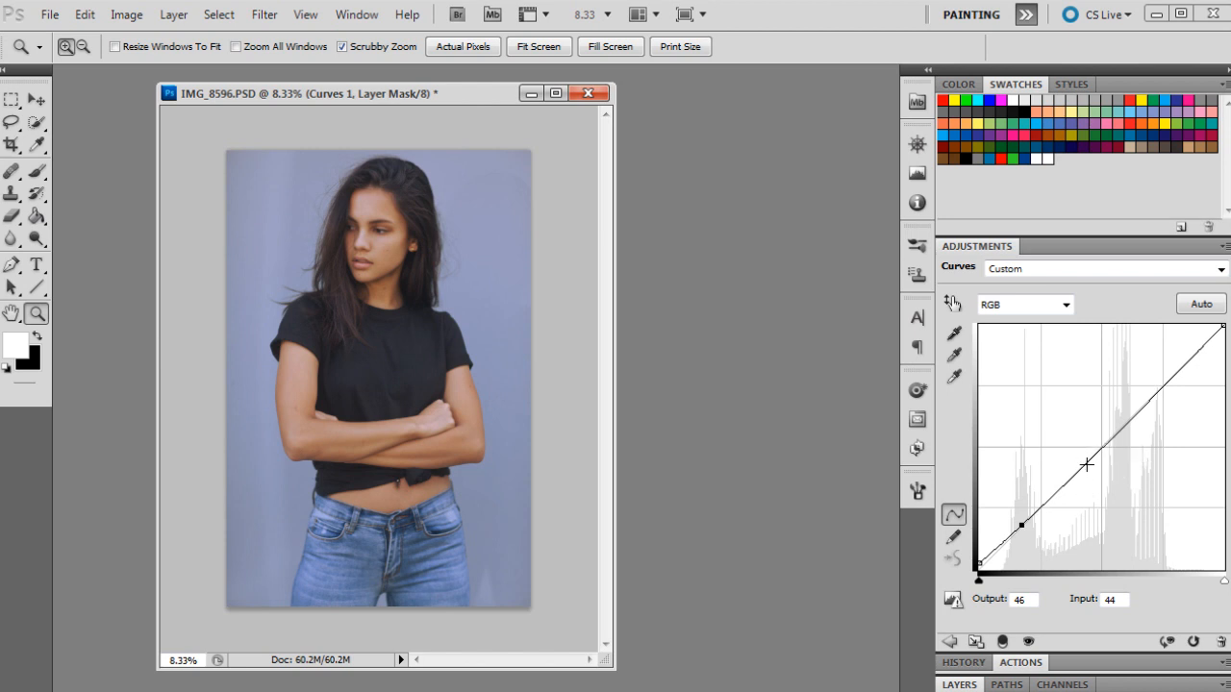
- Lift the RGB curve's midtones and highlights with additional points
{"action": "left_click_drag", "start_coordinate": [1086, 463], "coordinate": [1084, 443]}
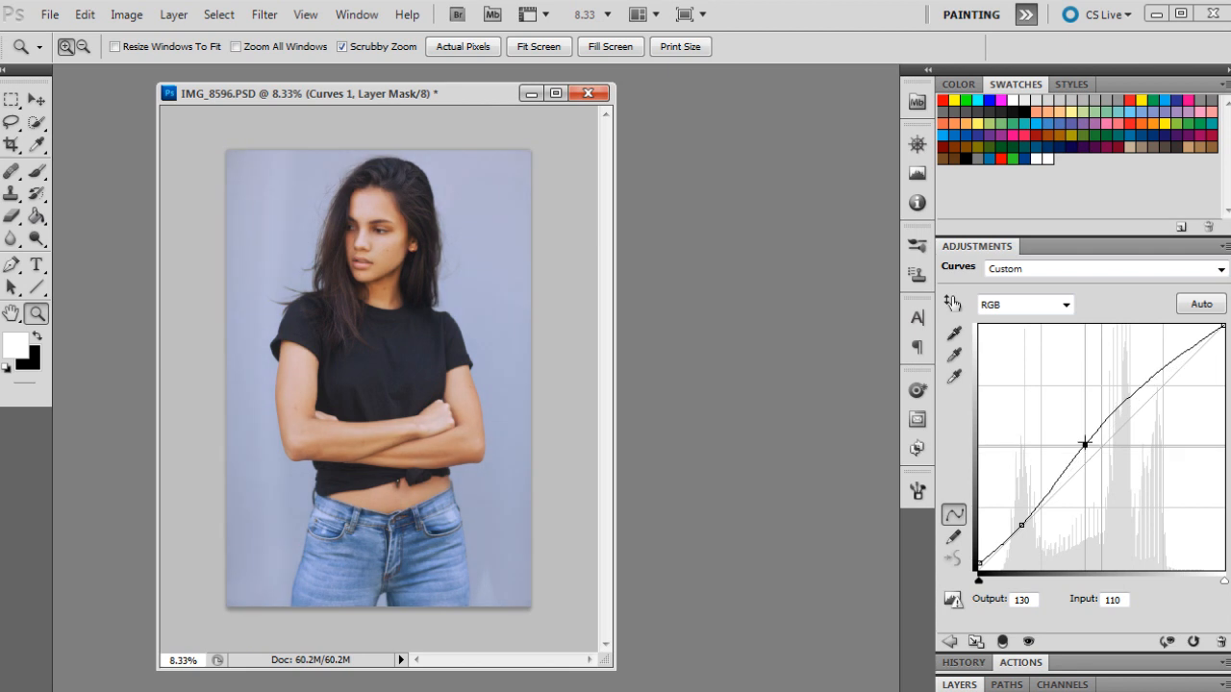
{"action": "left_click_drag", "start_coordinate": [1084, 443], "coordinate": [1104, 434]}
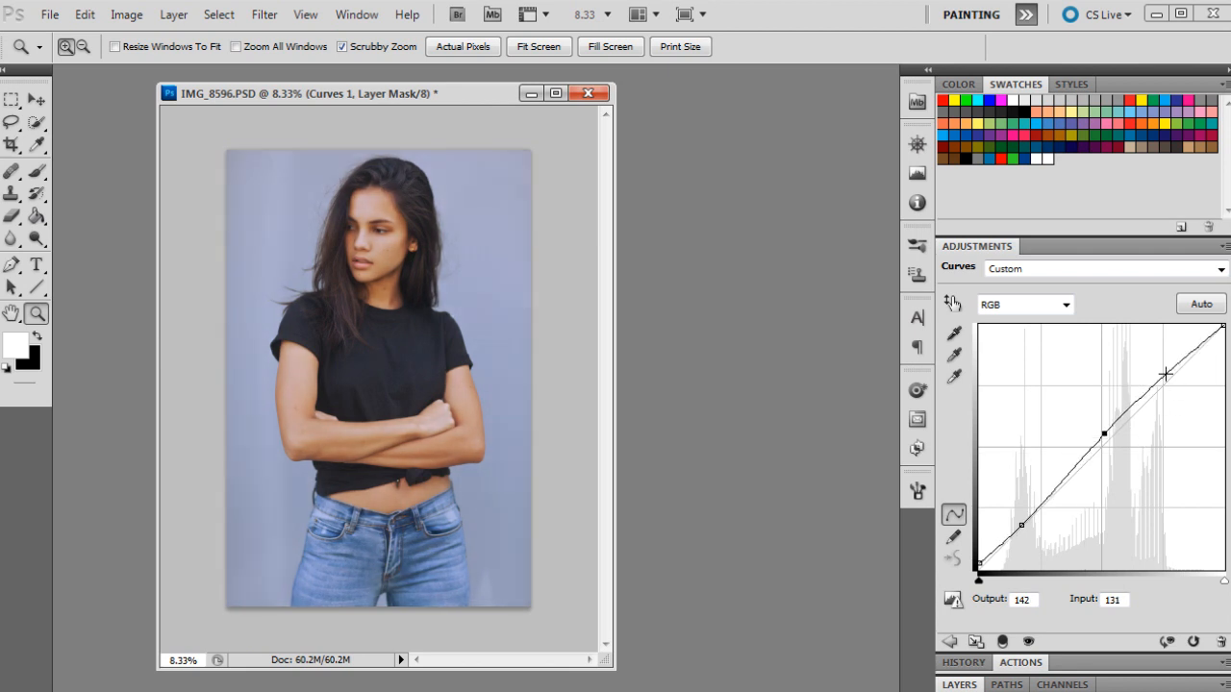
{"action": "left_click_drag", "start_coordinate": [1165, 373], "coordinate": [1169, 371]}
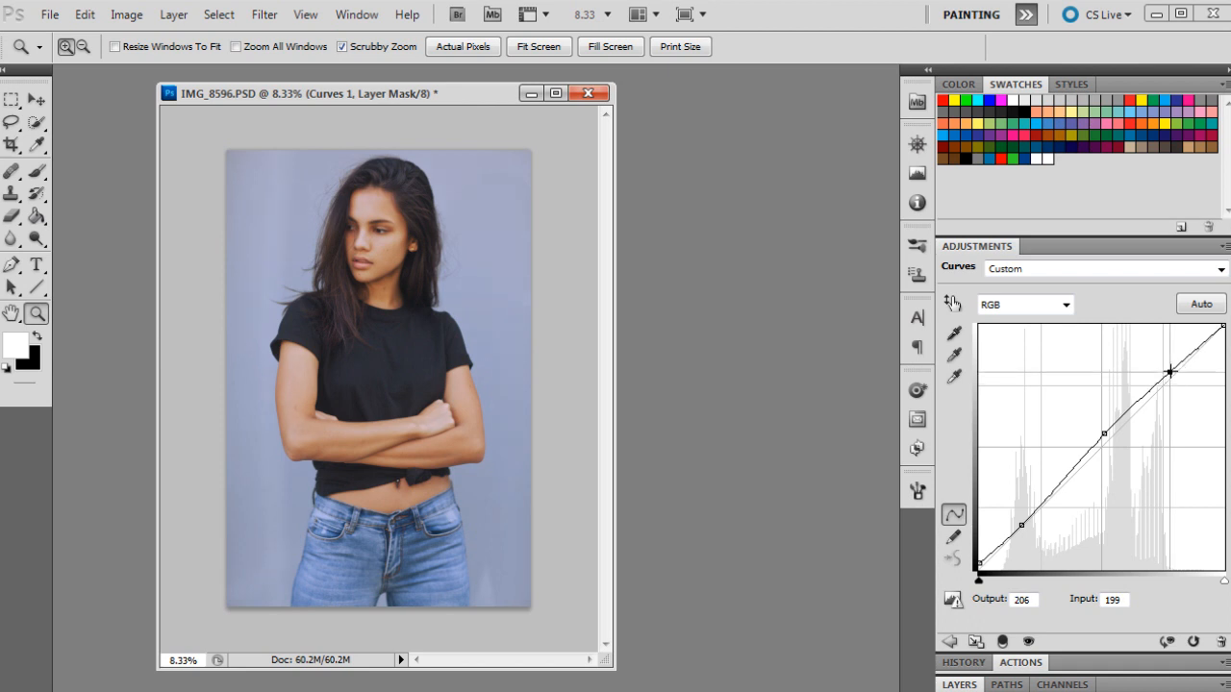
{"action": "left_click_drag", "start_coordinate": [1170, 372], "coordinate": [1177, 357]}
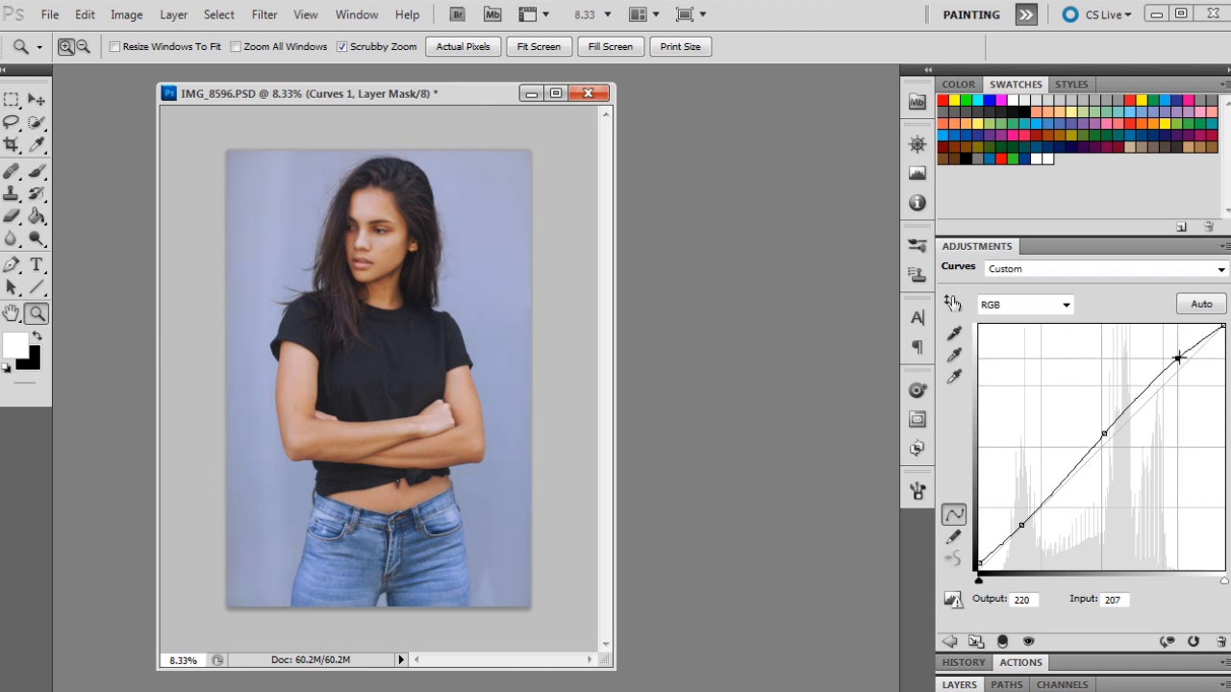
{"action": "left_click_drag", "start_coordinate": [1177, 357], "coordinate": [1176, 358]}
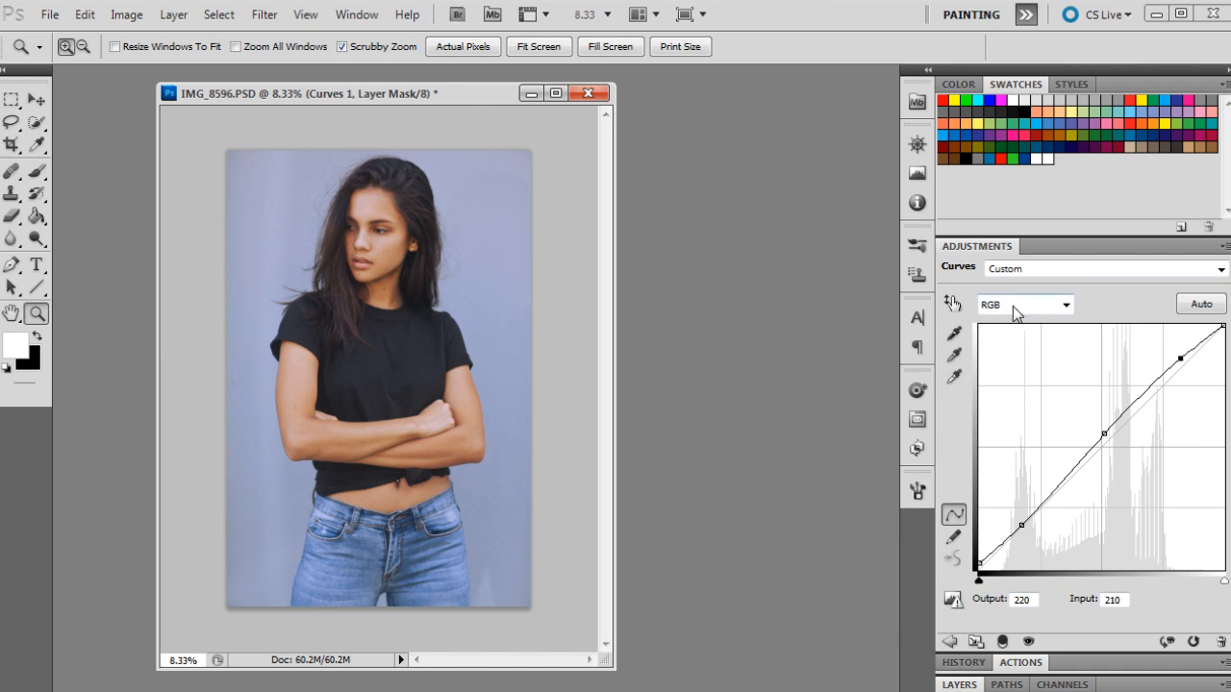
- Switch Curves to the Red channel and pull its black point inward
{"action": "left_click", "coordinate": [1023, 304]}
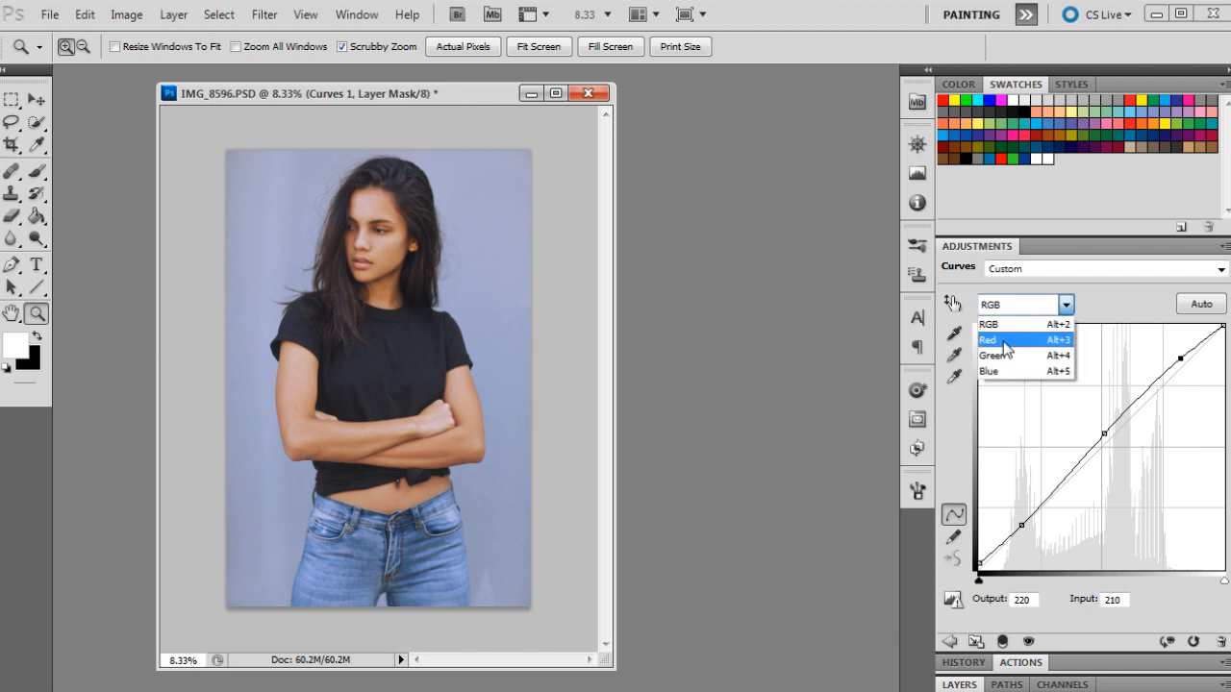
{"action": "left_click", "coordinate": [988, 338]}
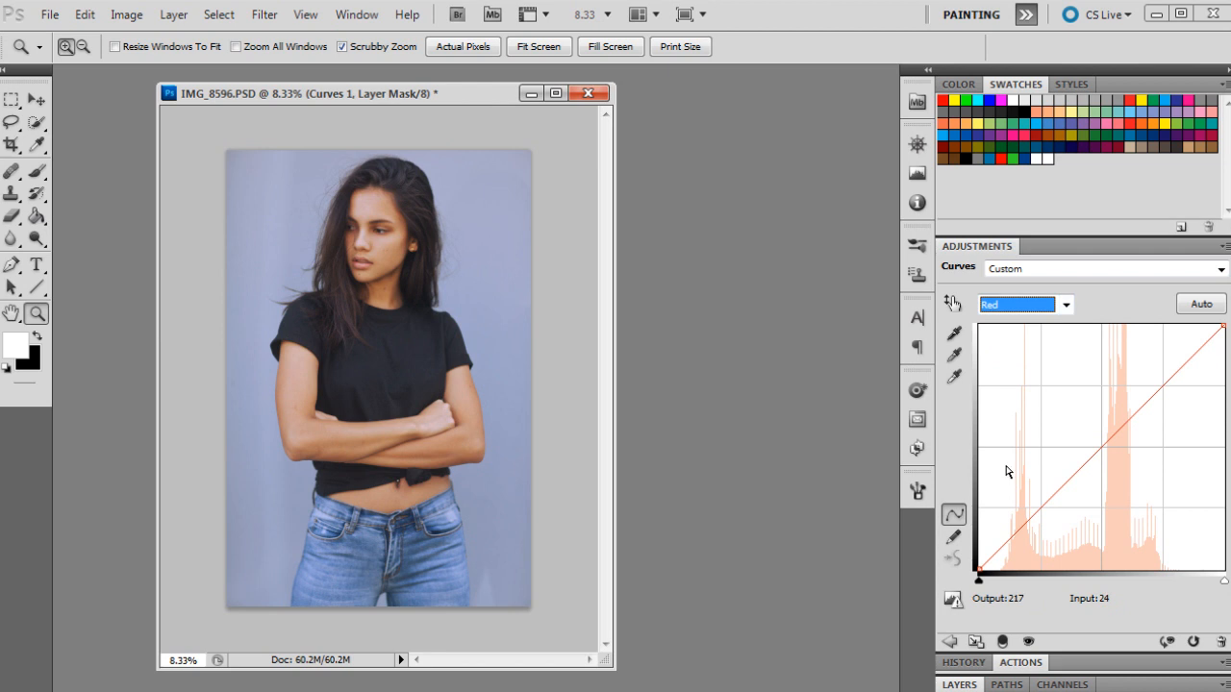
{"action": "left_click", "coordinate": [1012, 517]}
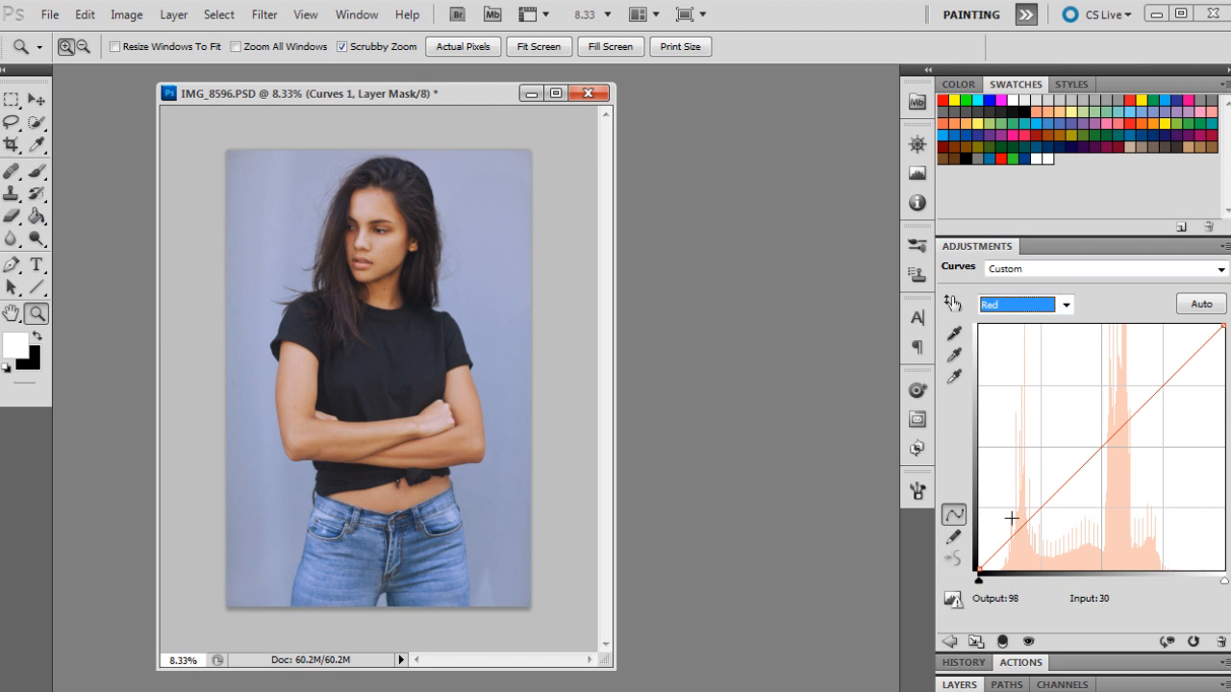
{"action": "left_click_drag", "start_coordinate": [1012, 520], "coordinate": [983, 569]}
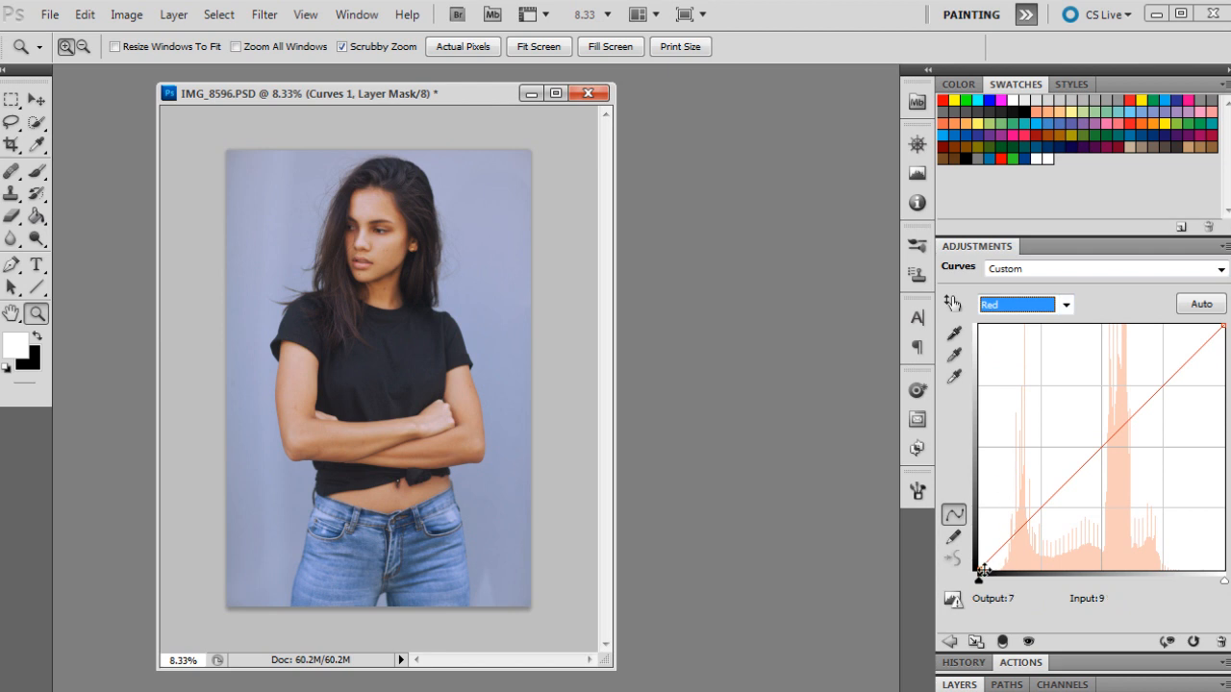
{"action": "left_click_drag", "start_coordinate": [985, 574], "coordinate": [977, 577]}
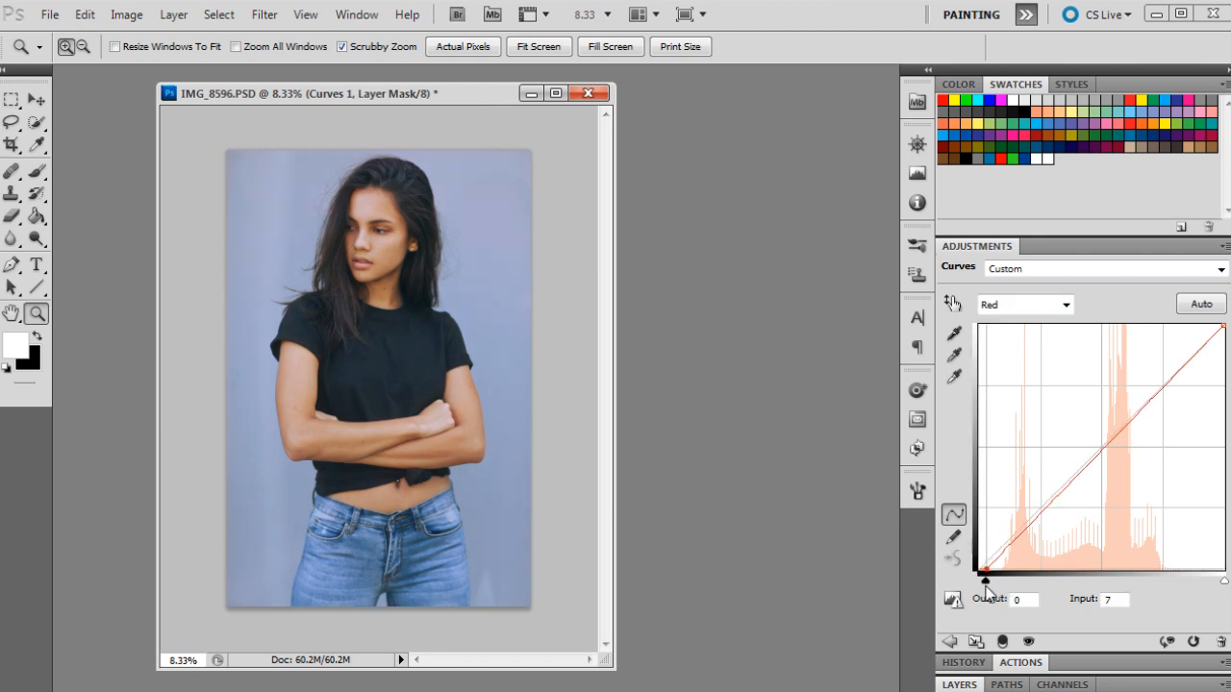
{"action": "mouse_move", "coordinate": [1010, 454]}
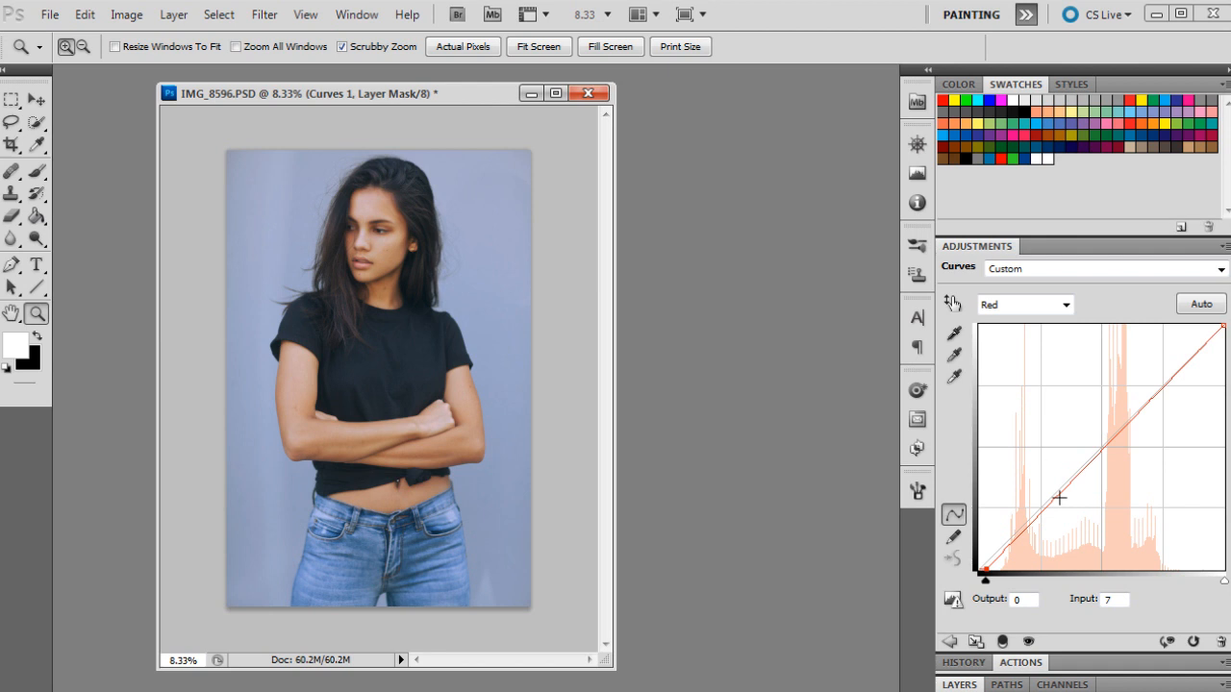
{"action": "mouse_move", "coordinate": [1035, 521]}
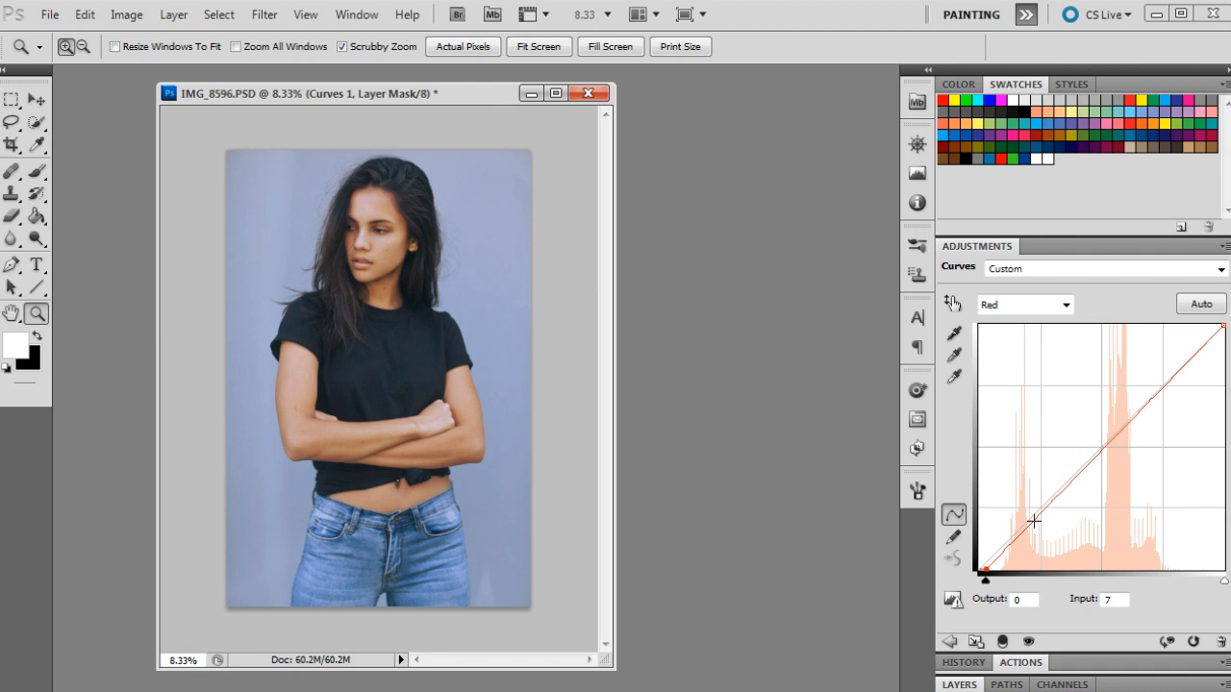
- Add midtone and highlight points lifting the red channel's upper tones
{"action": "left_click_drag", "start_coordinate": [1035, 520], "coordinate": [1123, 457]}
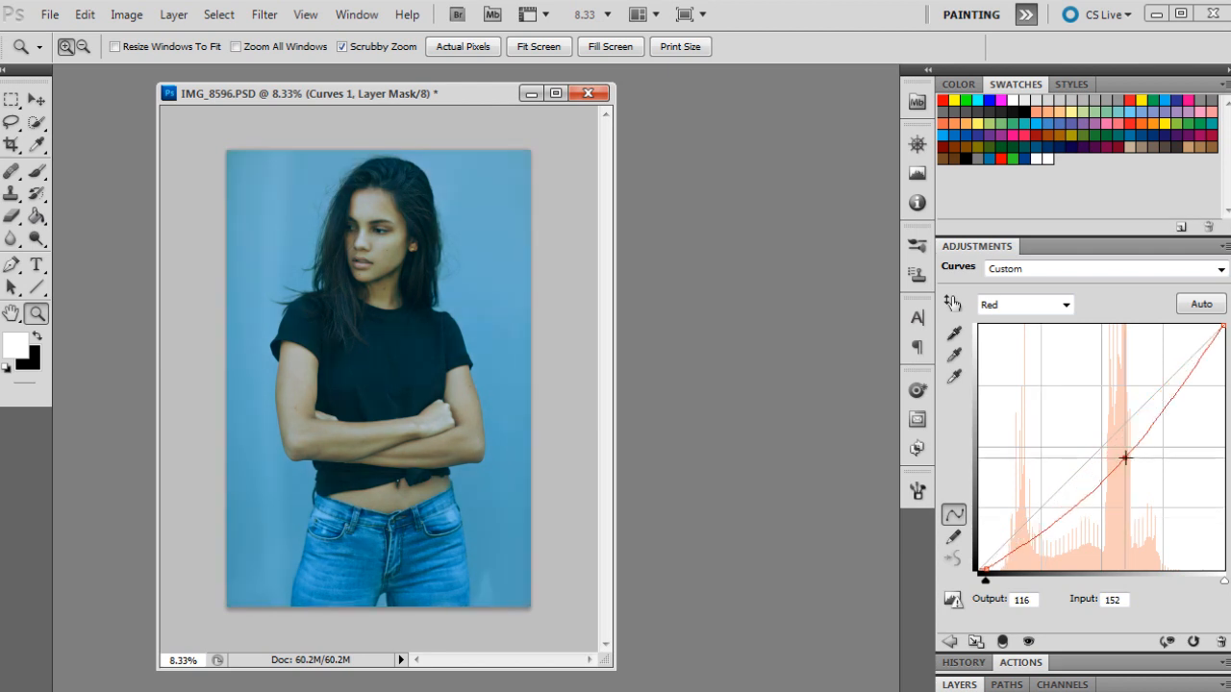
{"action": "left_click_drag", "start_coordinate": [1125, 458], "coordinate": [1093, 457]}
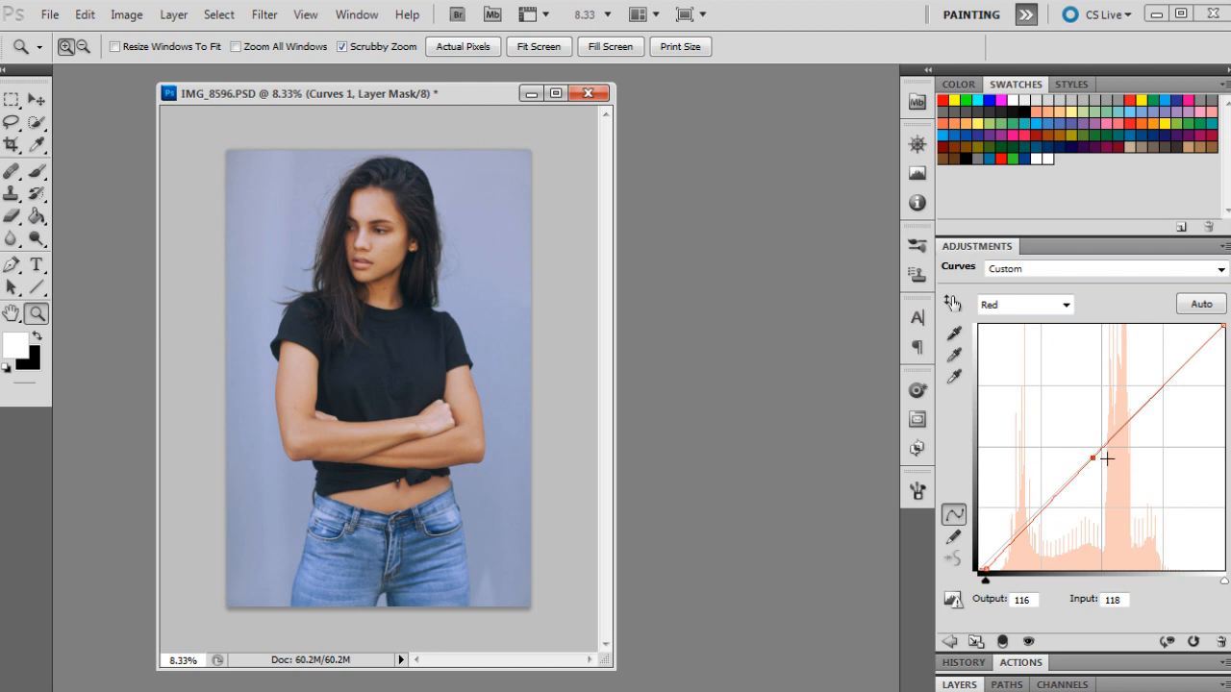
{"action": "mouse_move", "coordinate": [1154, 435]}
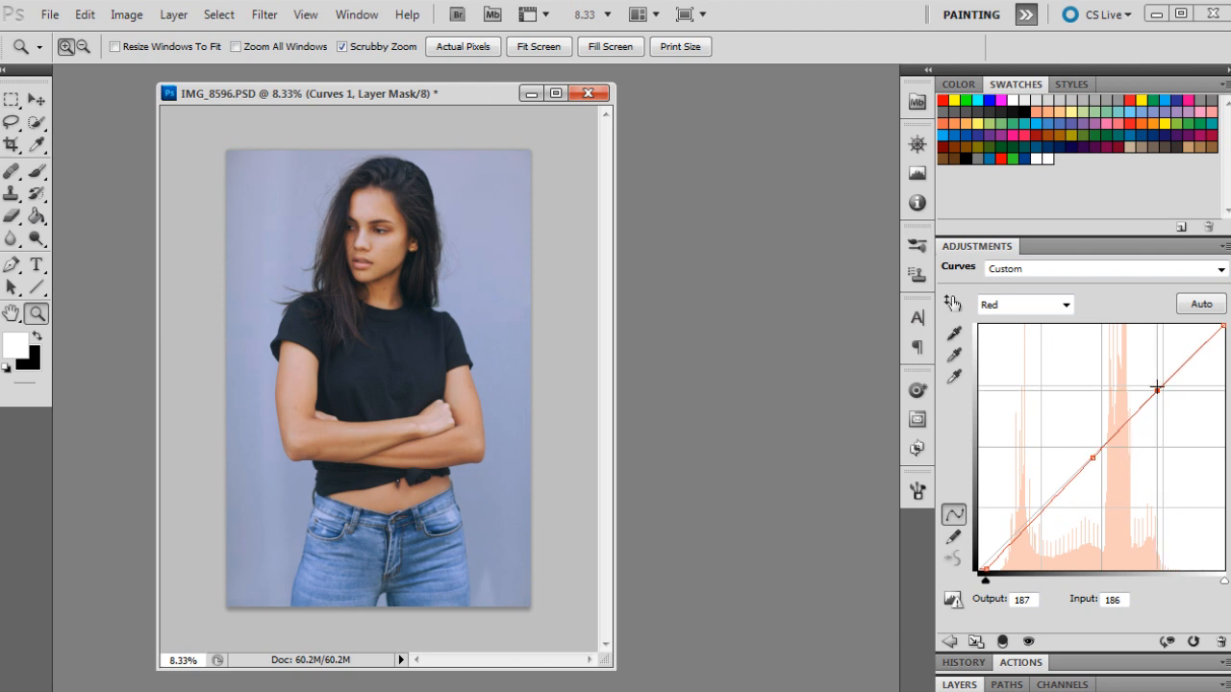
{"action": "left_click_drag", "start_coordinate": [1158, 388], "coordinate": [1177, 369]}
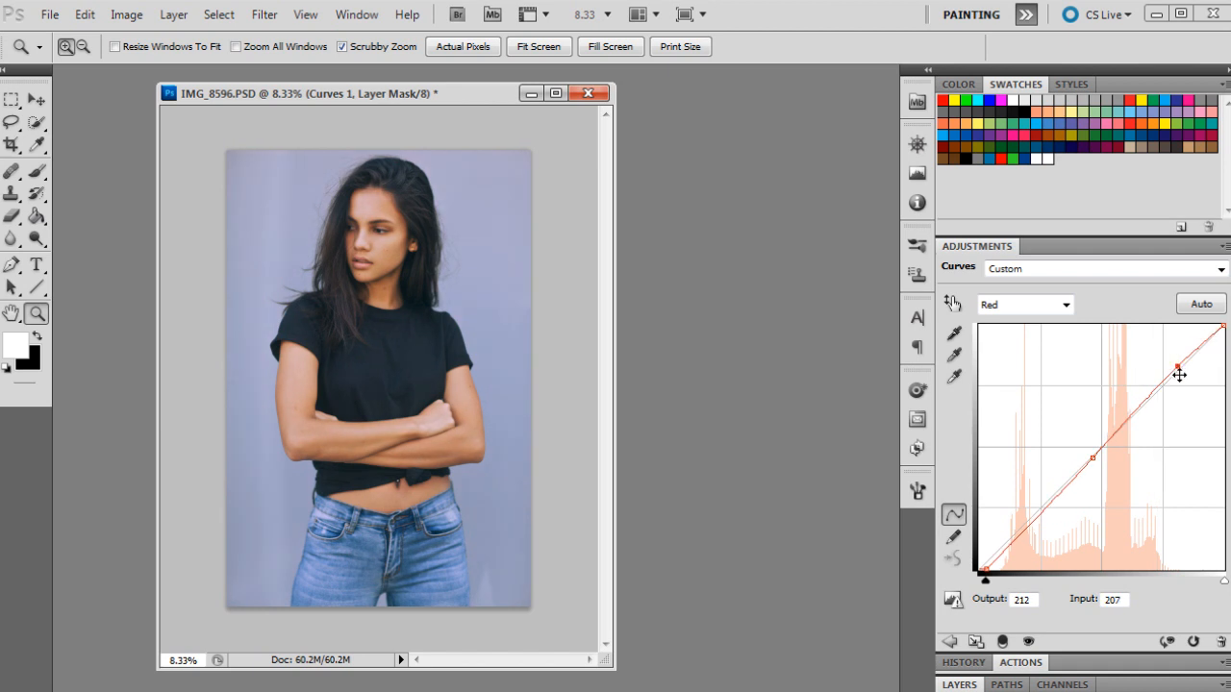
{"action": "left_click_drag", "start_coordinate": [1177, 370], "coordinate": [1223, 329]}
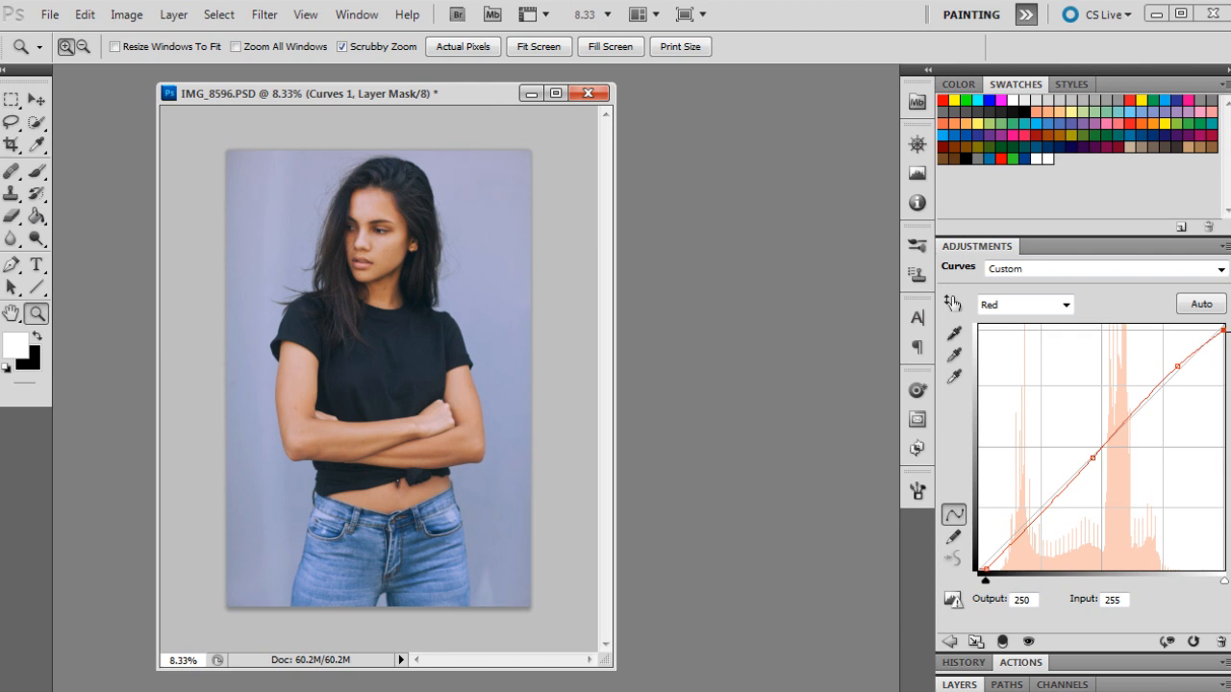
{"action": "left_click_drag", "start_coordinate": [1223, 330], "coordinate": [1209, 327]}
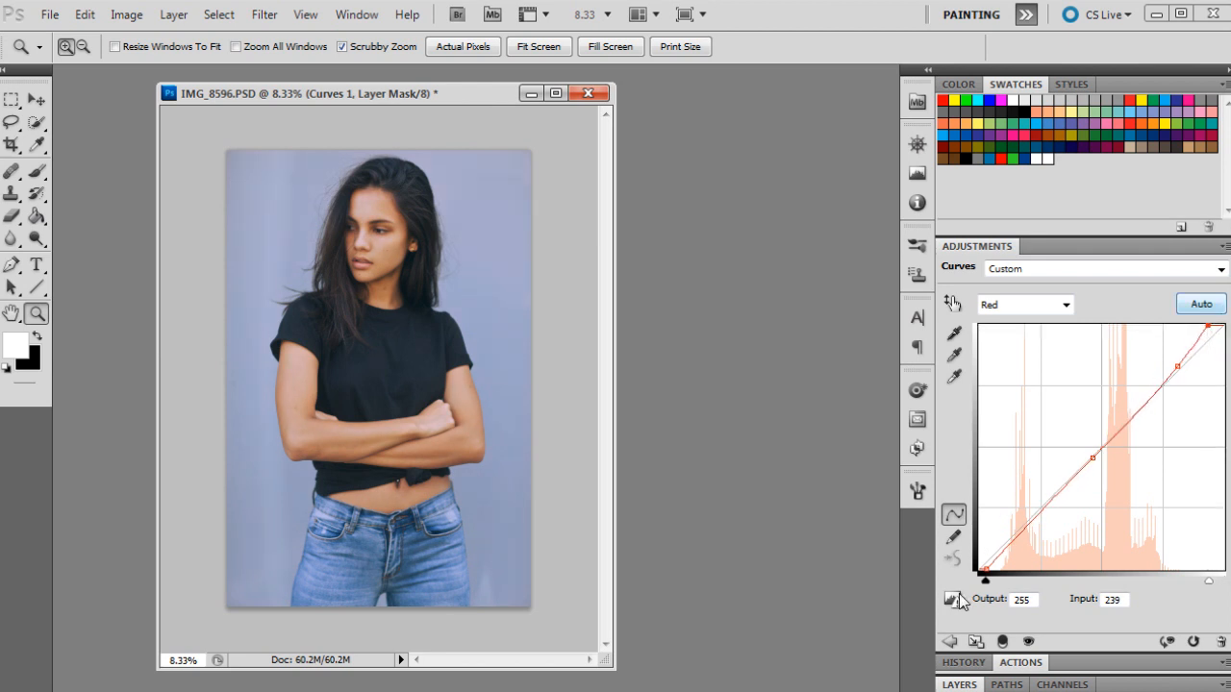
{"action": "left_click", "coordinate": [1023, 304]}
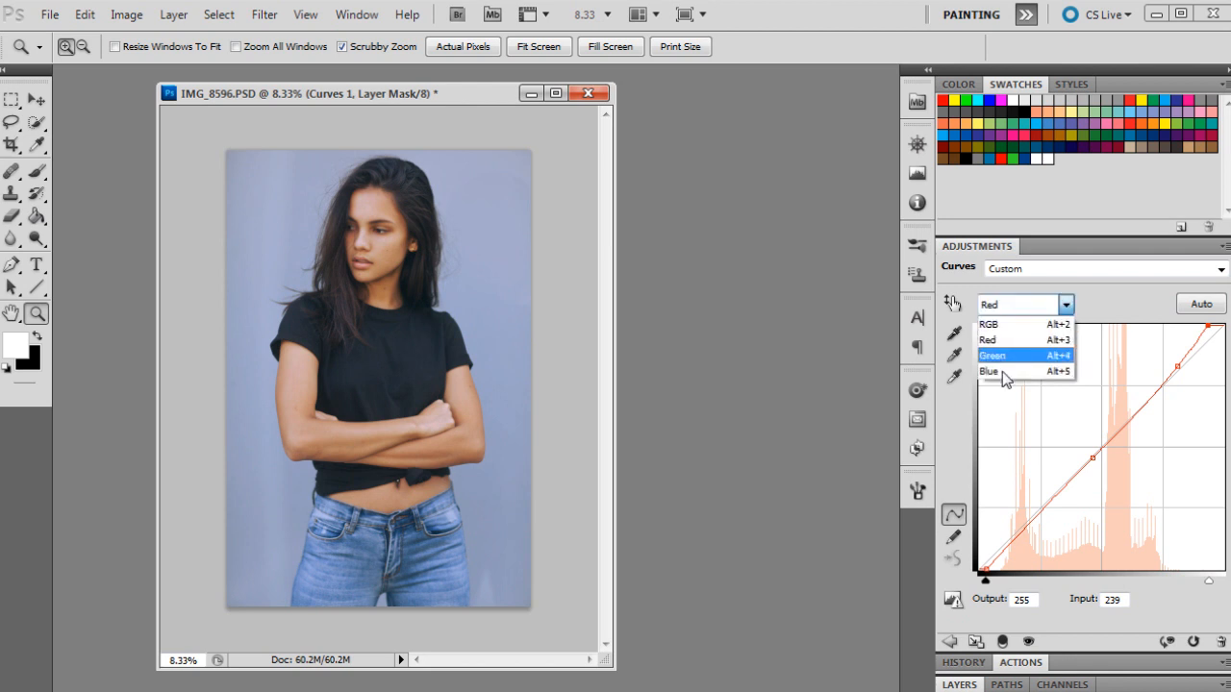
- Reshape the Blue channel with a shadow point near 63/65 and a raised point near 202/196
{"action": "left_click", "coordinate": [988, 371]}
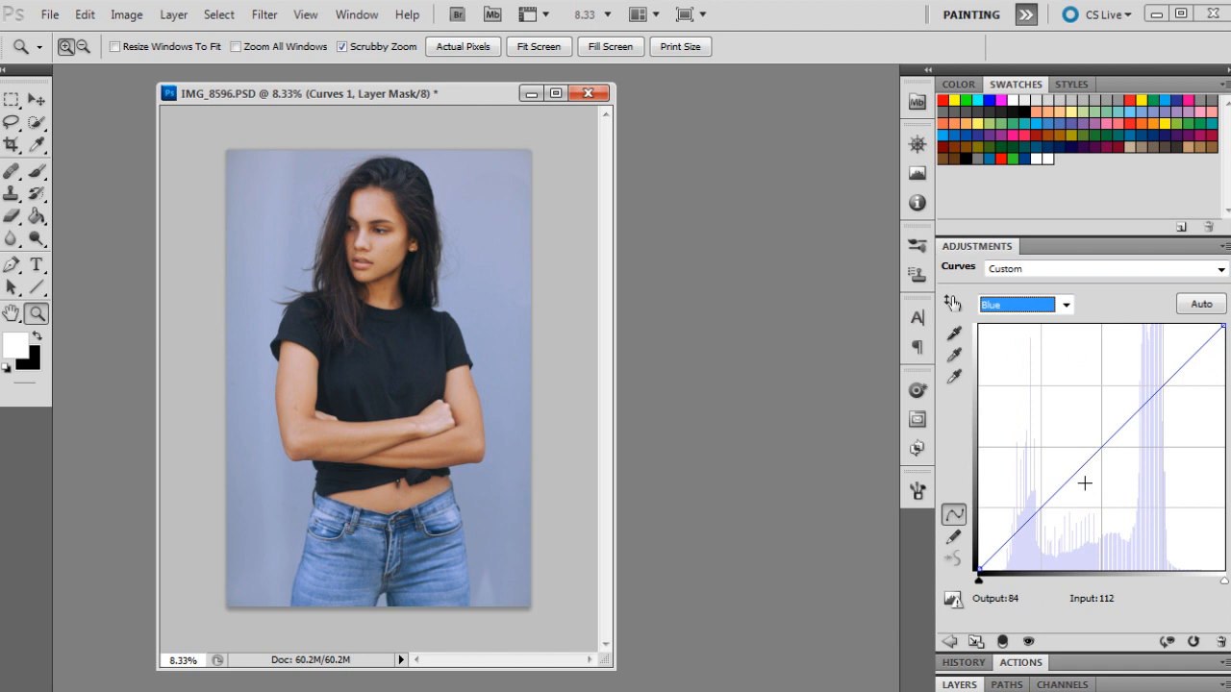
{"action": "left_click_drag", "start_coordinate": [1085, 484], "coordinate": [1073, 498]}
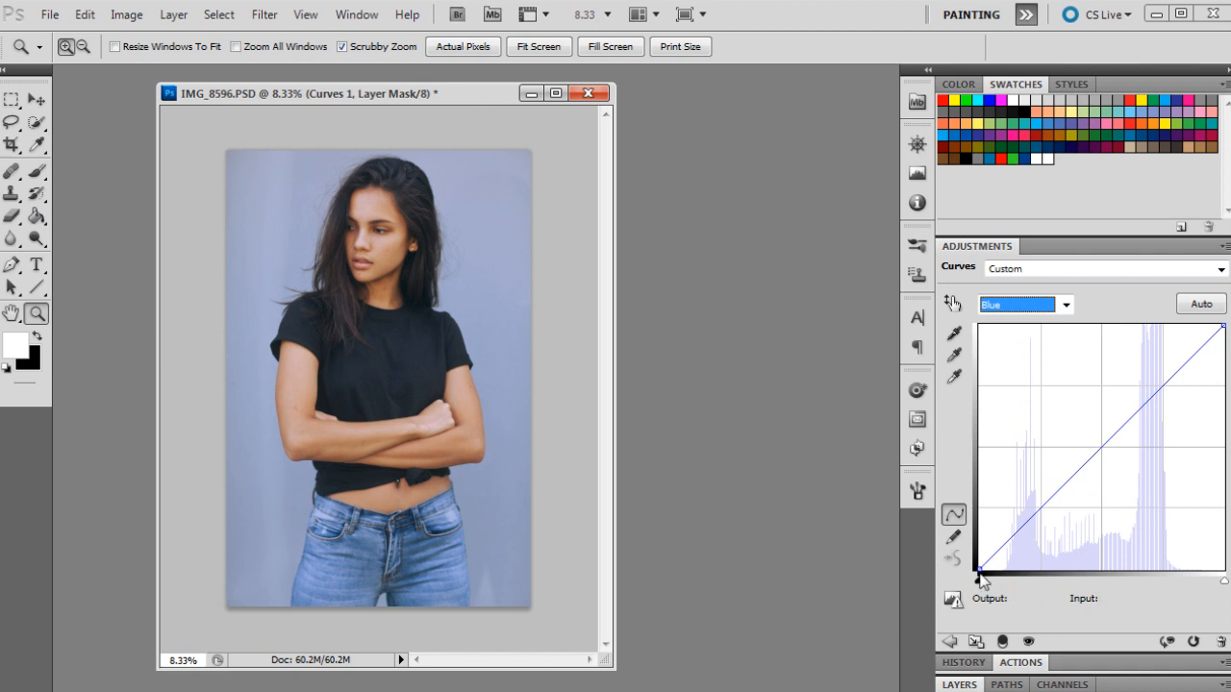
{"action": "left_click", "coordinate": [977, 577]}
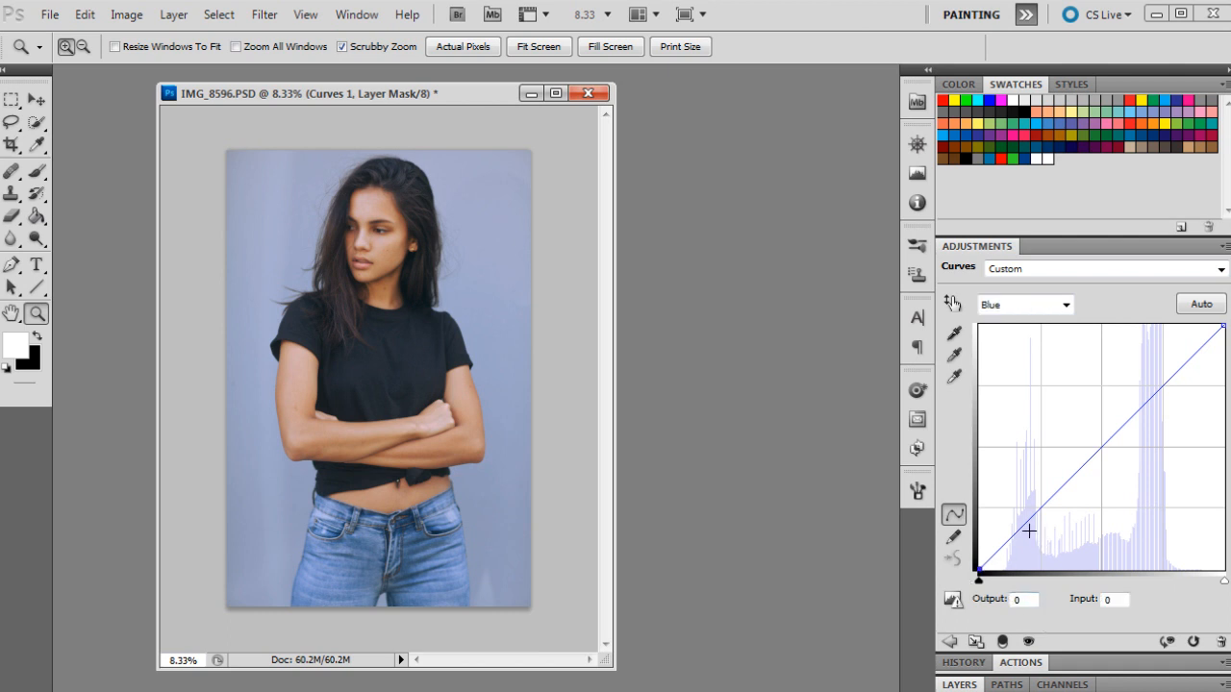
{"action": "left_click_drag", "start_coordinate": [1027, 531], "coordinate": [1023, 523]}
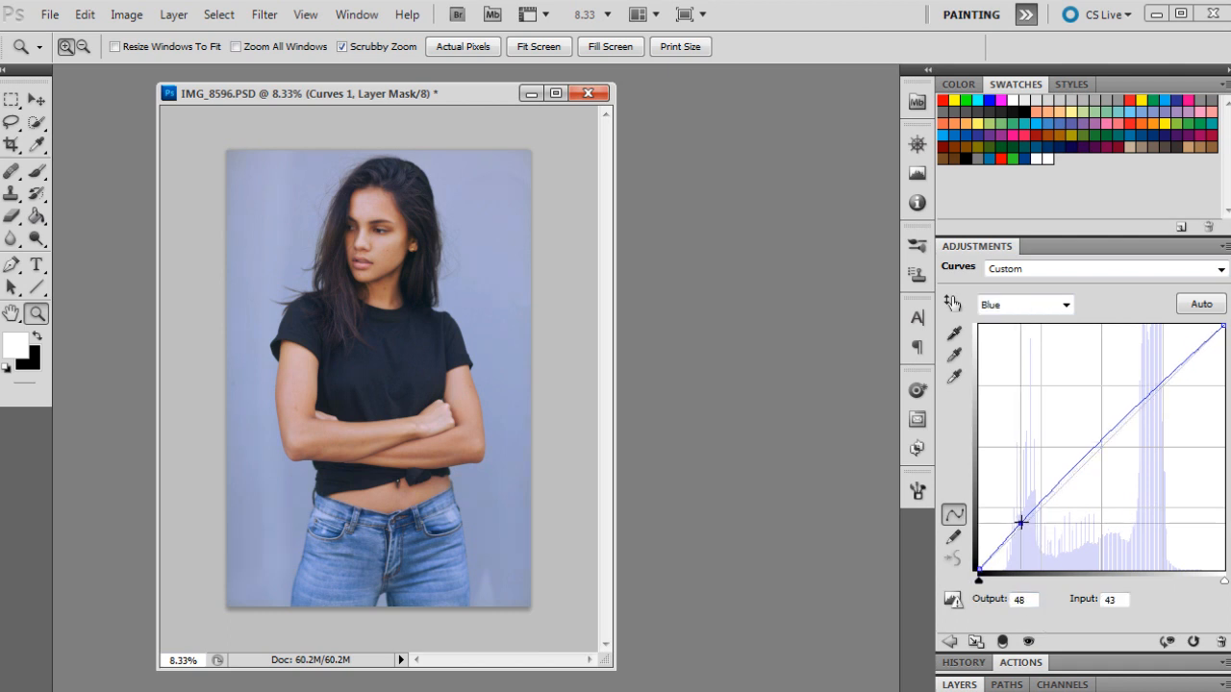
{"action": "left_click_drag", "start_coordinate": [1023, 523], "coordinate": [1042, 508]}
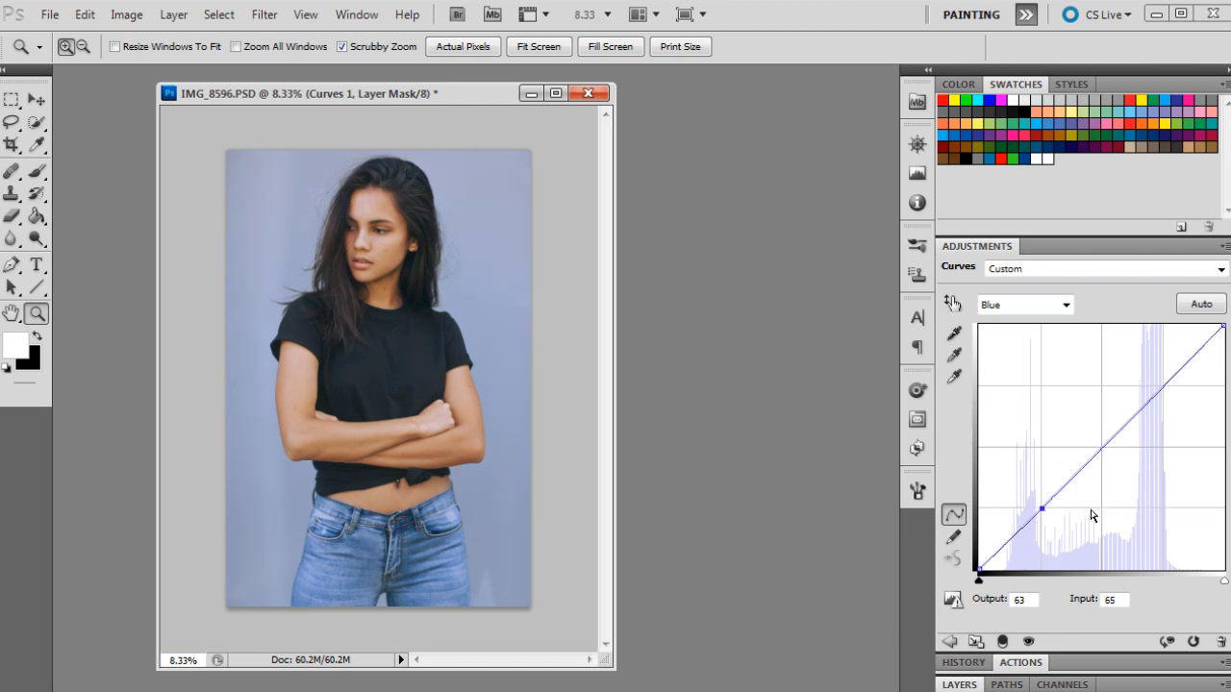
{"action": "mouse_move", "coordinate": [1131, 500]}
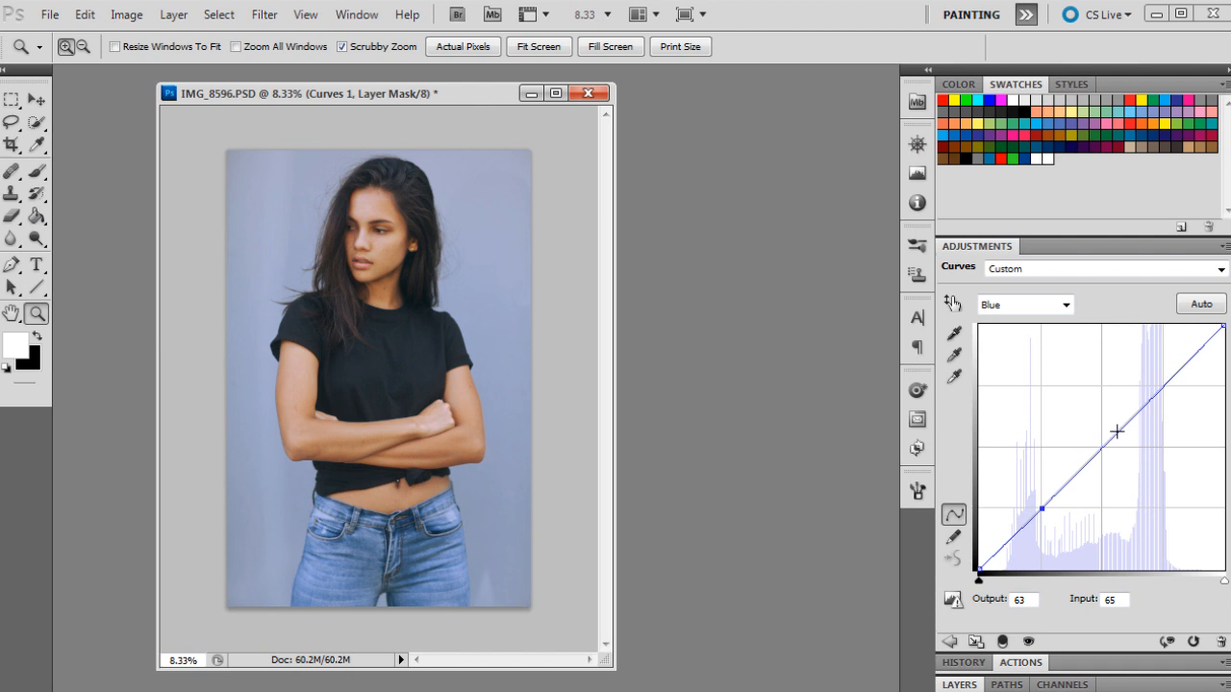
{"action": "left_click_drag", "start_coordinate": [1118, 431], "coordinate": [1165, 375]}
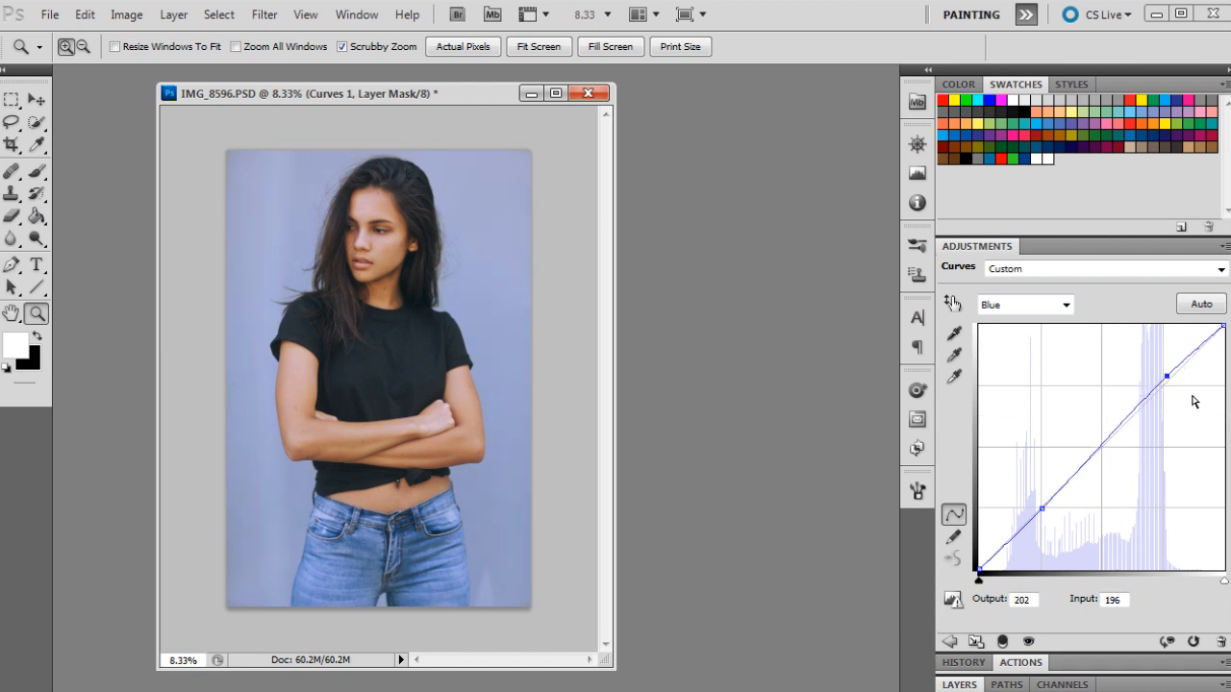
{"action": "mouse_move", "coordinate": [930, 680]}
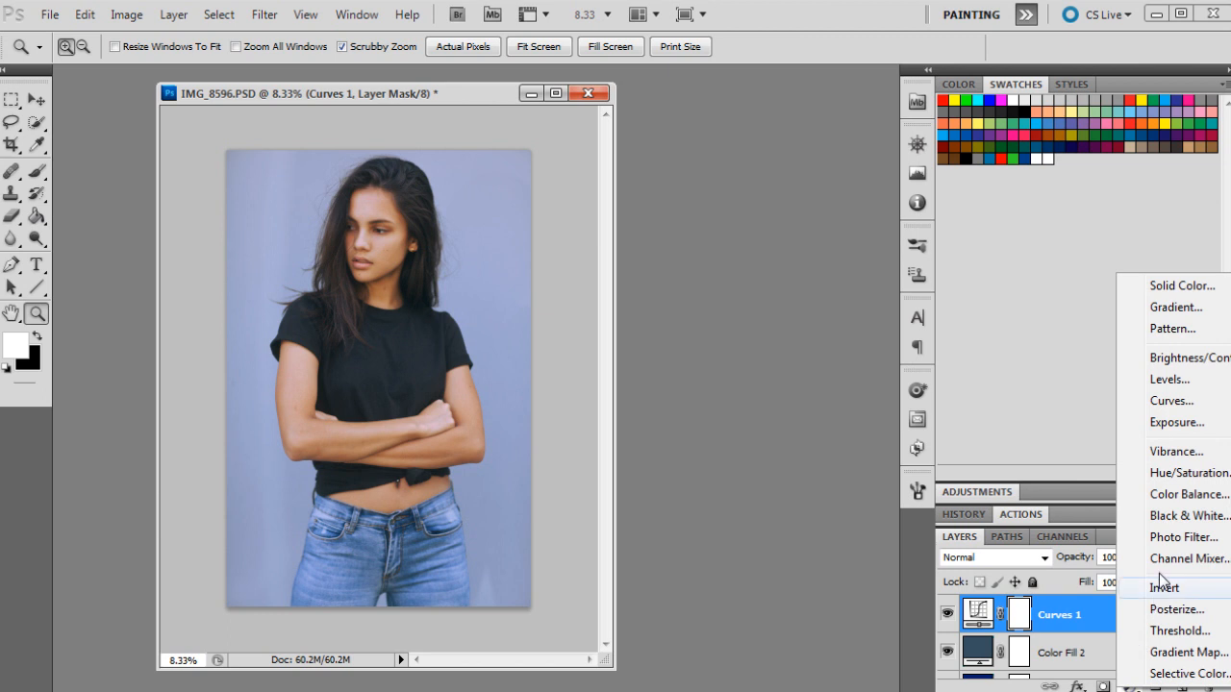
- Create a teal #398d8c Solid Color fill layer at the top of the stack
{"action": "left_click", "coordinate": [1180, 284]}
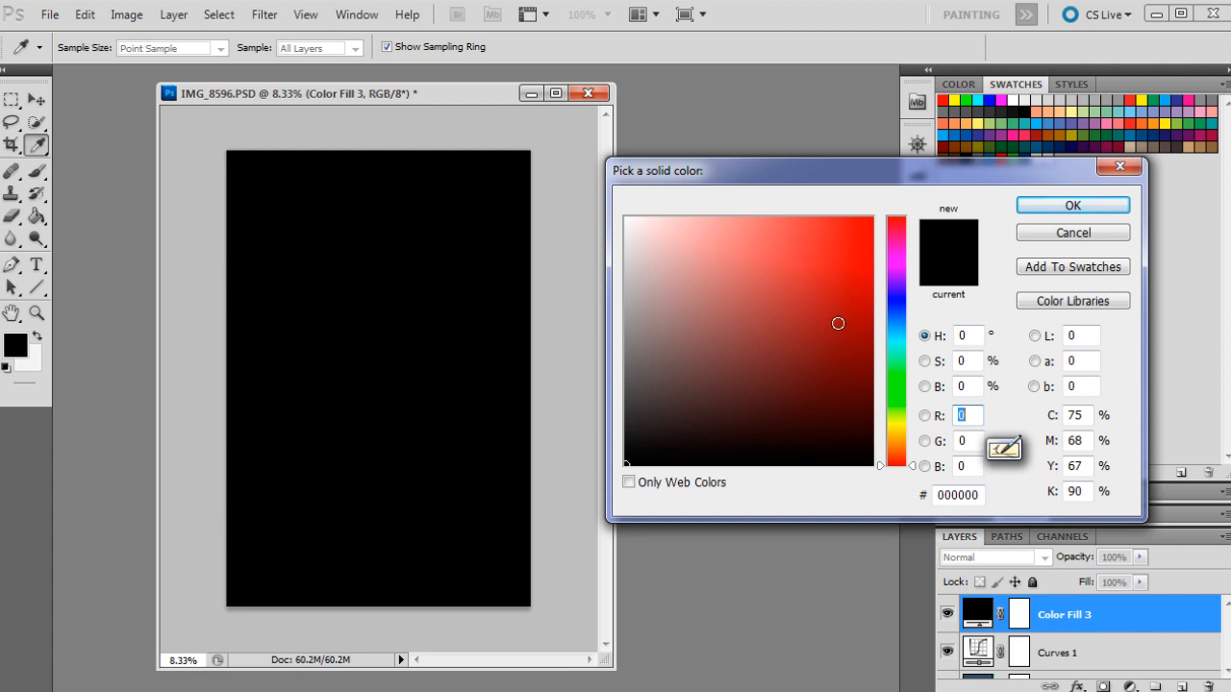
{"action": "mouse_move", "coordinate": [901, 346]}
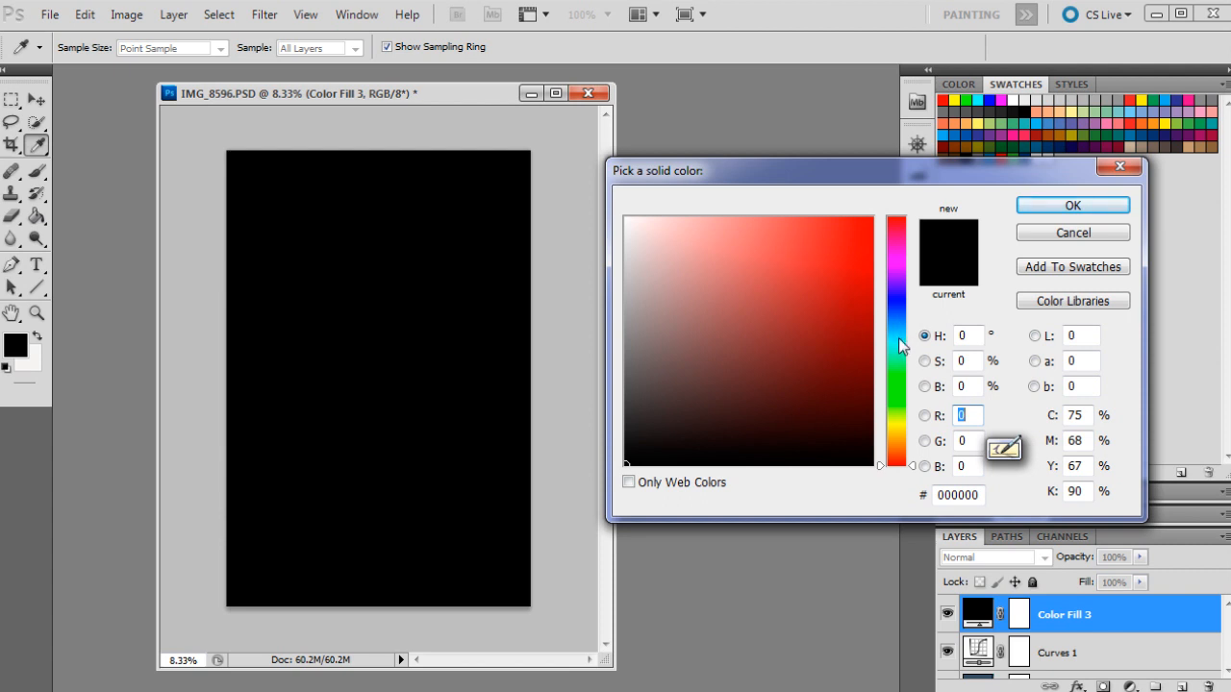
{"action": "left_click", "coordinate": [957, 495]}
{"action": "type", "text": "398d8c"}
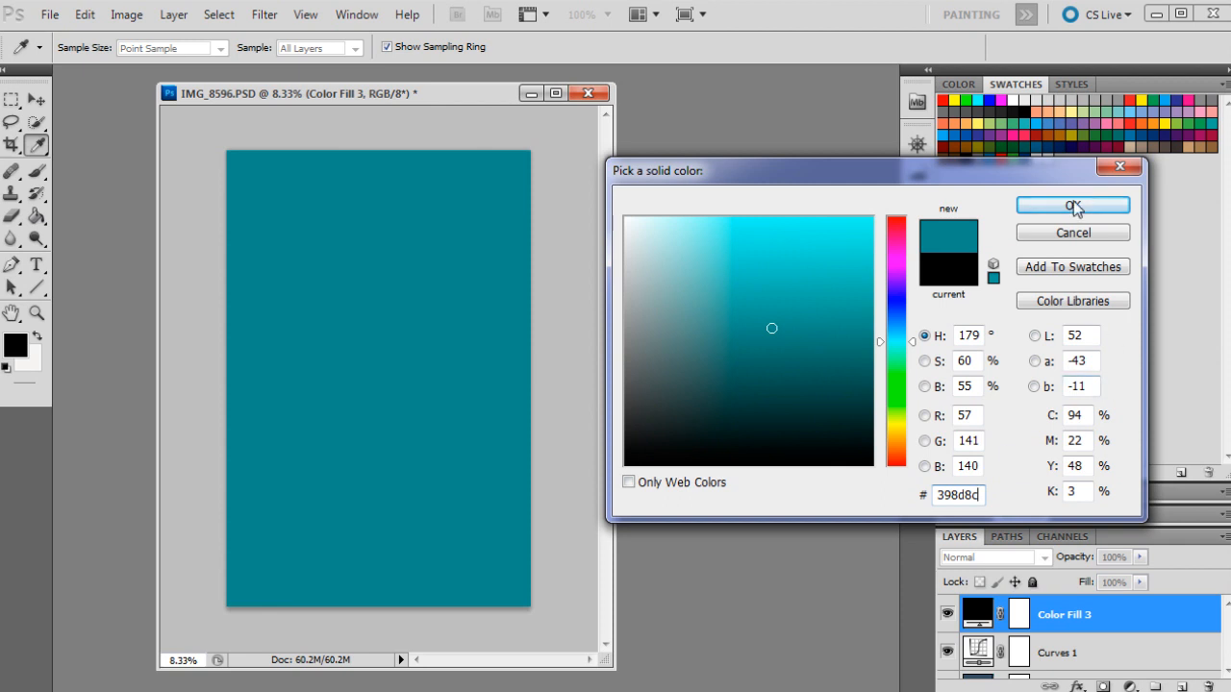
{"action": "left_click", "coordinate": [1073, 203]}
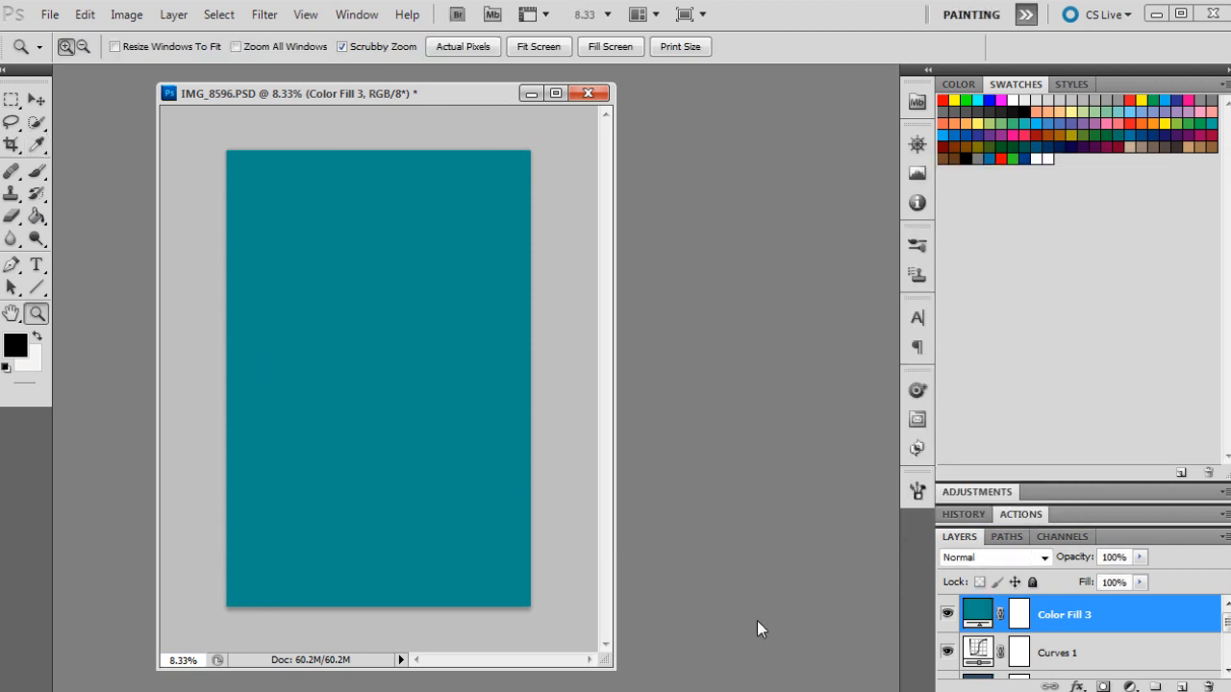
{"action": "mouse_move", "coordinate": [740, 530]}
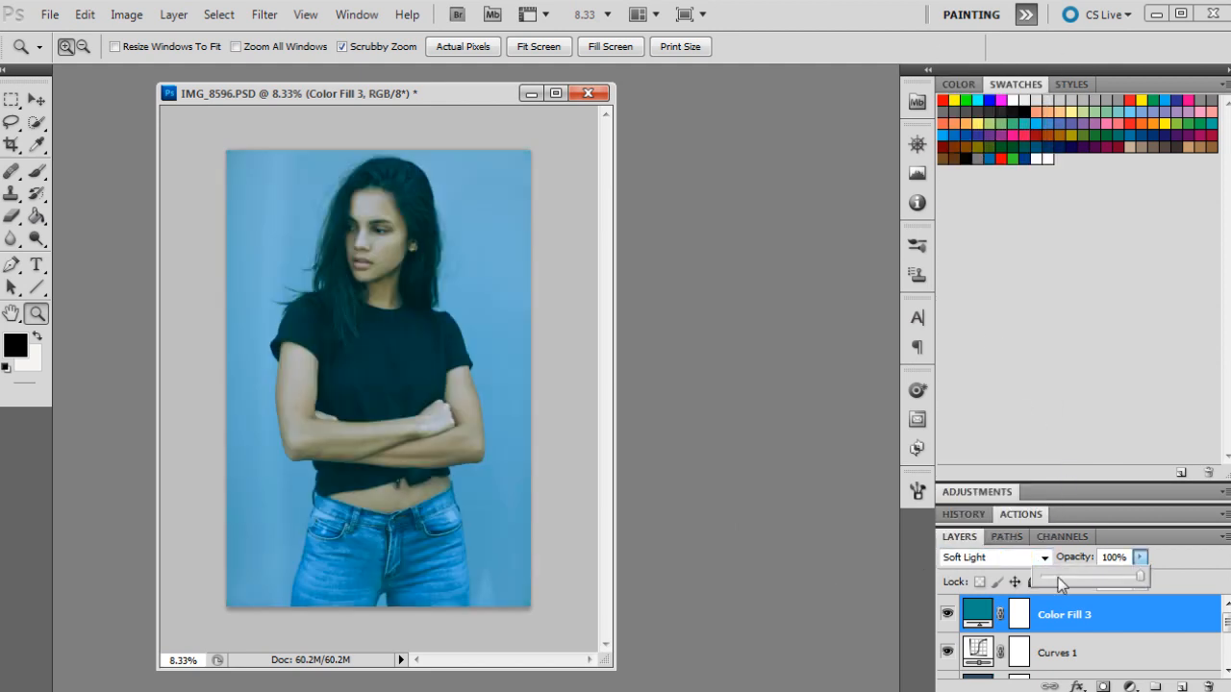
- Lower the teal Color Fill 3 layer's opacity to 10%
{"action": "left_click_drag", "start_coordinate": [1139, 575], "coordinate": [1048, 575]}
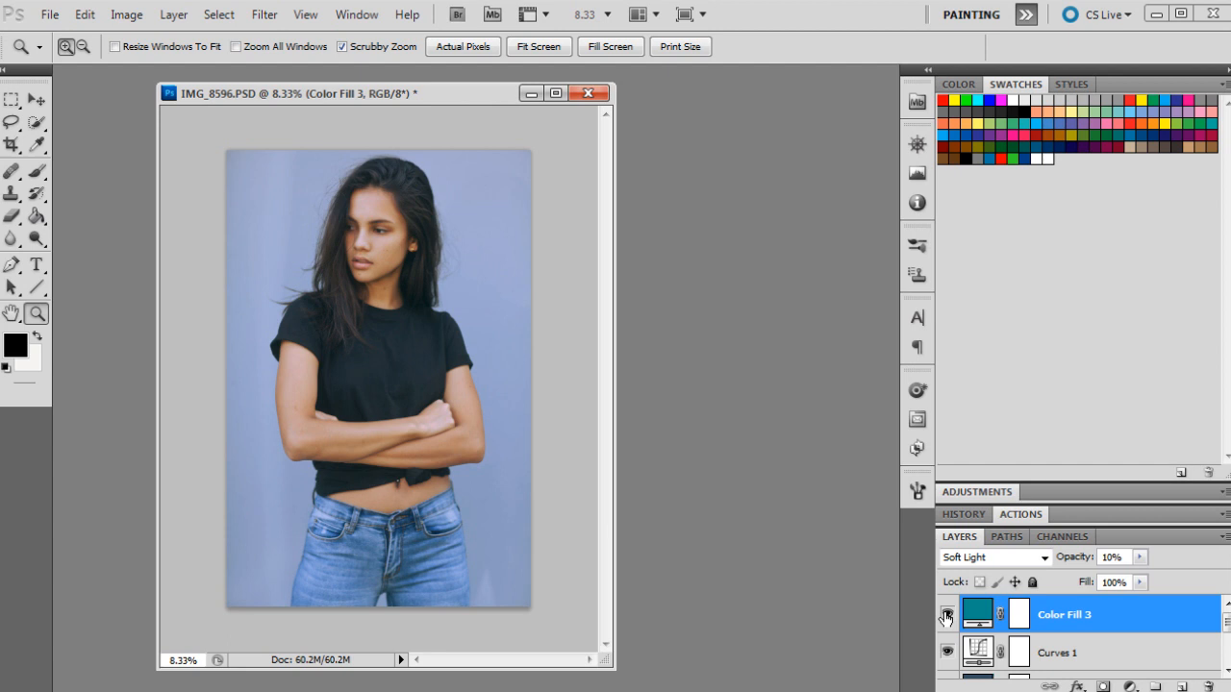
{"action": "mouse_move", "coordinate": [946, 616]}
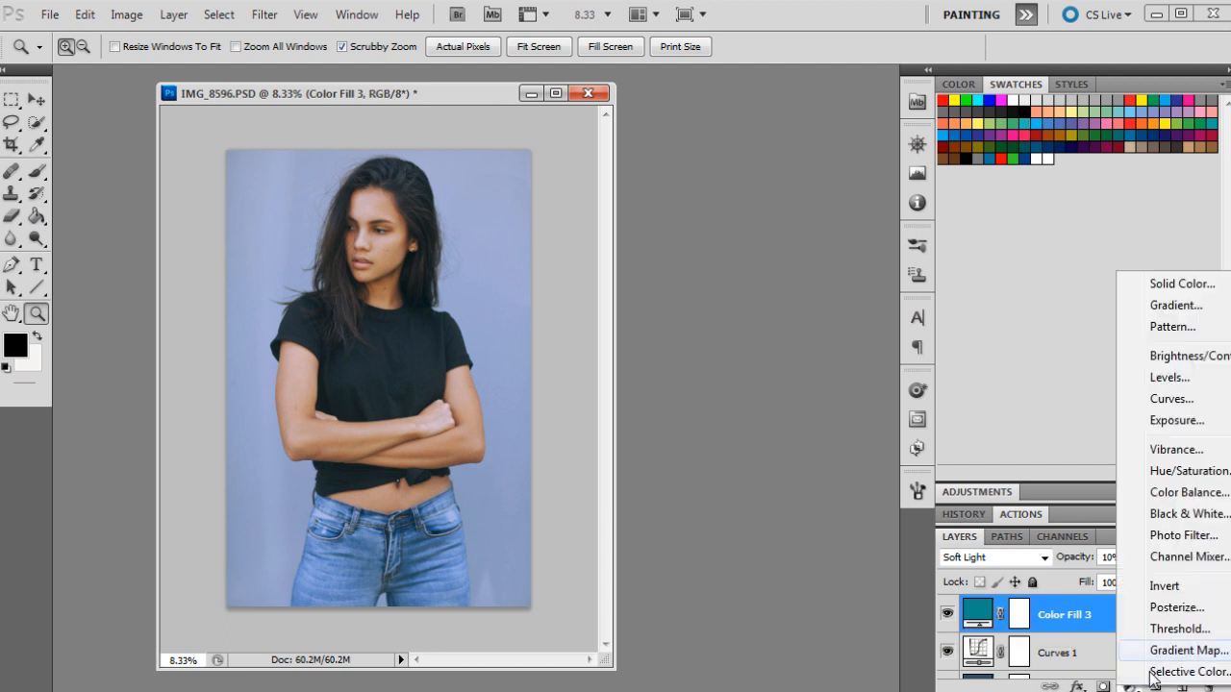
- Add a Selective Color adjustment targeting Whites with cyan 3
{"action": "left_click", "coordinate": [1189, 671]}
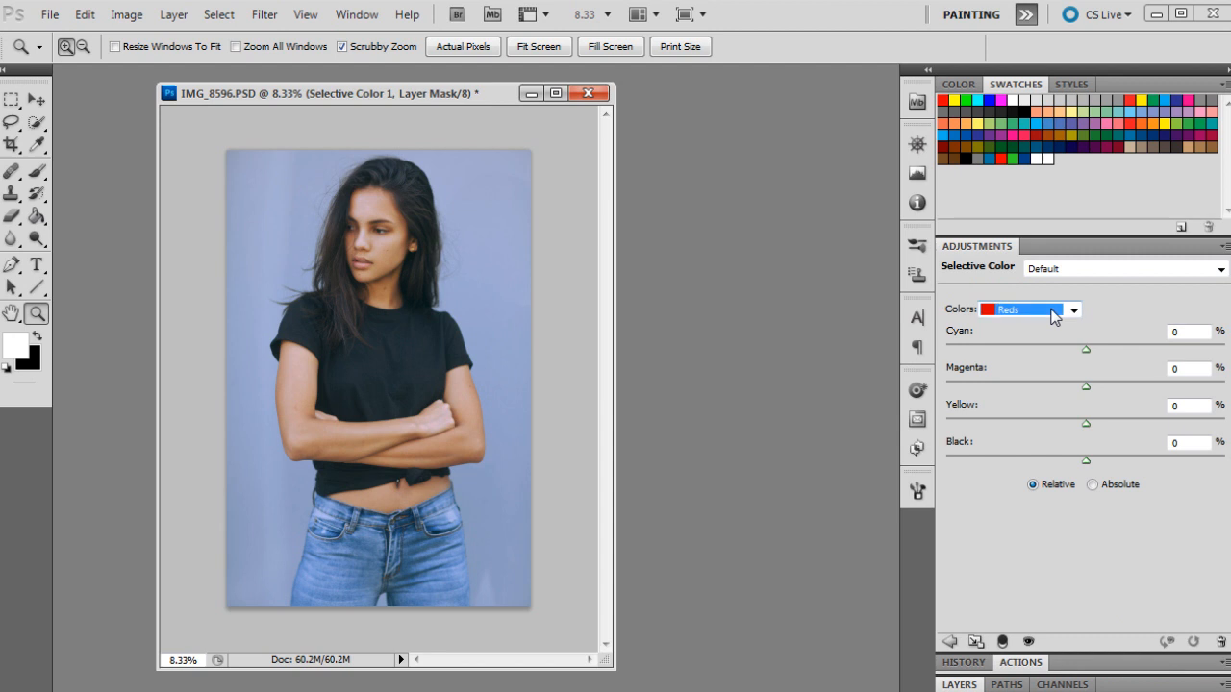
{"action": "left_click", "coordinate": [1021, 308]}
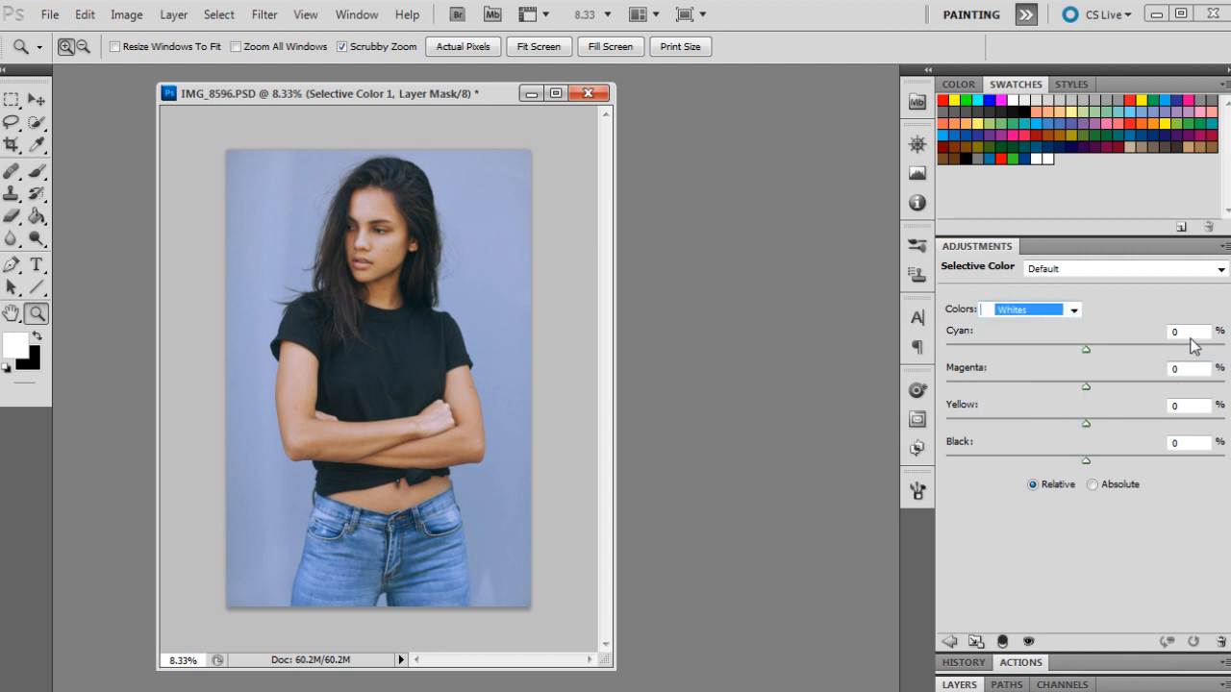
{"action": "left_click", "coordinate": [1188, 331]}
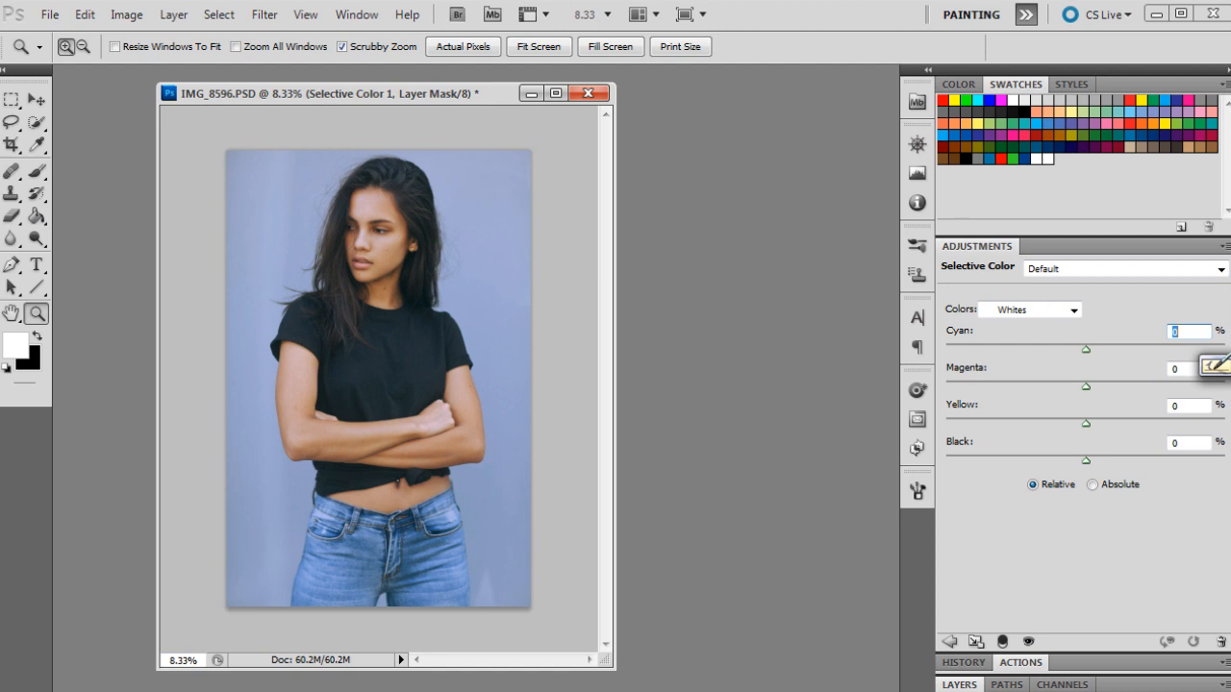
{"action": "type", "text": "3"}
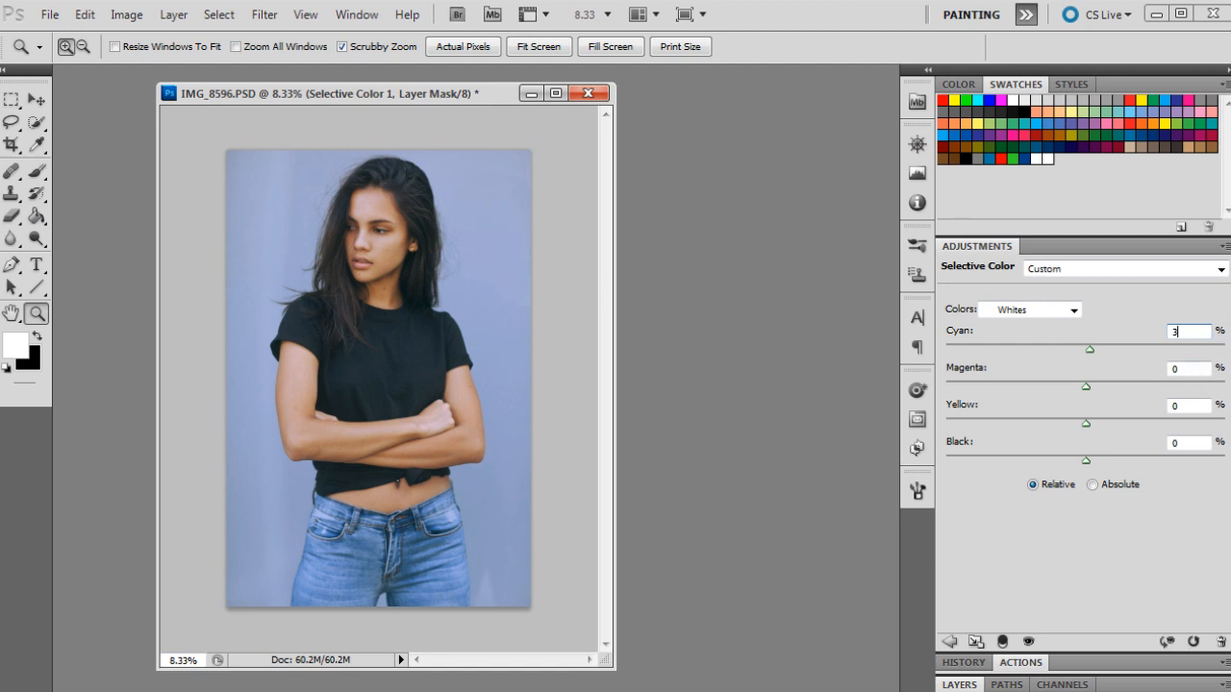
- Set the Whites magenta to -14 and yellow to -19
{"action": "left_click", "coordinate": [1188, 369]}
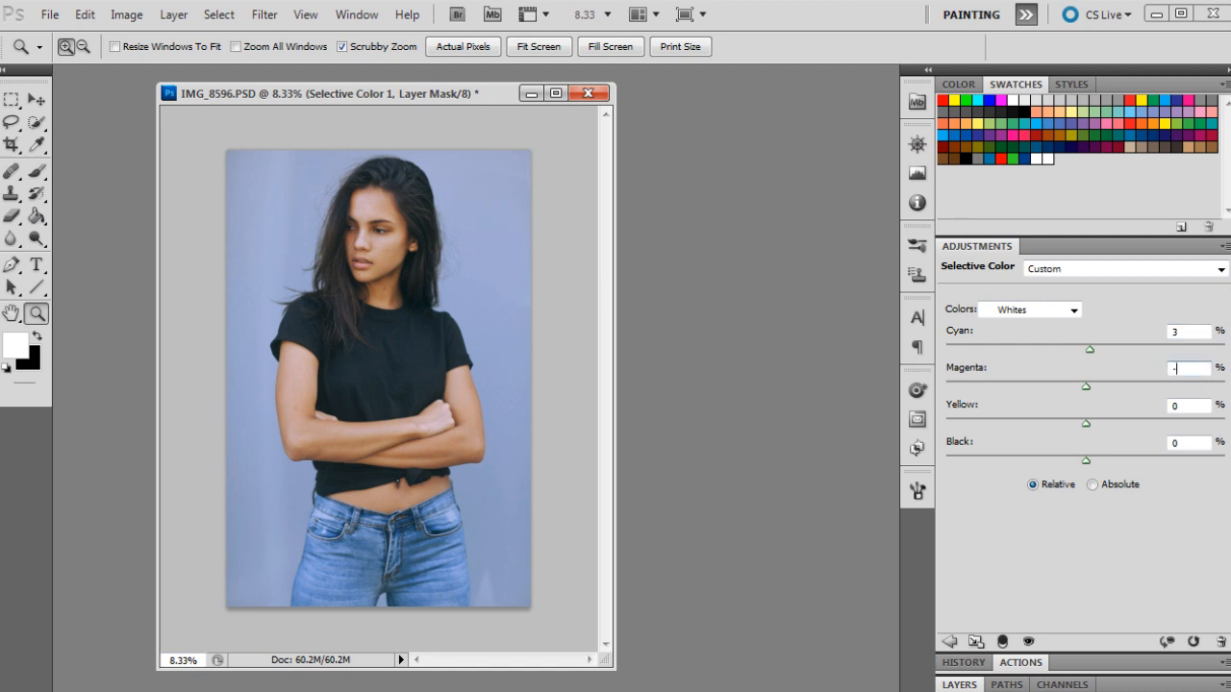
{"action": "type", "text": "-14"}
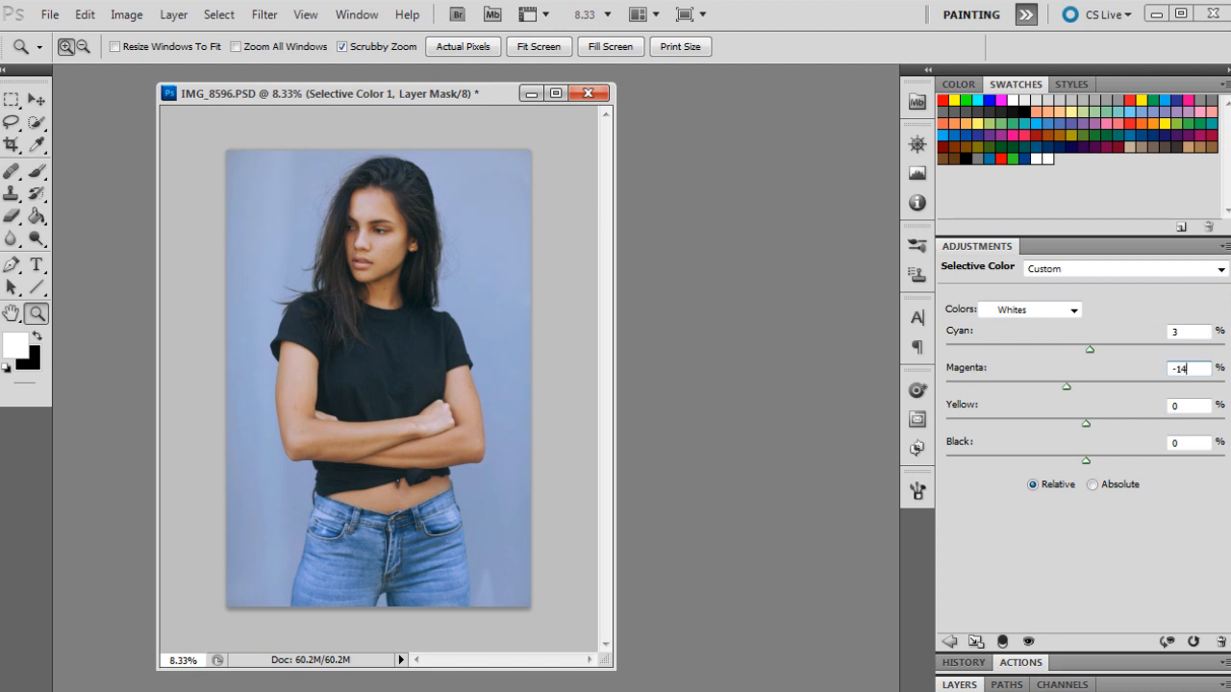
{"action": "left_click", "coordinate": [1189, 404]}
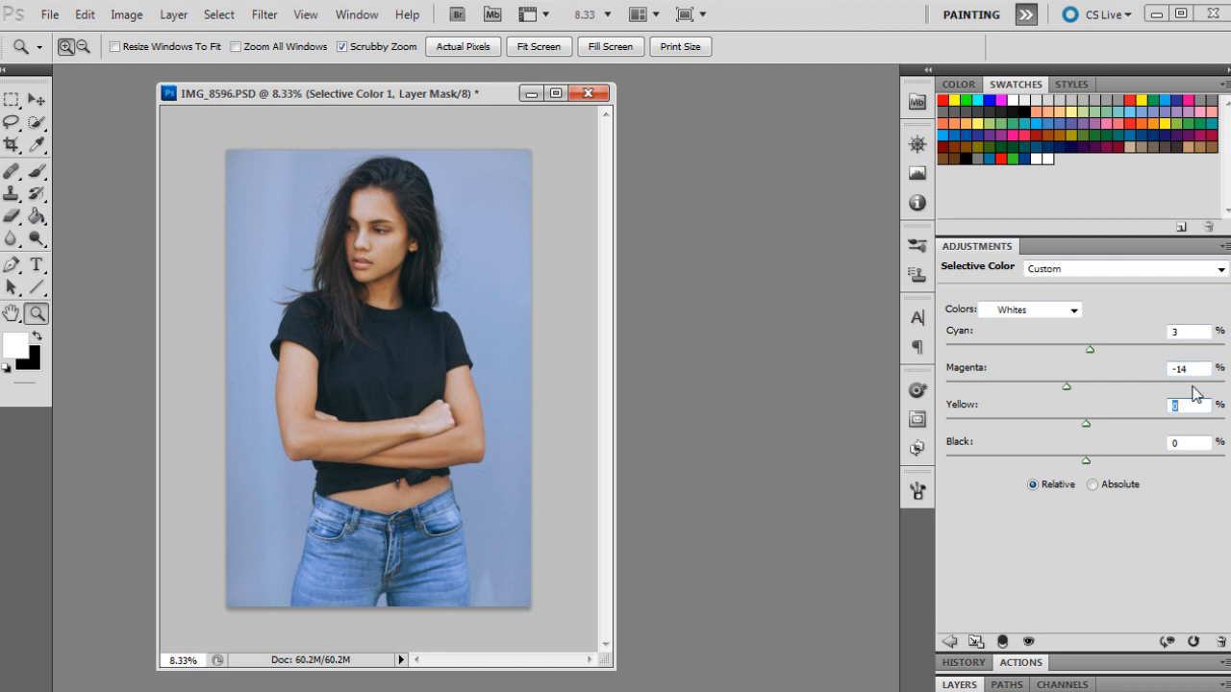
{"action": "left_click_drag", "start_coordinate": [1085, 423], "coordinate": [1057, 423]}
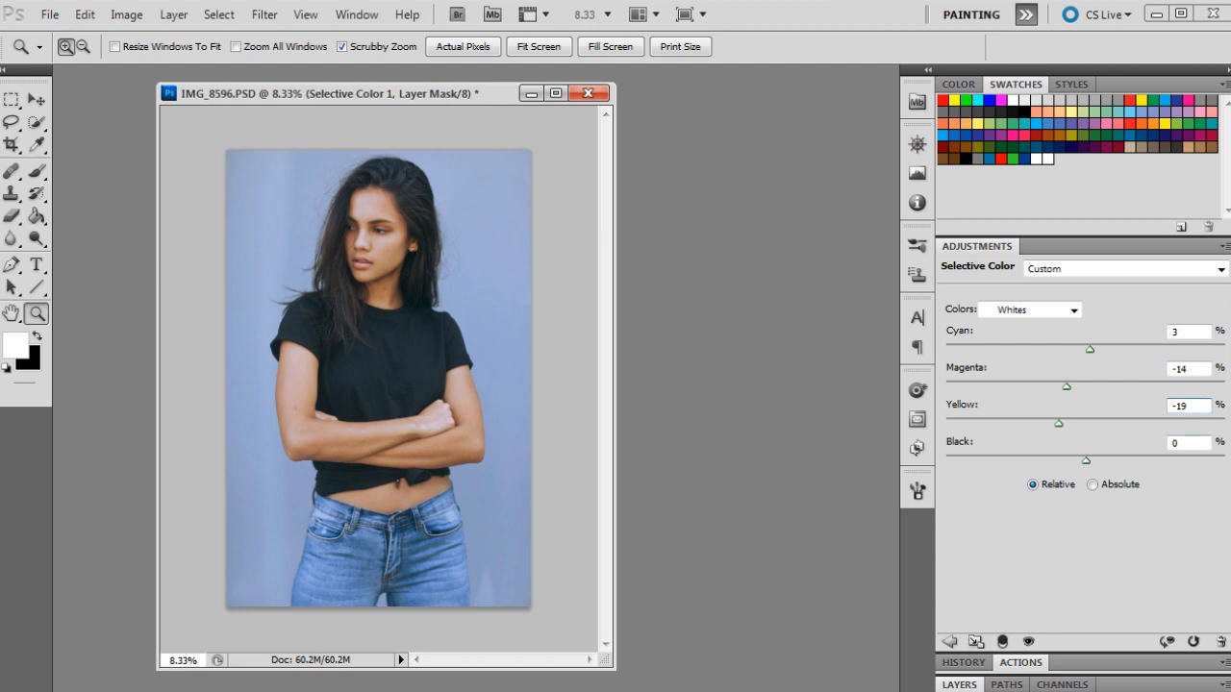
{"action": "mouse_move", "coordinate": [1050, 316]}
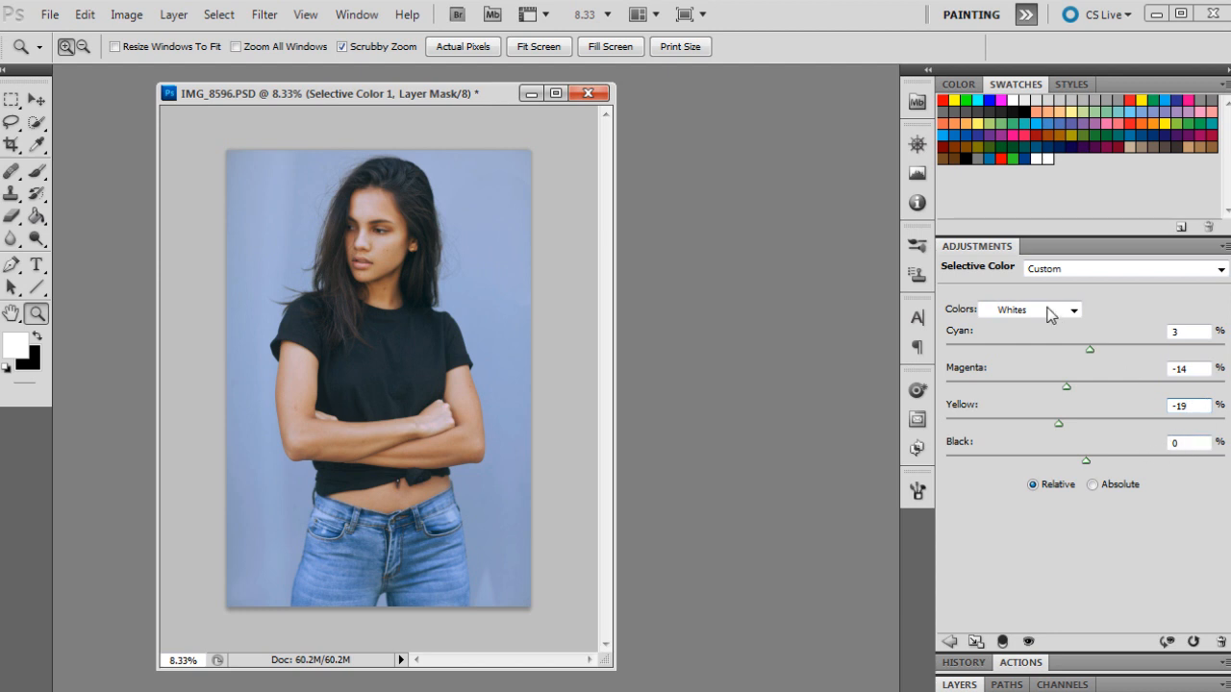
- Switch Selective Color to Neutrals and set cyan to -1
{"action": "left_click", "coordinate": [1031, 307]}
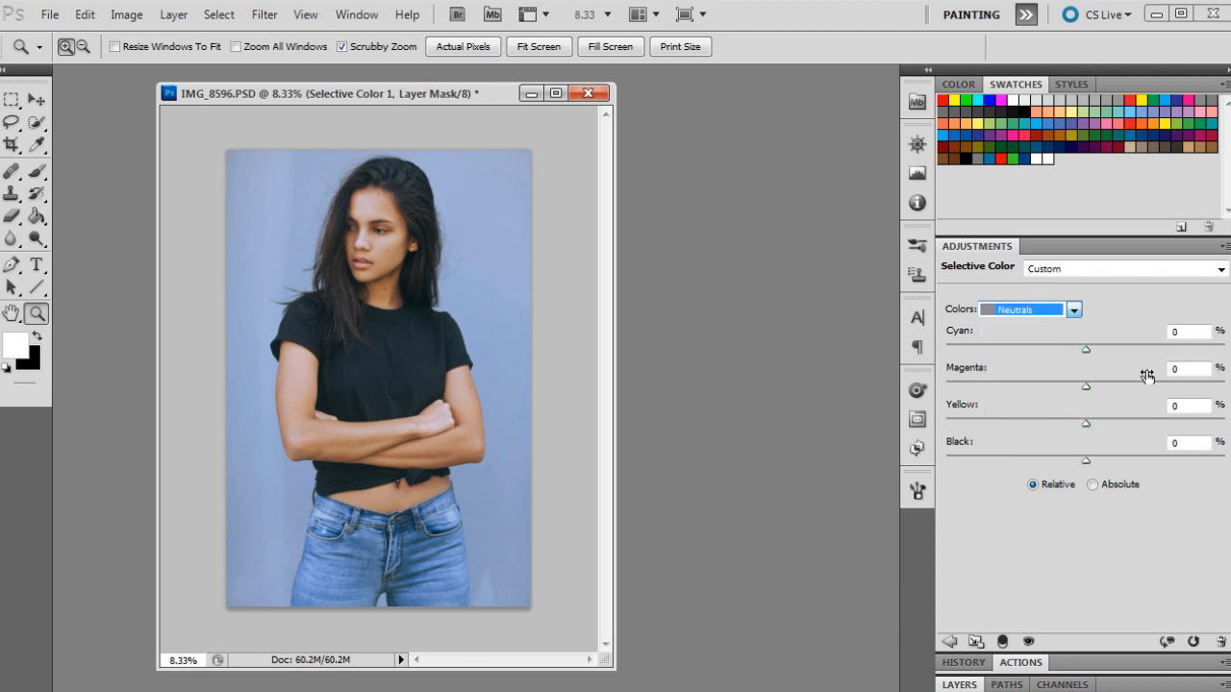
{"action": "mouse_move", "coordinate": [1193, 312]}
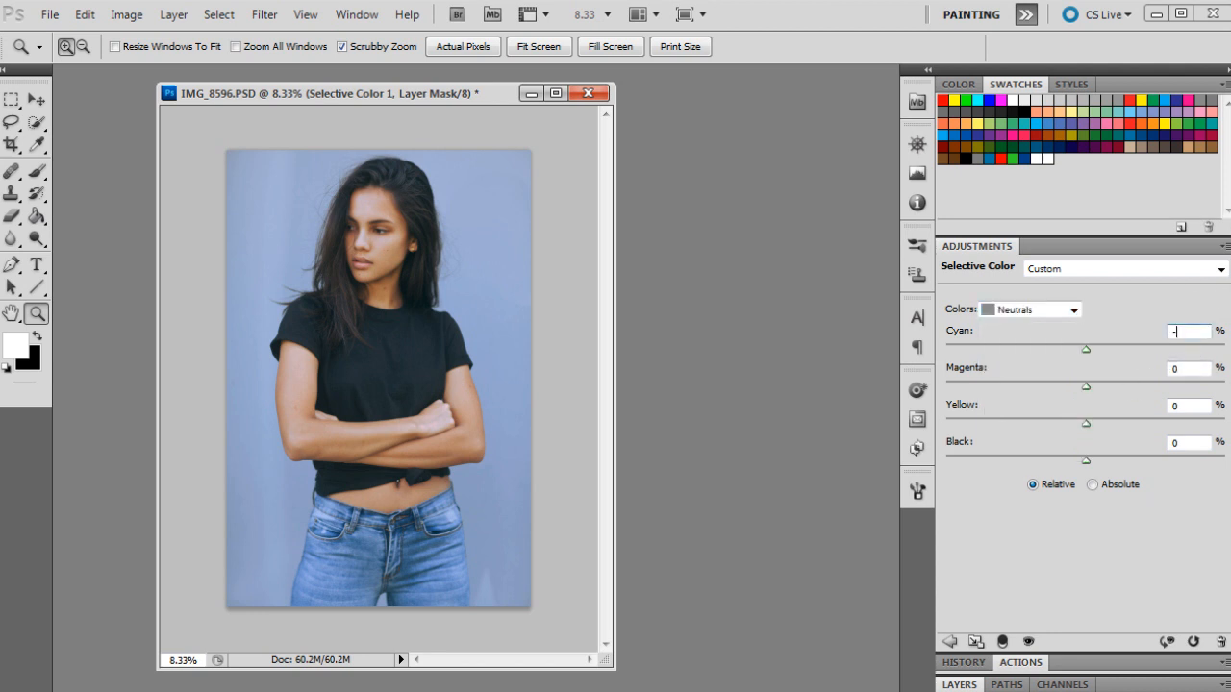
{"action": "type", "text": "-1"}
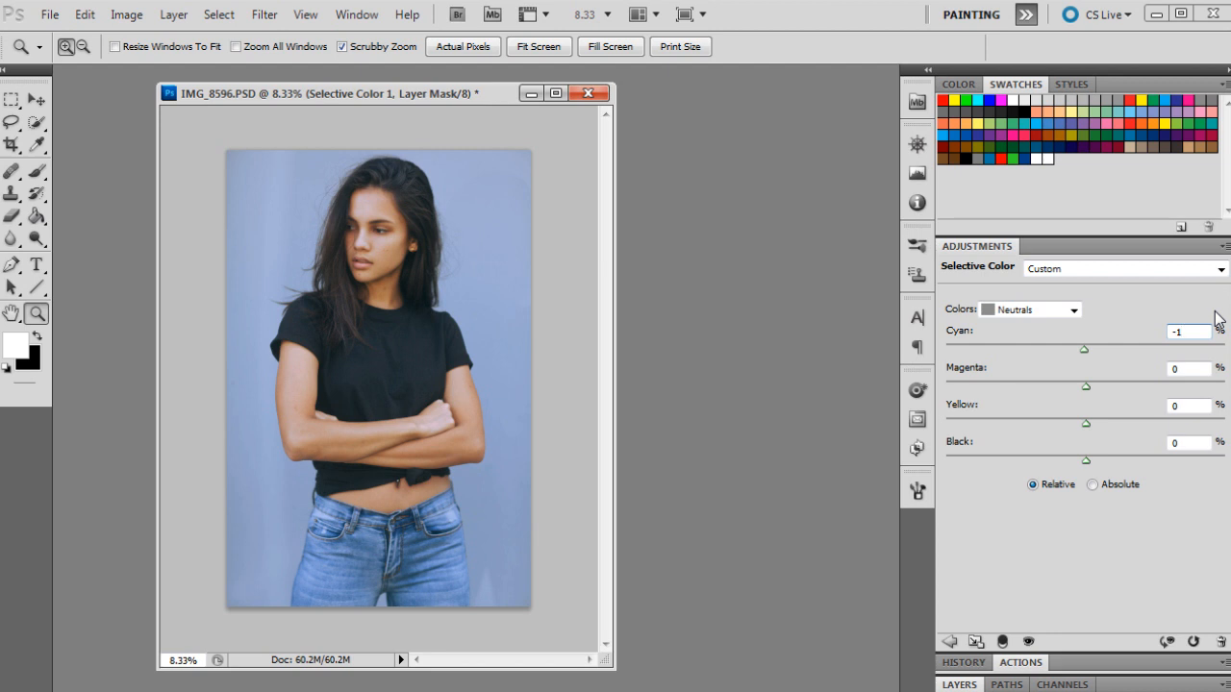
{"action": "left_click", "coordinate": [1188, 331]}
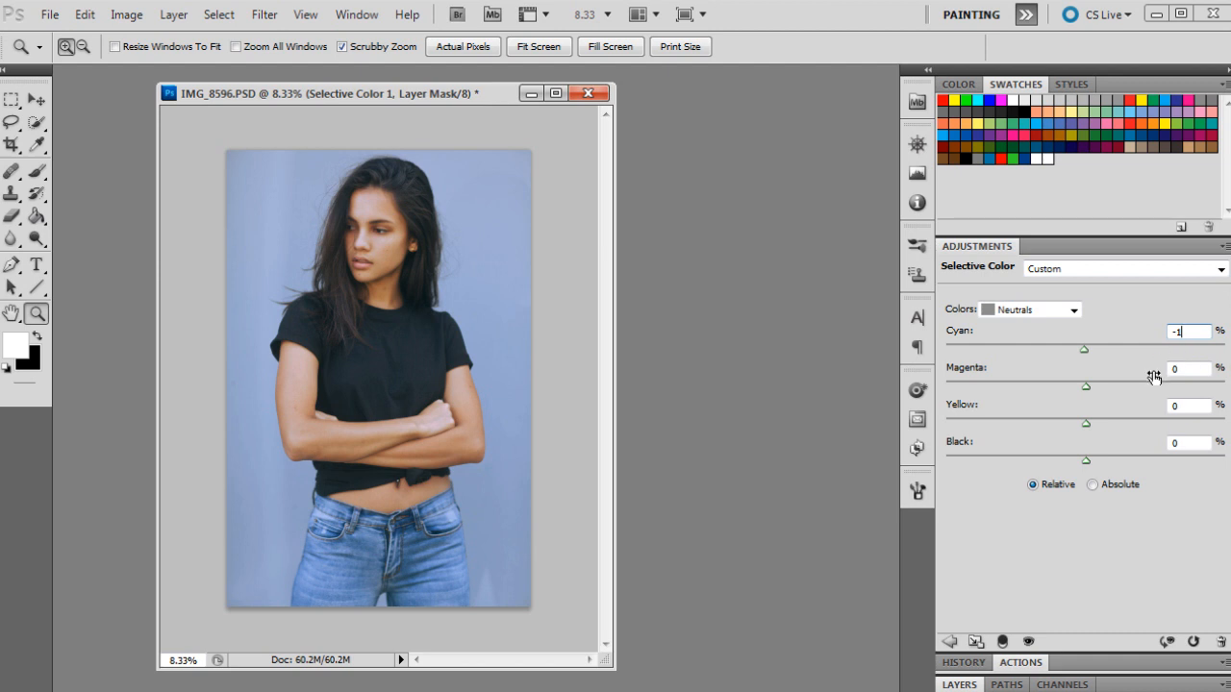
{"action": "left_click", "coordinate": [1189, 404]}
{"action": "type", "text": "-4"}
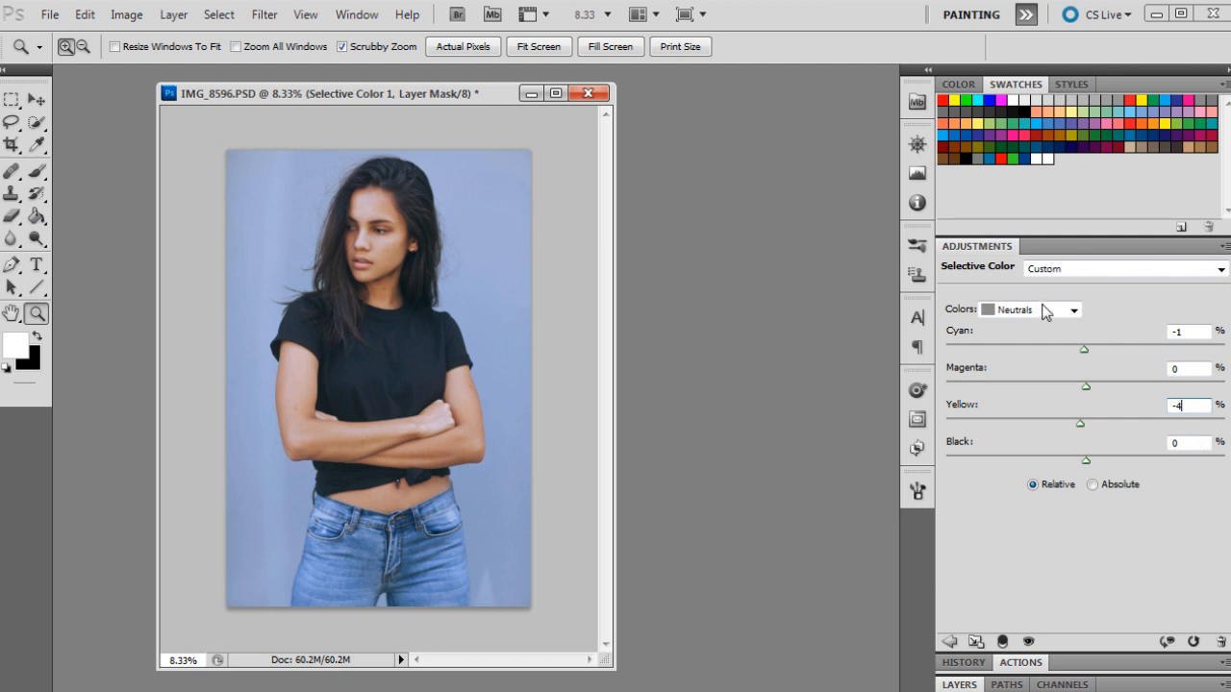
- Switch Selective Color to Blacks and set cyan to 14
{"action": "left_click", "coordinate": [1029, 308]}
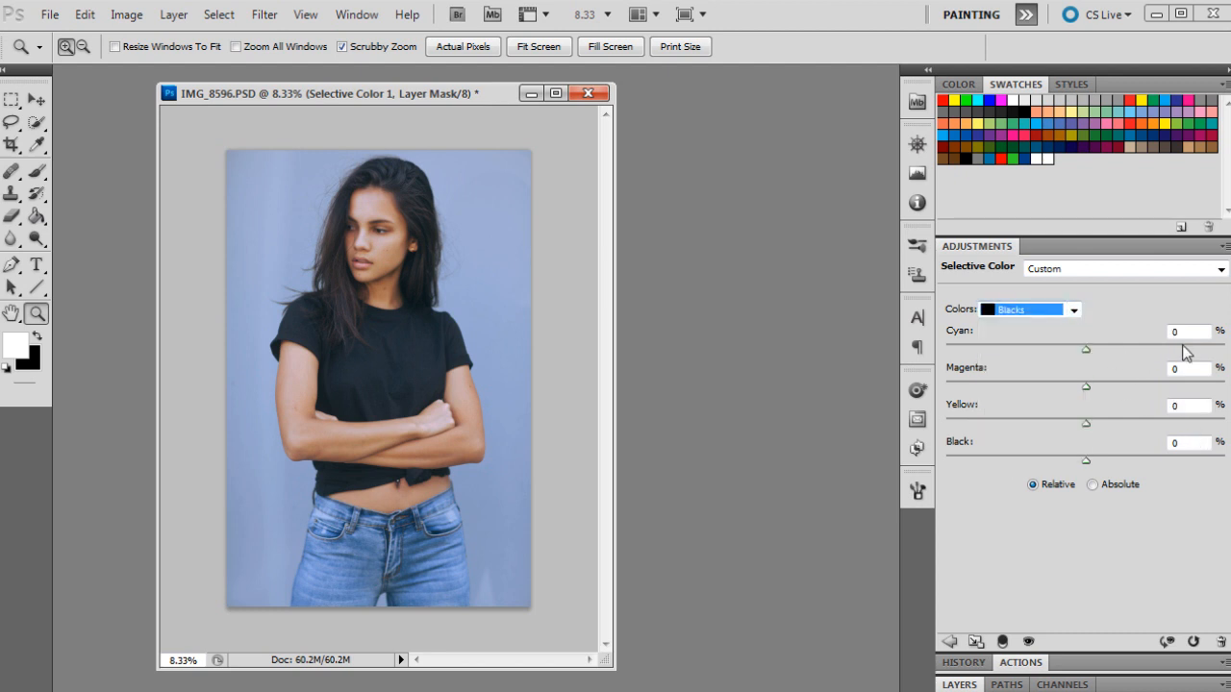
{"action": "left_click", "coordinate": [1189, 331]}
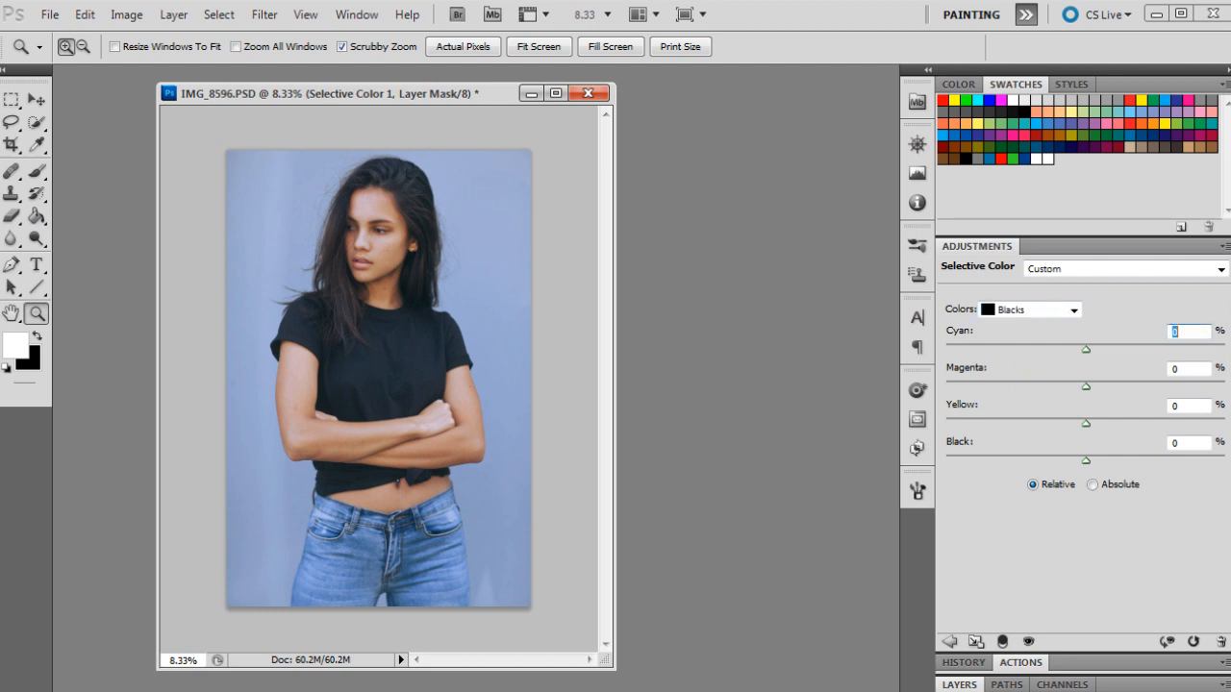
{"action": "type", "text": "14"}
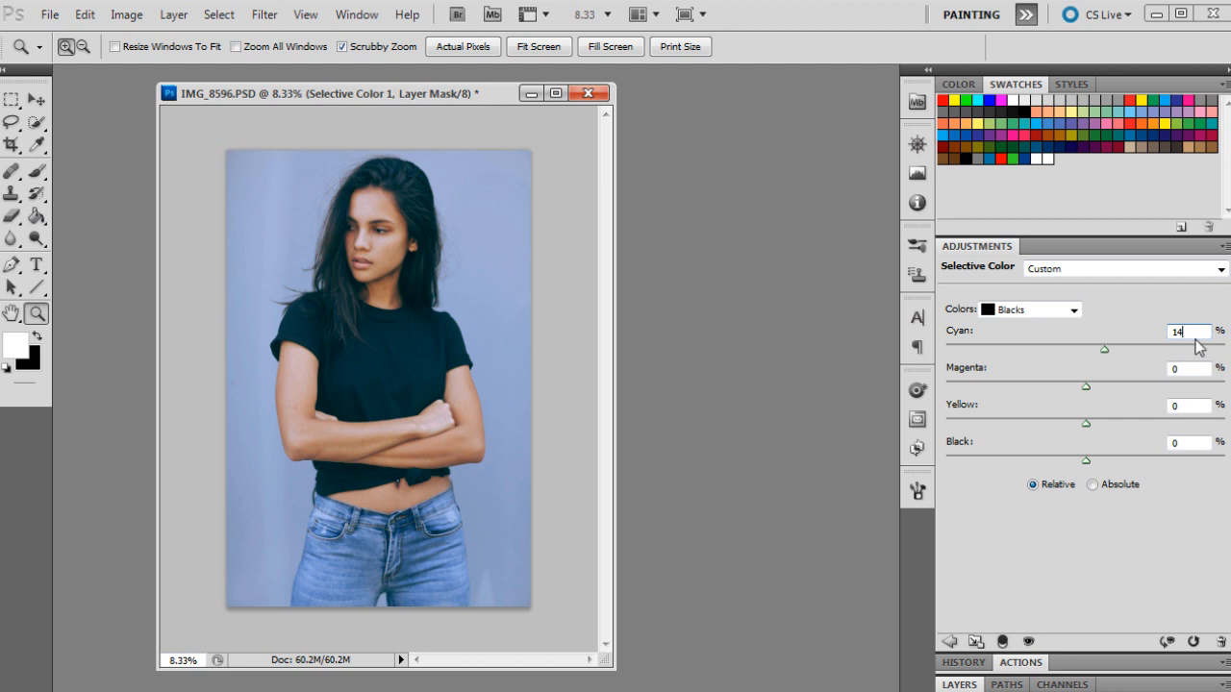
{"action": "left_click", "coordinate": [1188, 369]}
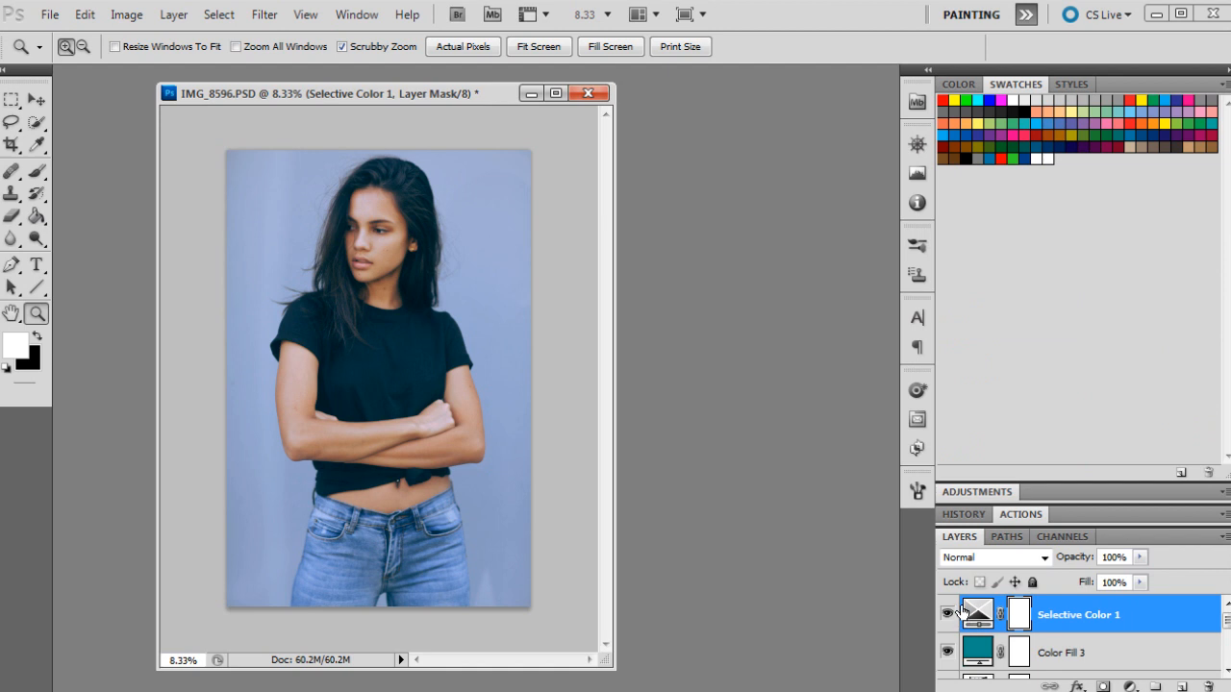
- Hide and re-show the Selective Color 1 layer to compare the portrait with and without it
{"action": "left_click", "coordinate": [947, 615]}
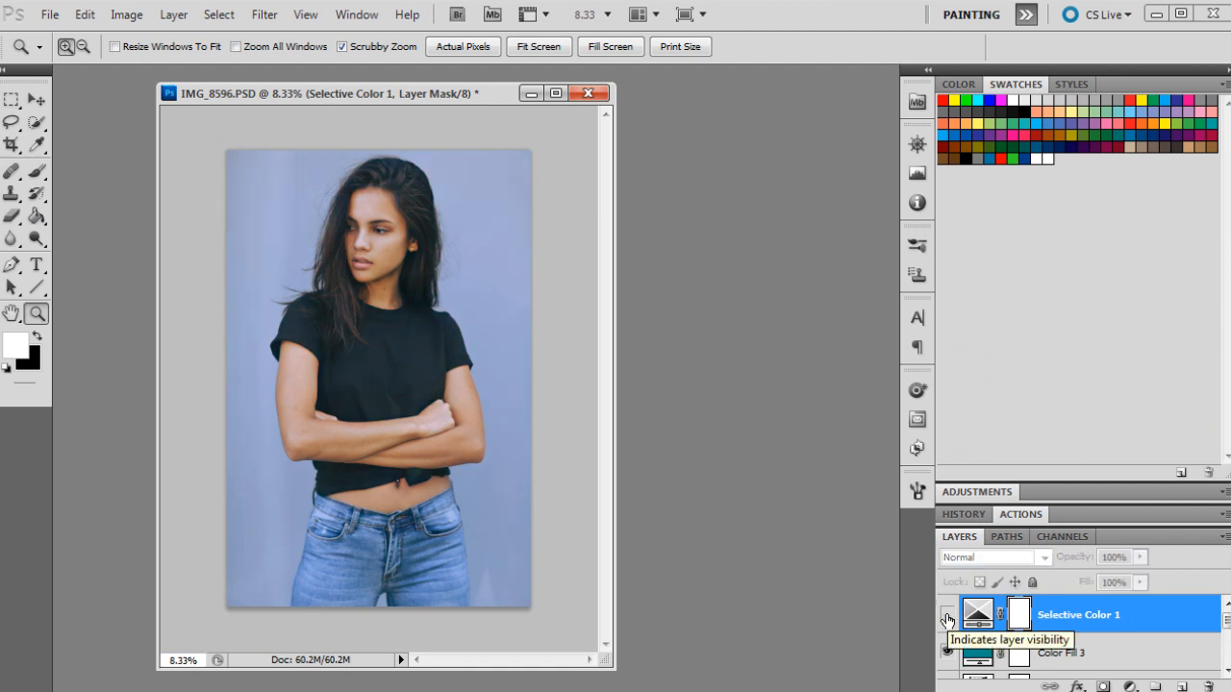
{"action": "left_click", "coordinate": [947, 615]}
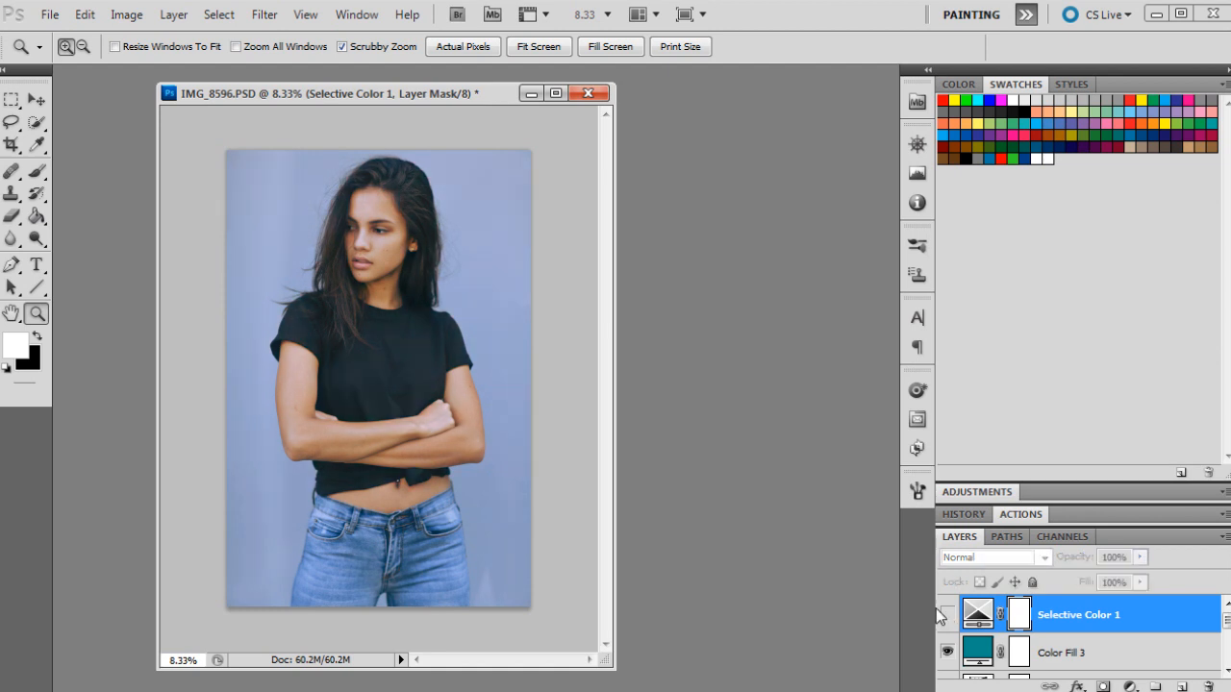
{"action": "mouse_move", "coordinate": [946, 617]}
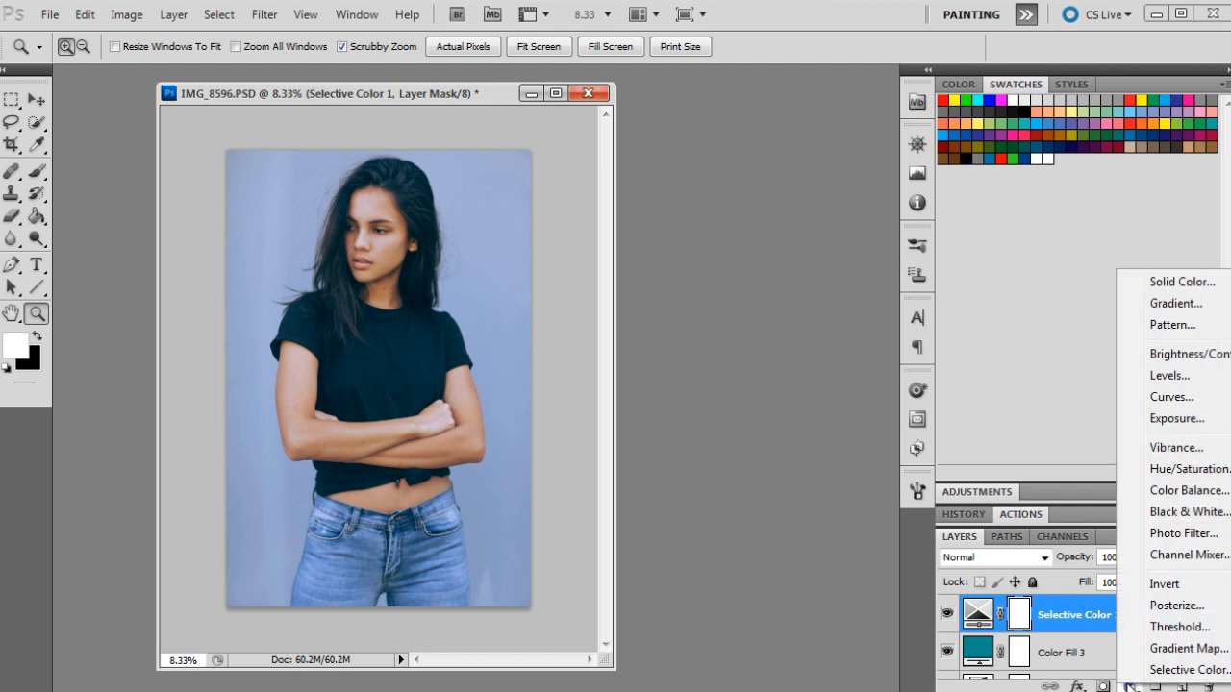
- Add a solid colour fill layer (Color Fill 4) set to dark slate grey via its hex value
{"action": "left_click", "coordinate": [1181, 280]}
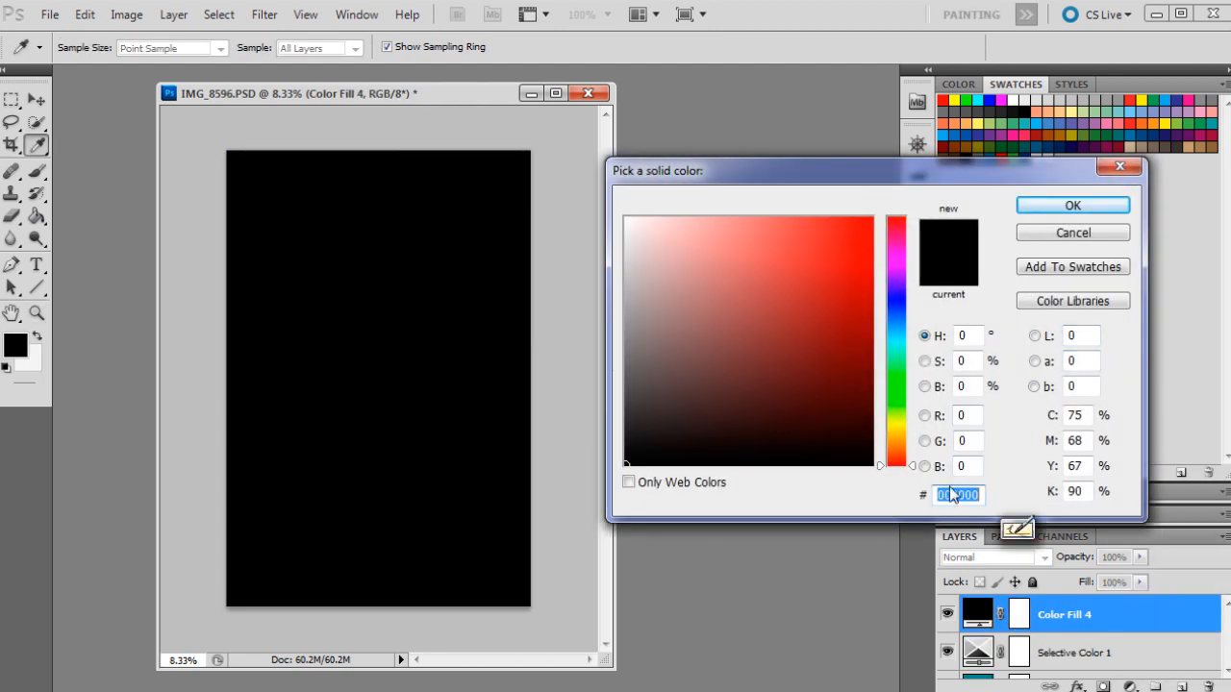
{"action": "type", "text": "5050FF"}
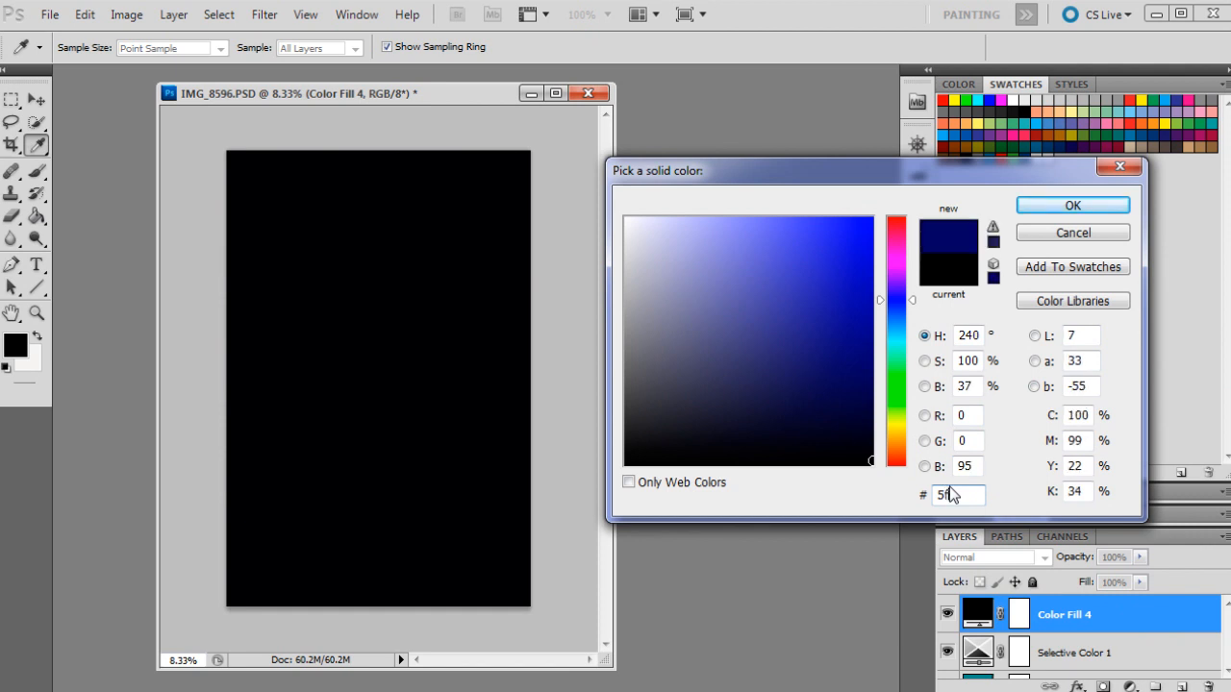
{"action": "type", "text": "5ff66"}
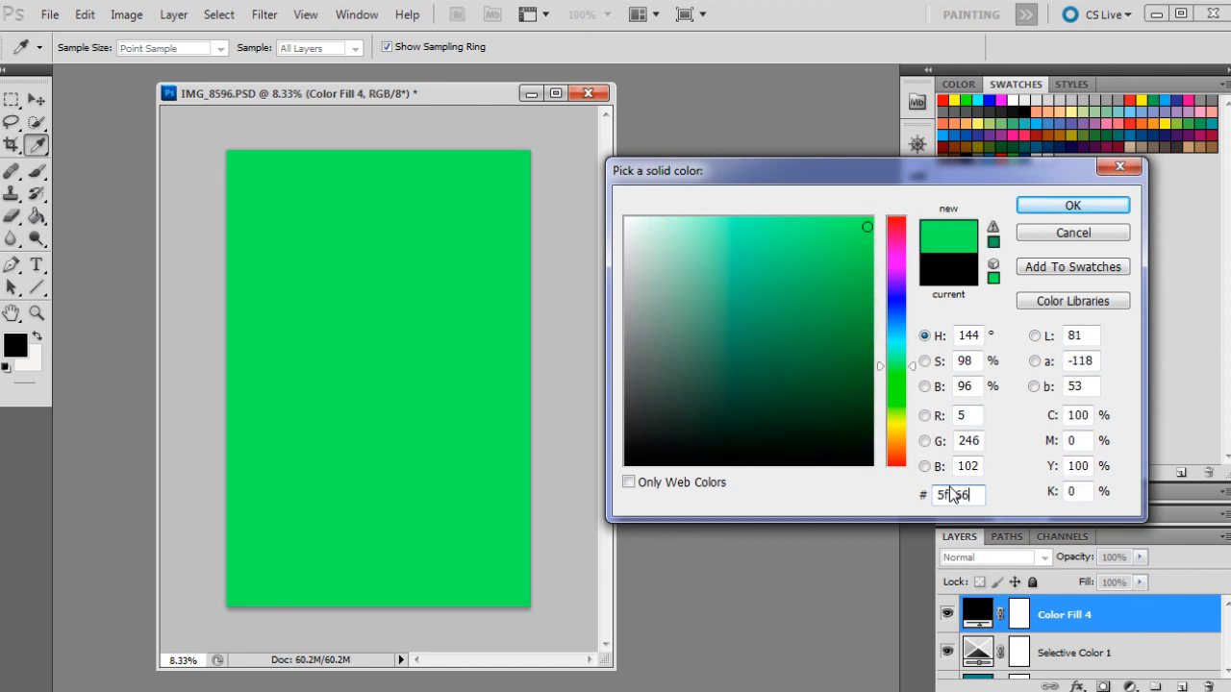
{"action": "left_click", "coordinate": [1073, 203]}
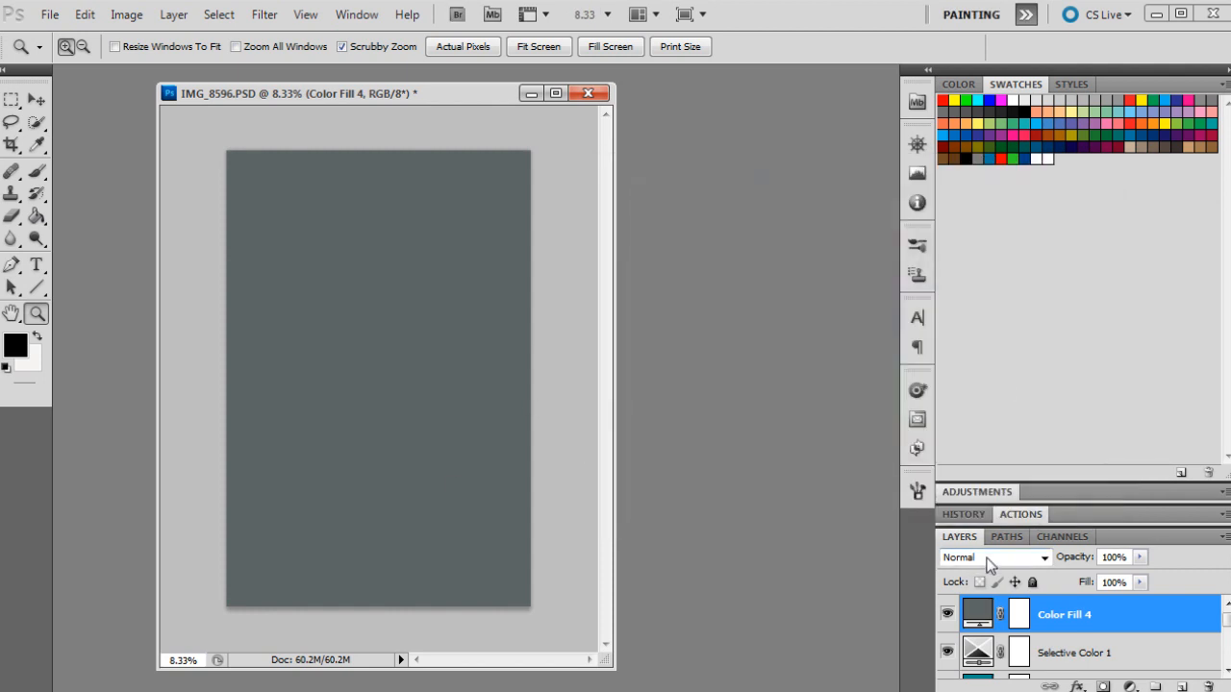
- Blend Color Fill 4 as Soft Light and lower its opacity to 12%
{"action": "left_click", "coordinate": [992, 558]}
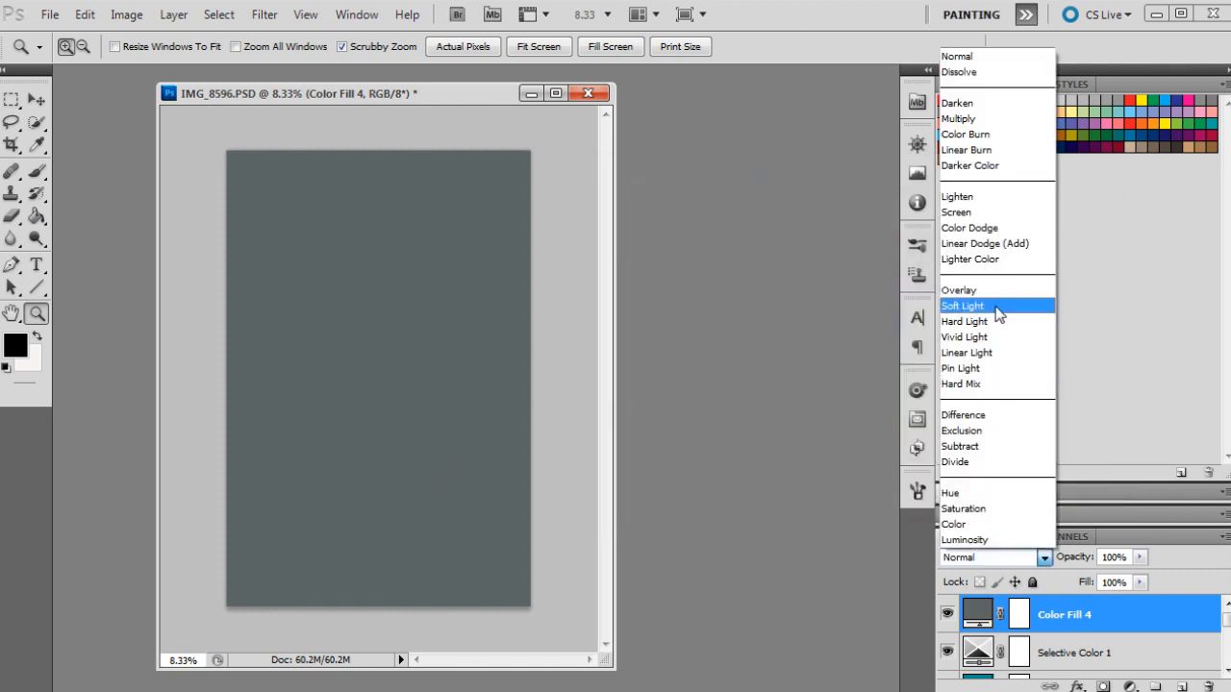
{"action": "left_click", "coordinate": [961, 303]}
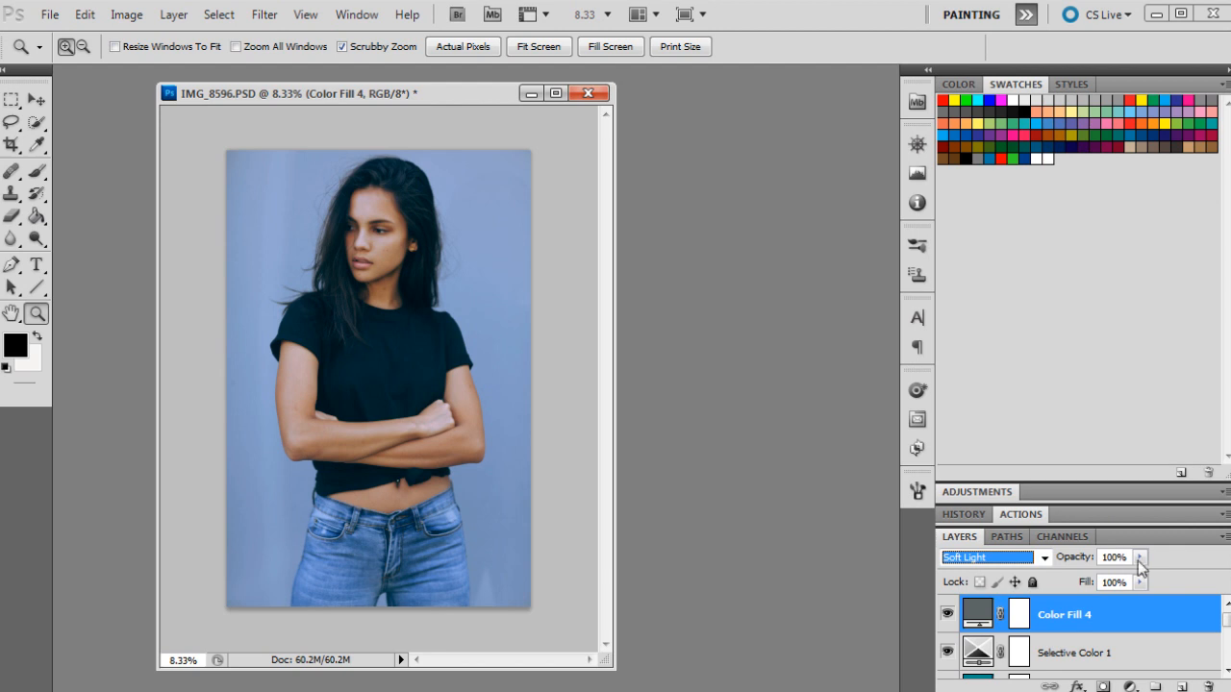
{"action": "left_click_drag", "start_coordinate": [1135, 575], "coordinate": [1054, 575]}
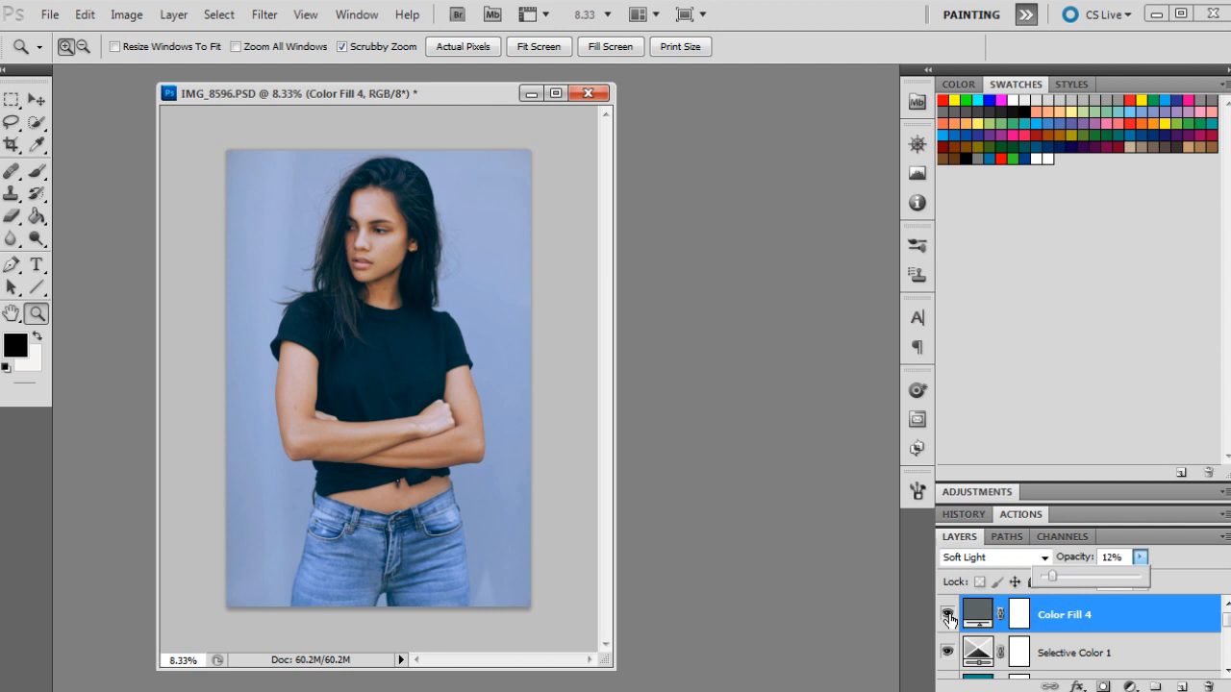
{"action": "mouse_move", "coordinate": [946, 615]}
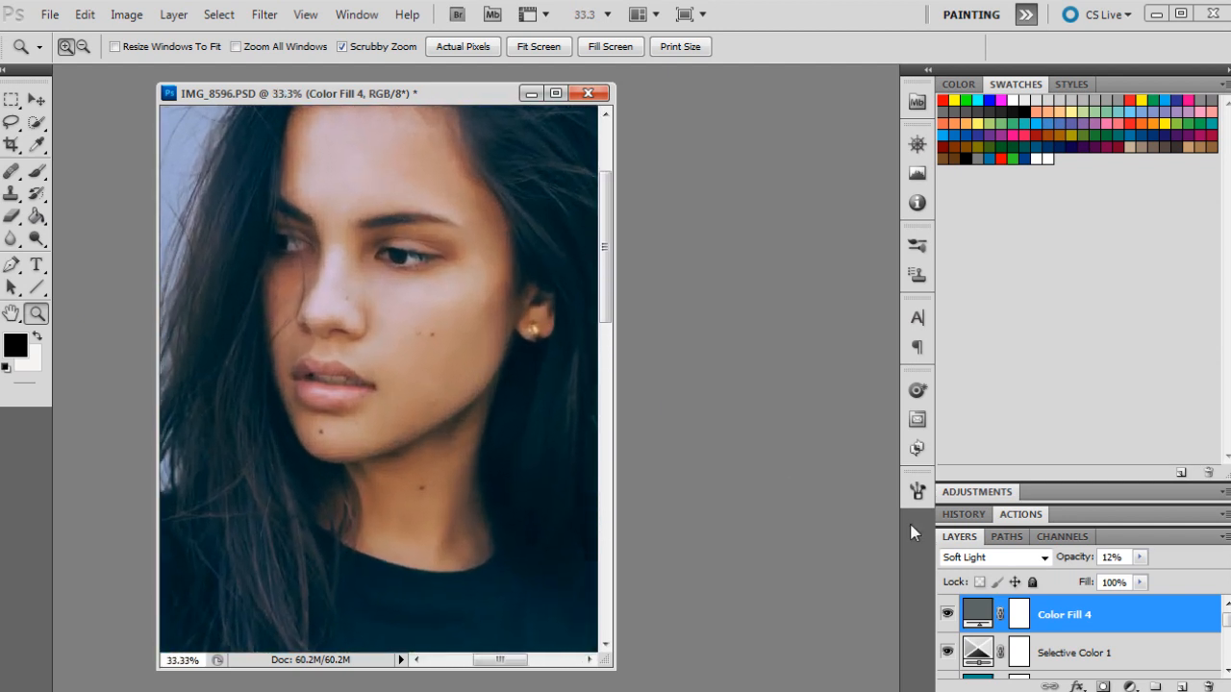
- Fit the whole graded portrait on screen before working on the Background copy layer
{"action": "left_click", "coordinate": [946, 616]}
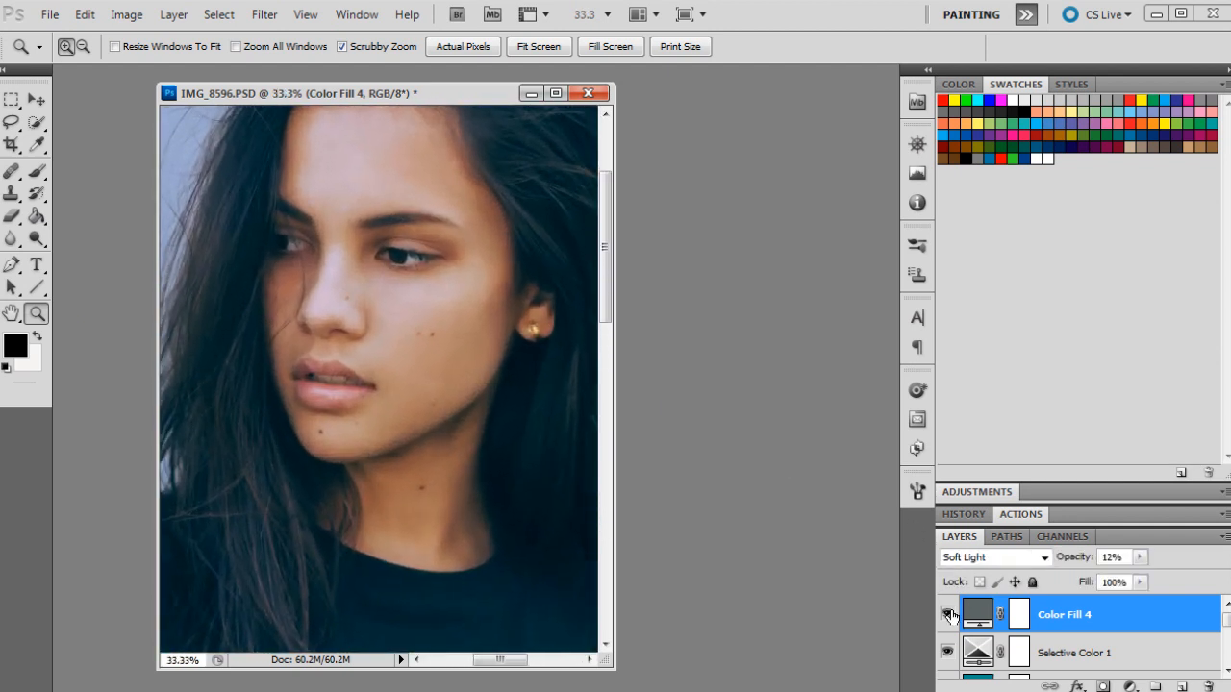
{"action": "left_click", "coordinate": [946, 615]}
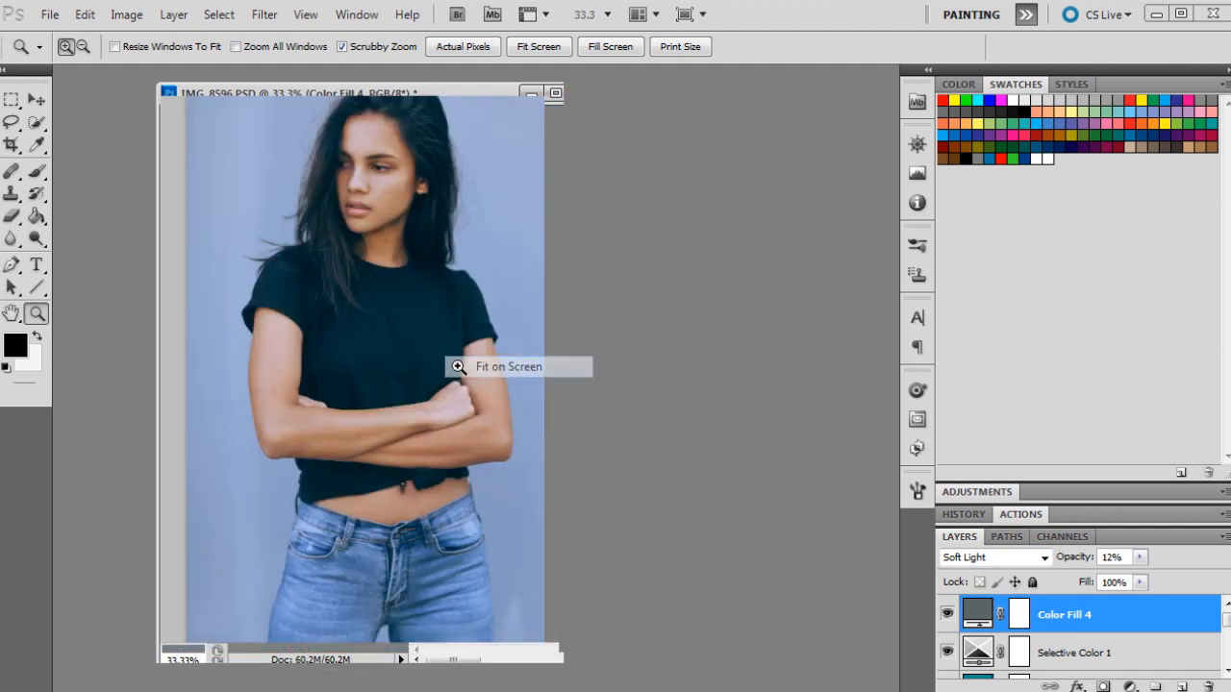
{"action": "left_click", "coordinate": [457, 365]}
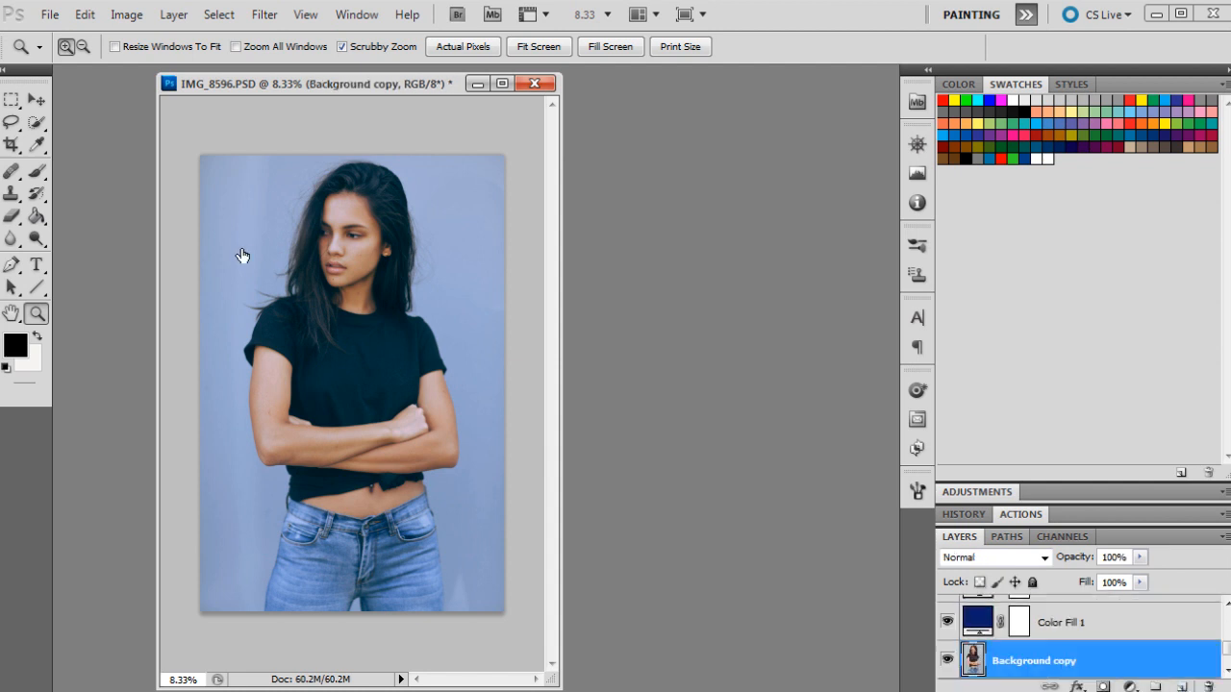
- Apply Add Noise grain and a 1-pixel Gaussian Blur to the Background copy layer
{"action": "left_click", "coordinate": [266, 13]}
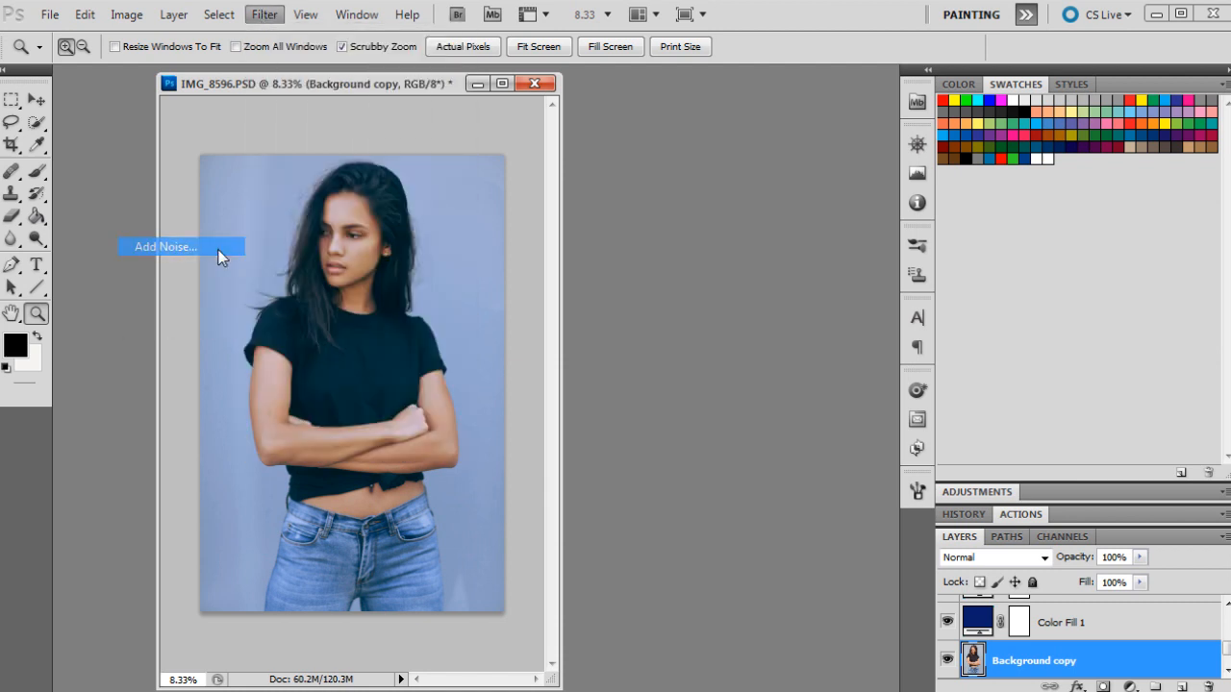
{"action": "left_click", "coordinate": [165, 246]}
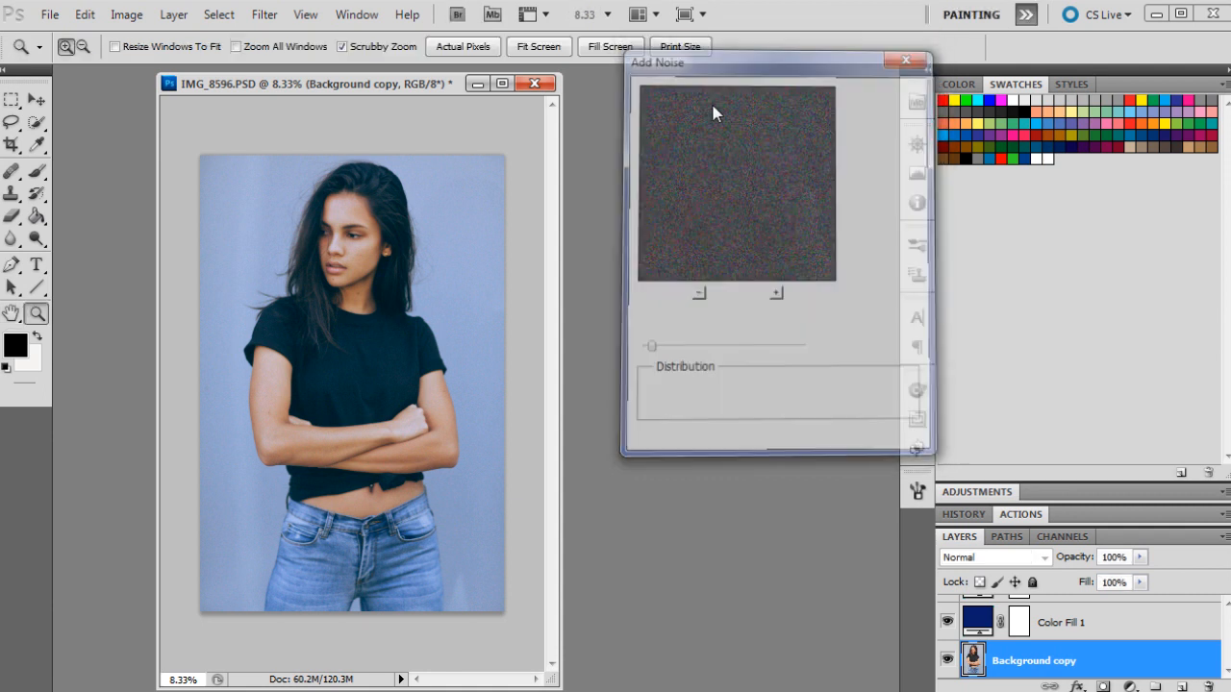
{"action": "left_click", "coordinate": [265, 14]}
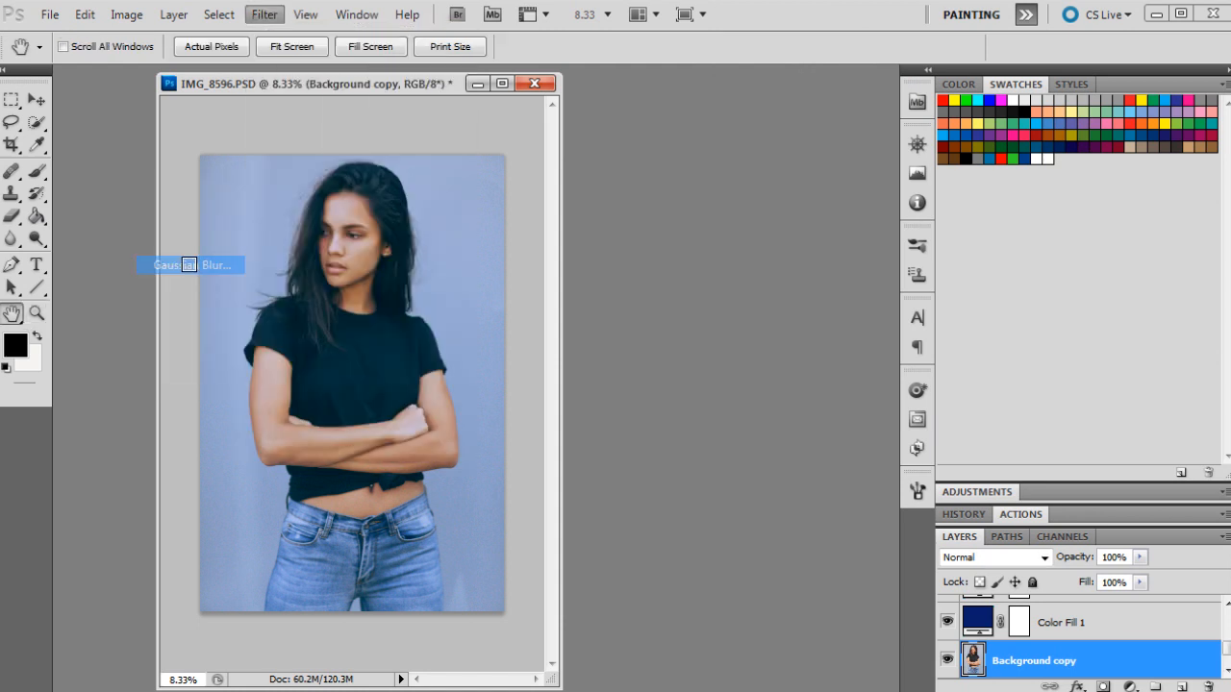
{"action": "left_click", "coordinate": [188, 266]}
{"action": "type", "text": "1"}
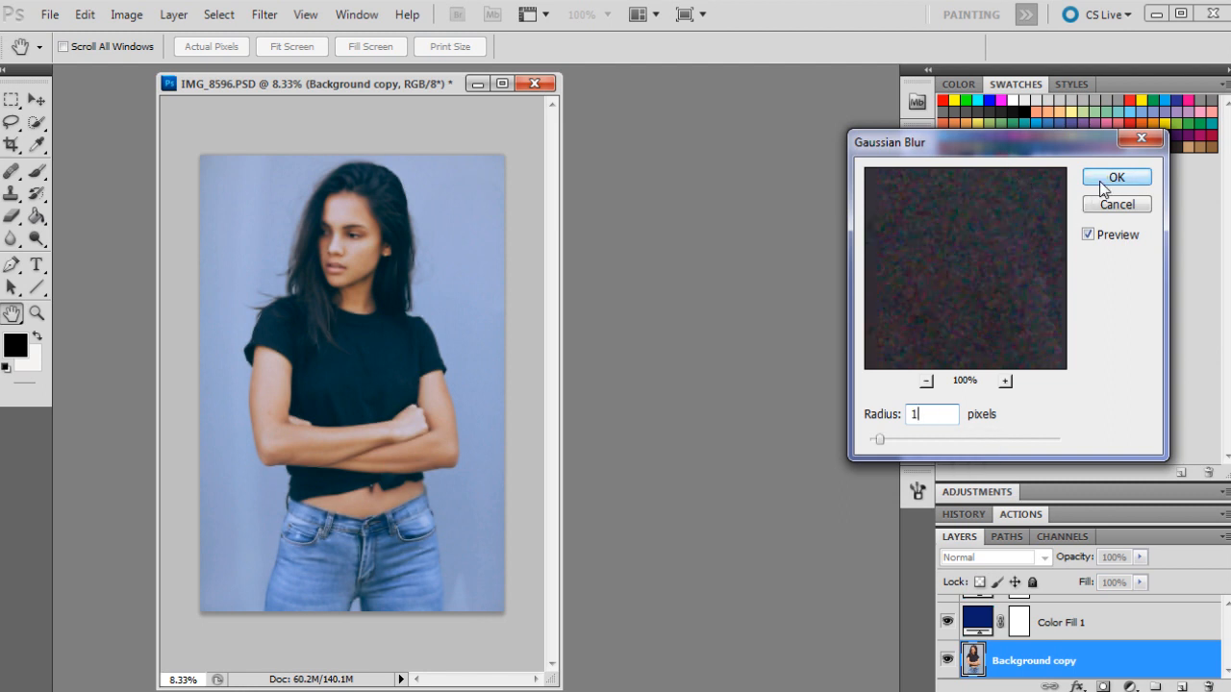
{"action": "left_click", "coordinate": [1115, 177]}
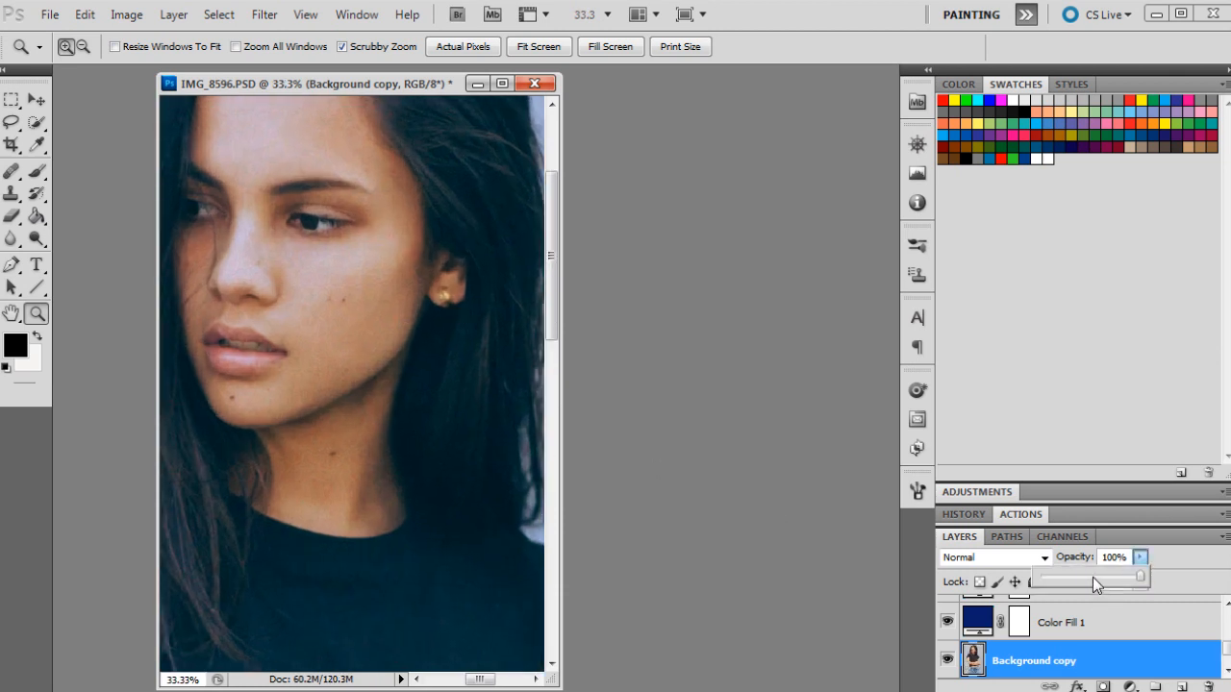
- Lower the Background copy layer's opacity to 40% and bring up the zoom options
{"action": "left_click_drag", "start_coordinate": [1140, 575], "coordinate": [1092, 575]}
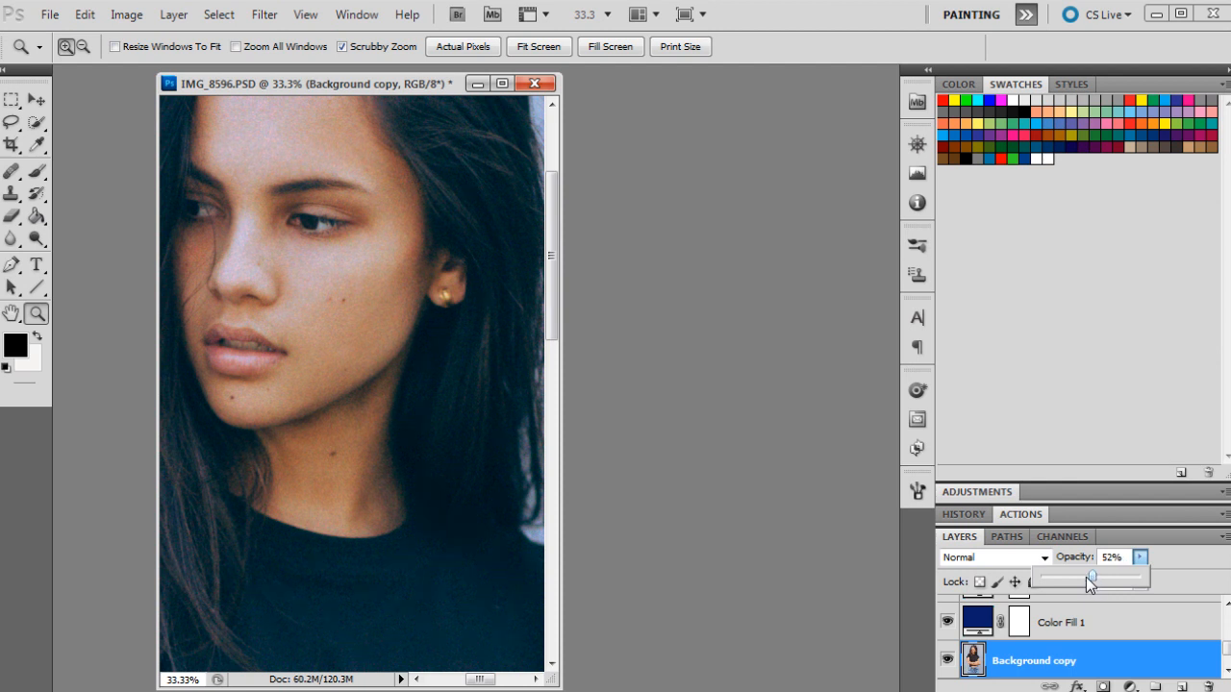
{"action": "mouse_move", "coordinate": [1092, 584]}
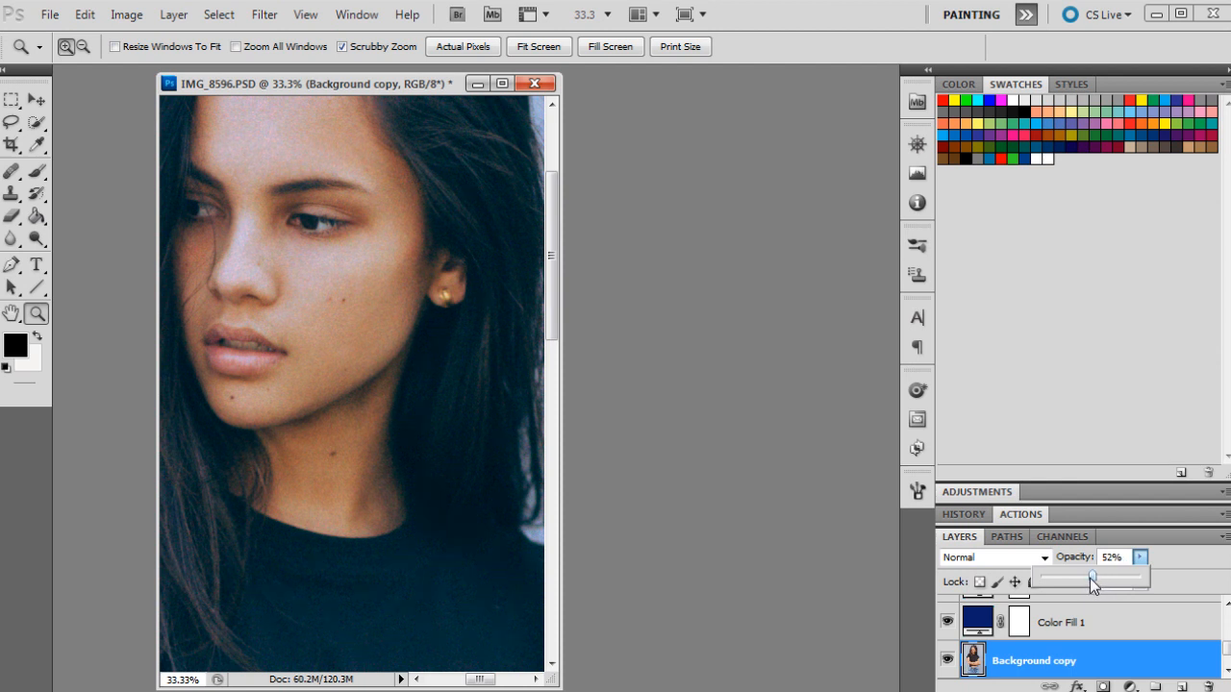
{"action": "left_click_drag", "start_coordinate": [1092, 577], "coordinate": [1080, 577]}
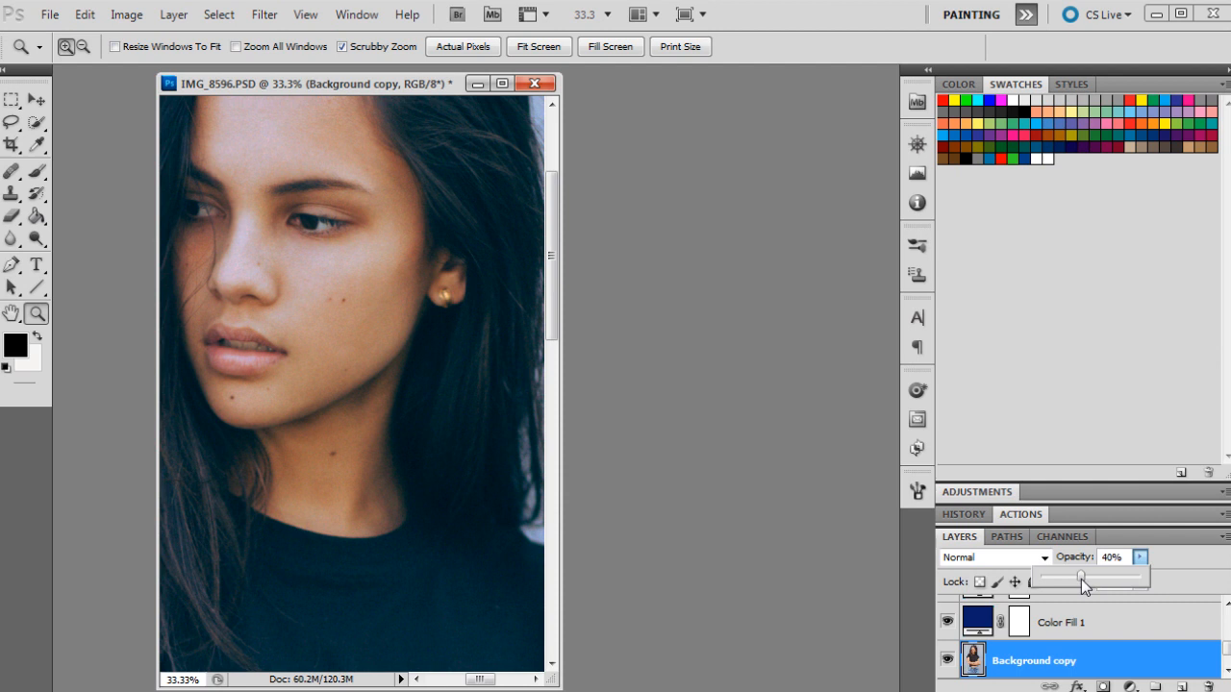
{"action": "right_click", "coordinate": [413, 308]}
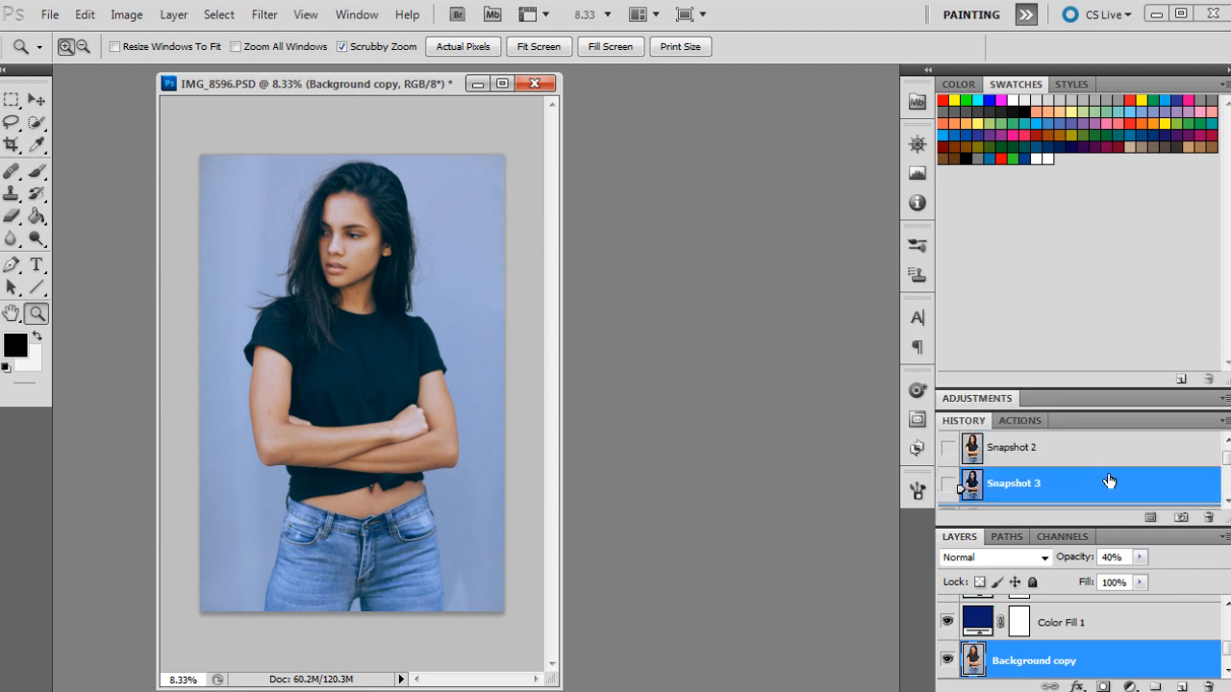
{"action": "left_click", "coordinate": [1012, 446]}
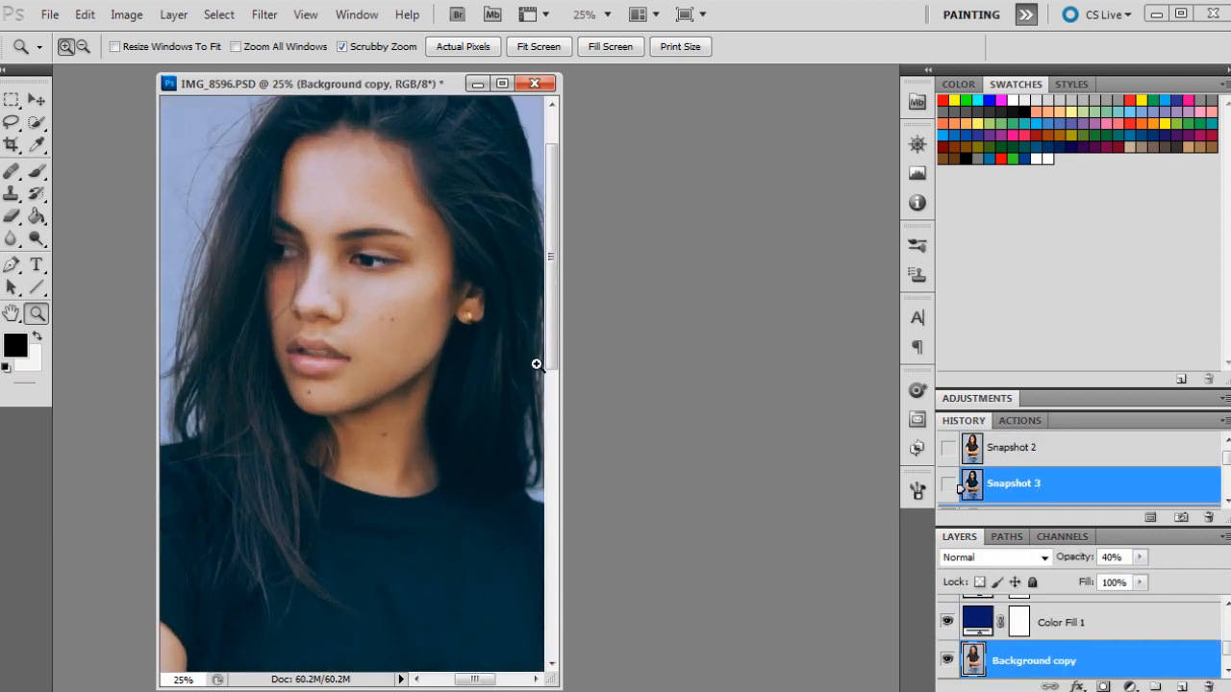
{"action": "left_click_drag", "start_coordinate": [471, 681], "coordinate": [496, 681]}
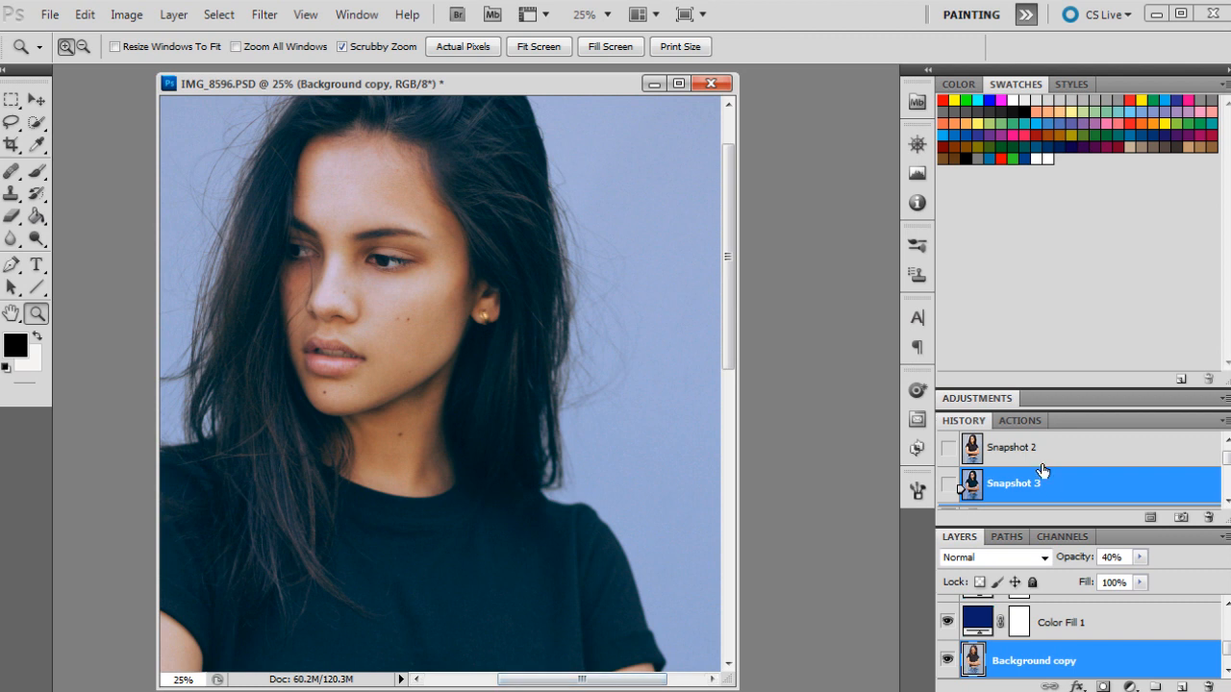
{"action": "left_click", "coordinate": [1012, 446]}
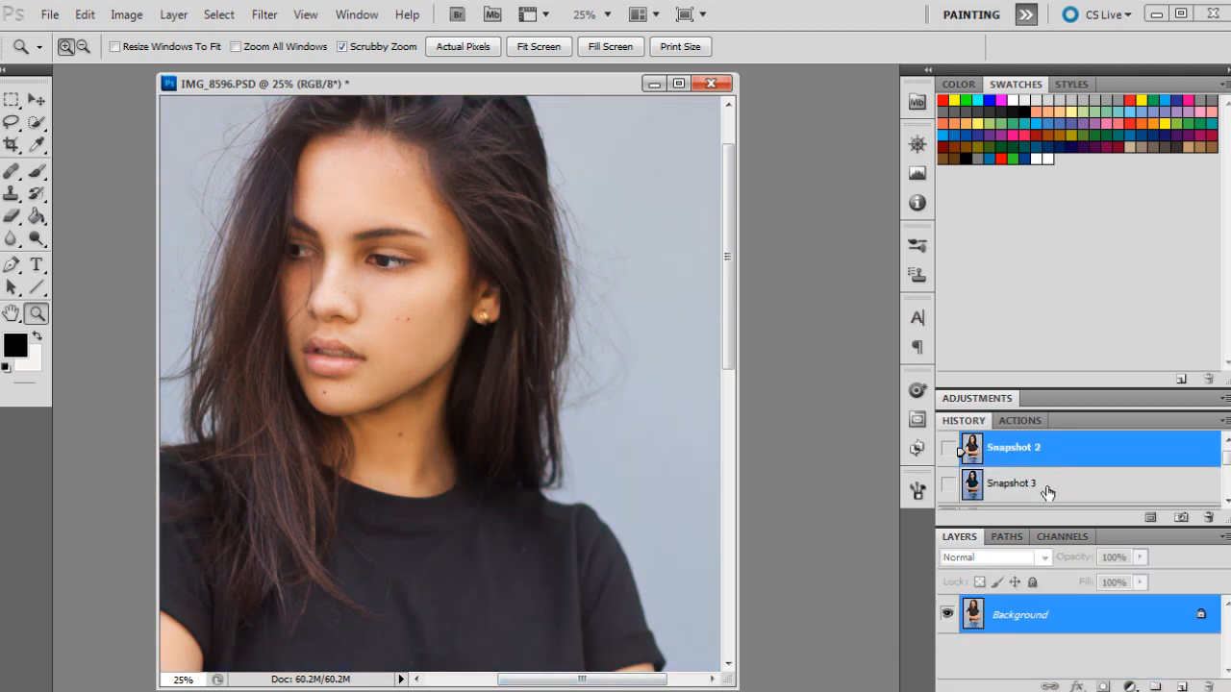
{"action": "right_click", "coordinate": [577, 423]}
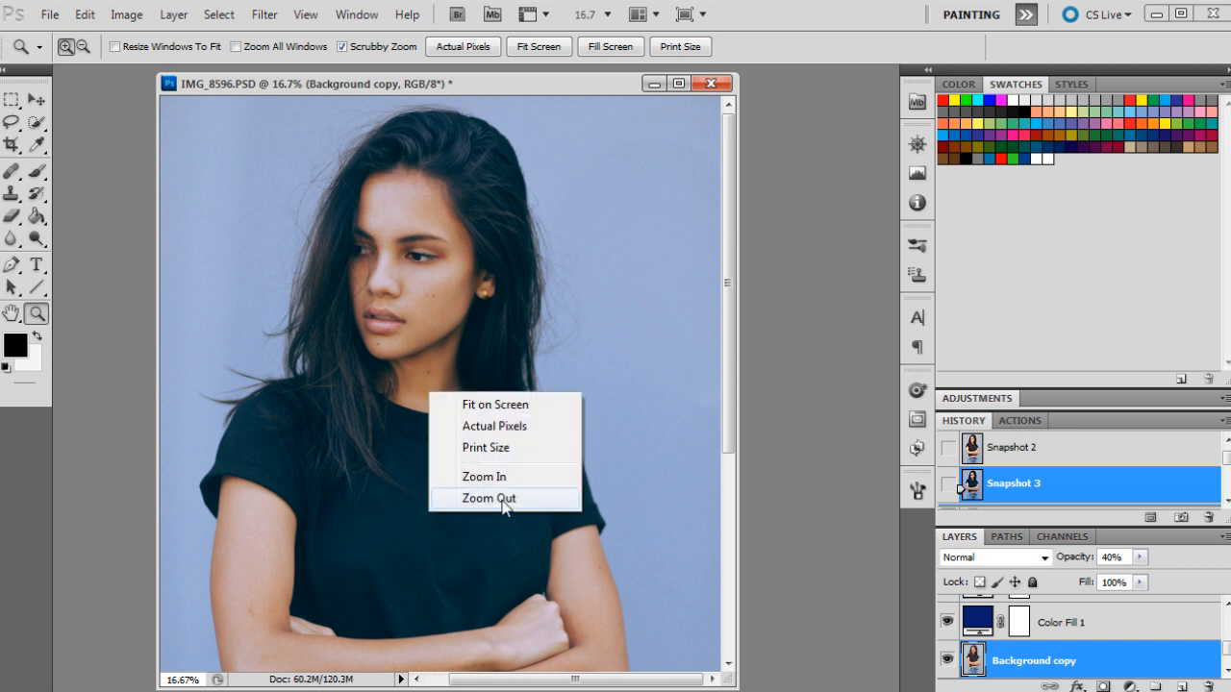
{"action": "left_click", "coordinate": [489, 498]}
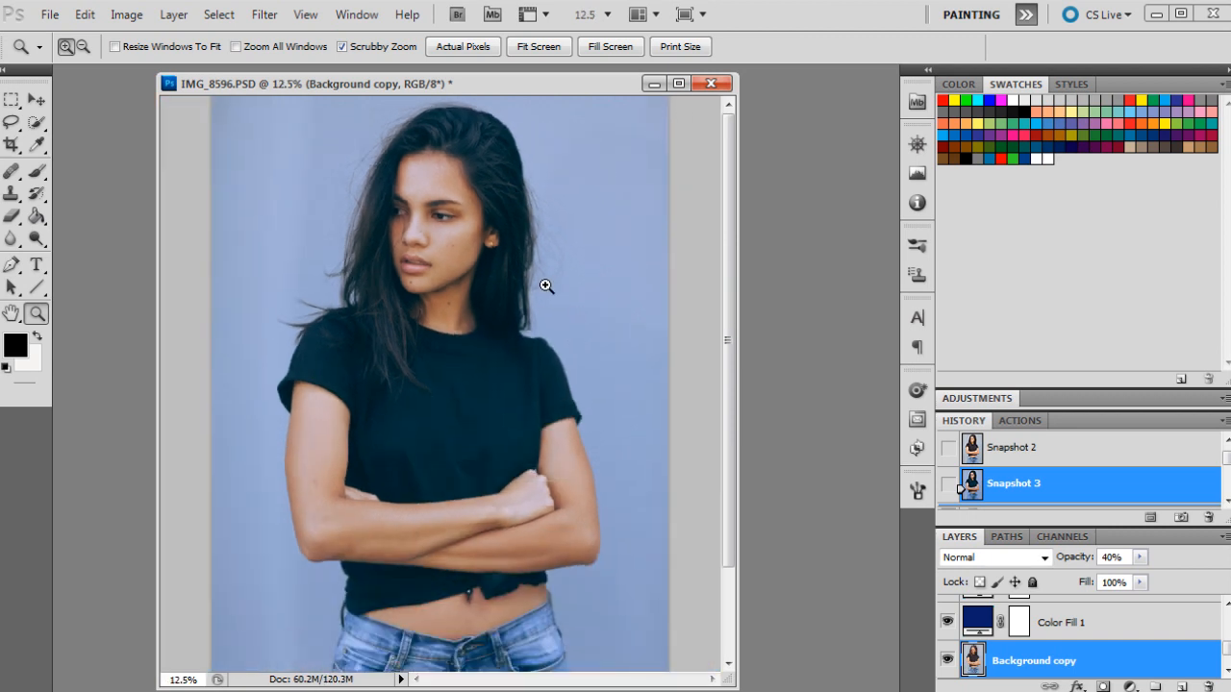